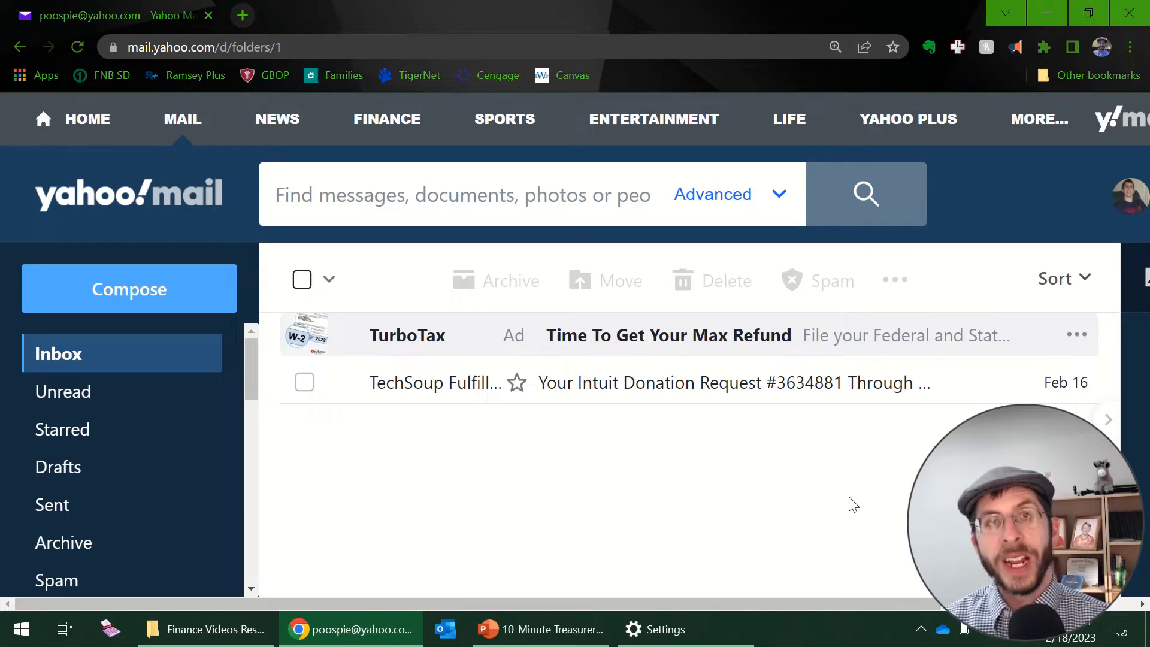
mouse_move(630, 392)
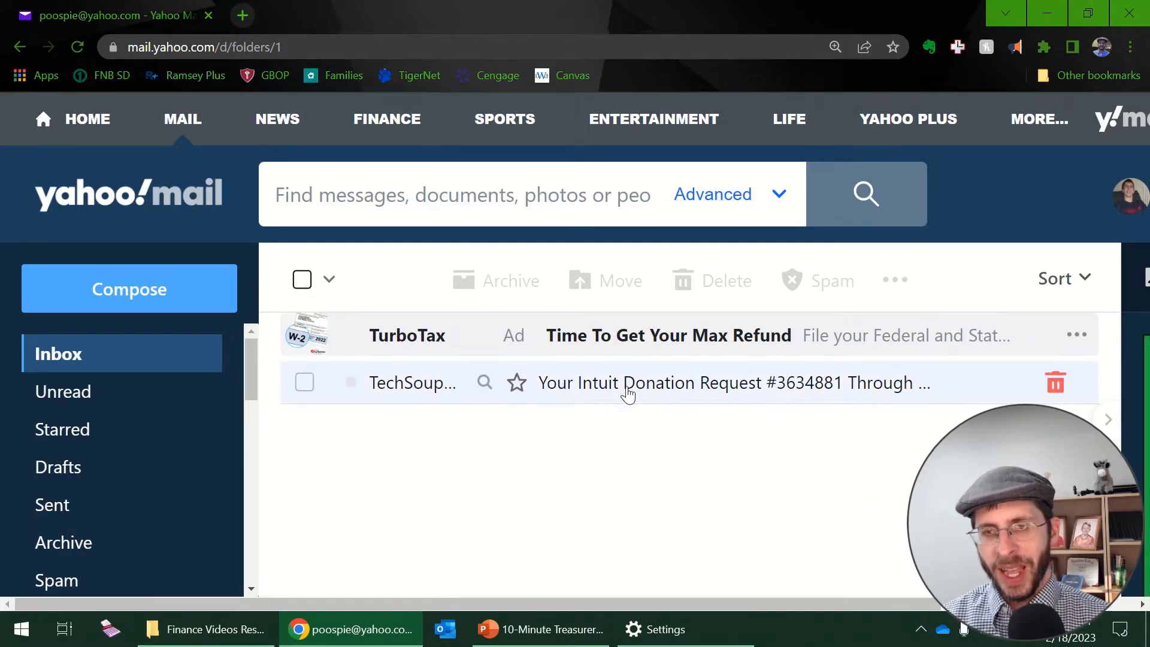
mouse_move(608, 382)
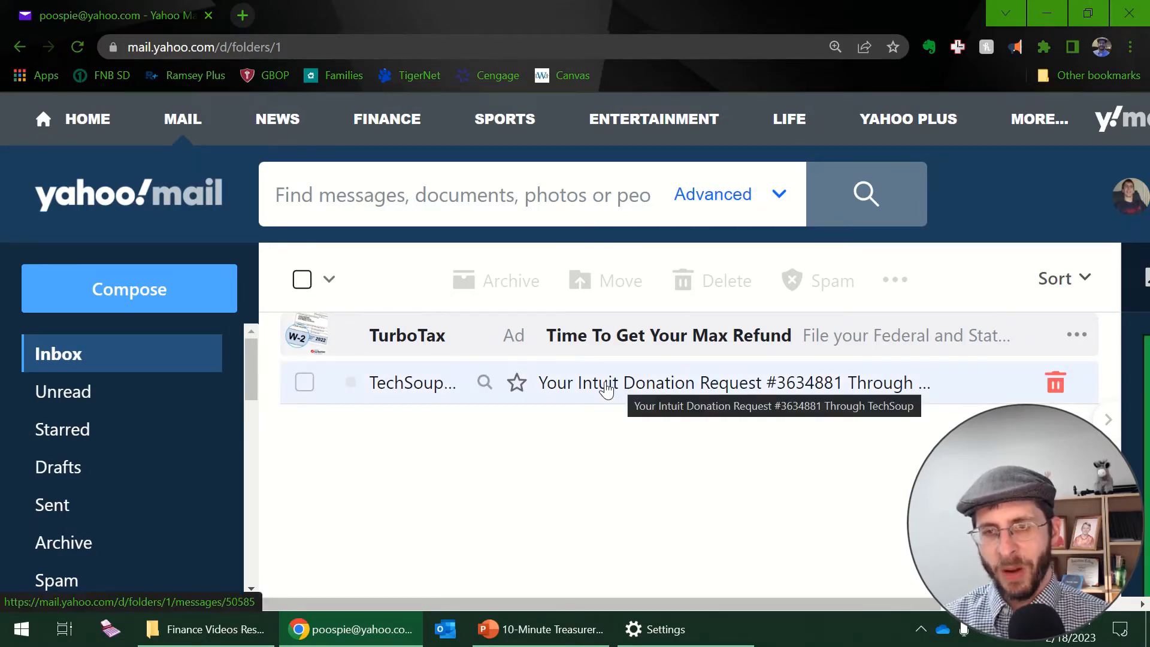
mouse_move(621, 392)
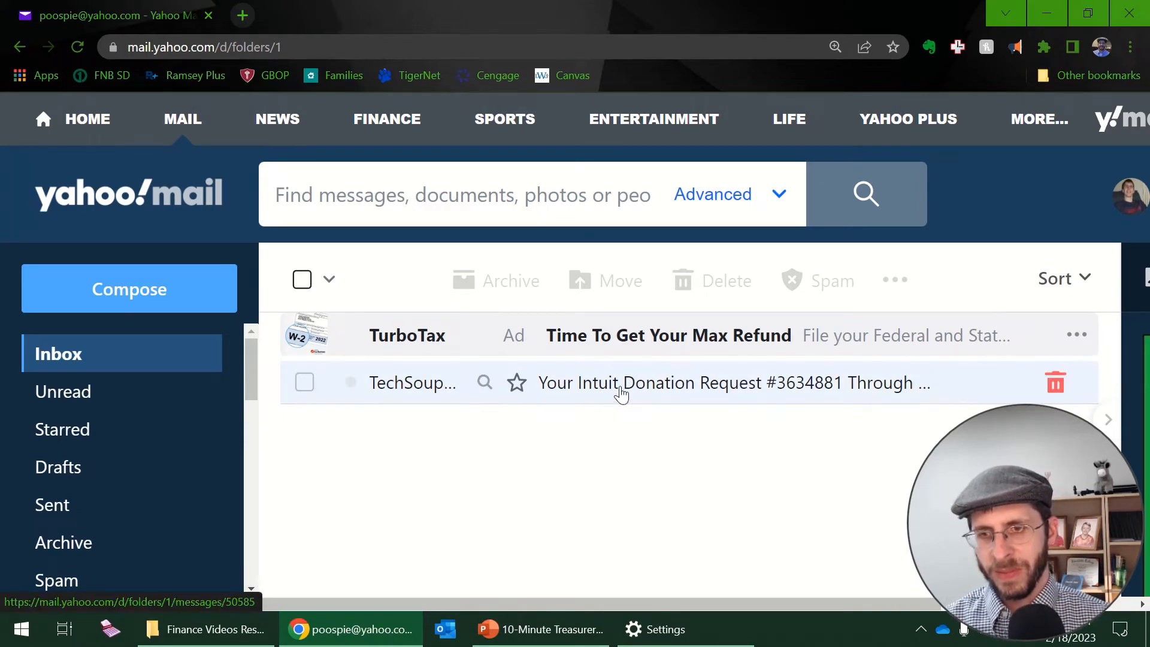
Open the 'Your Intuit Donation Request' email and read through its Step One to Step Three instructions
left_click(733, 382)
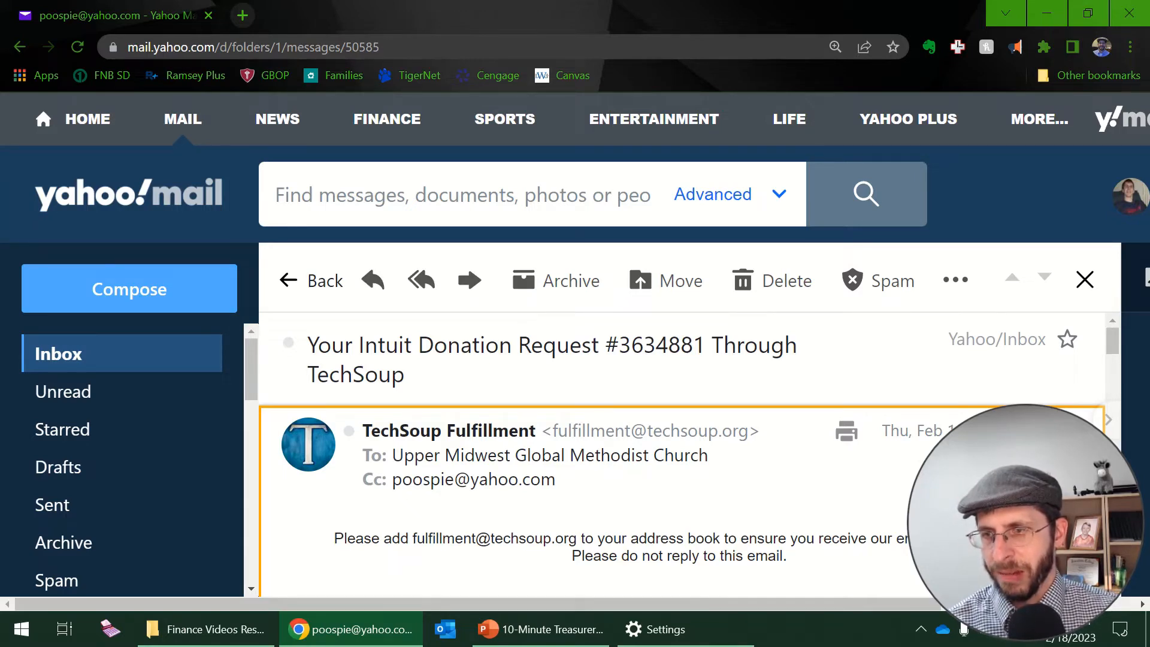
scroll("down", 3)
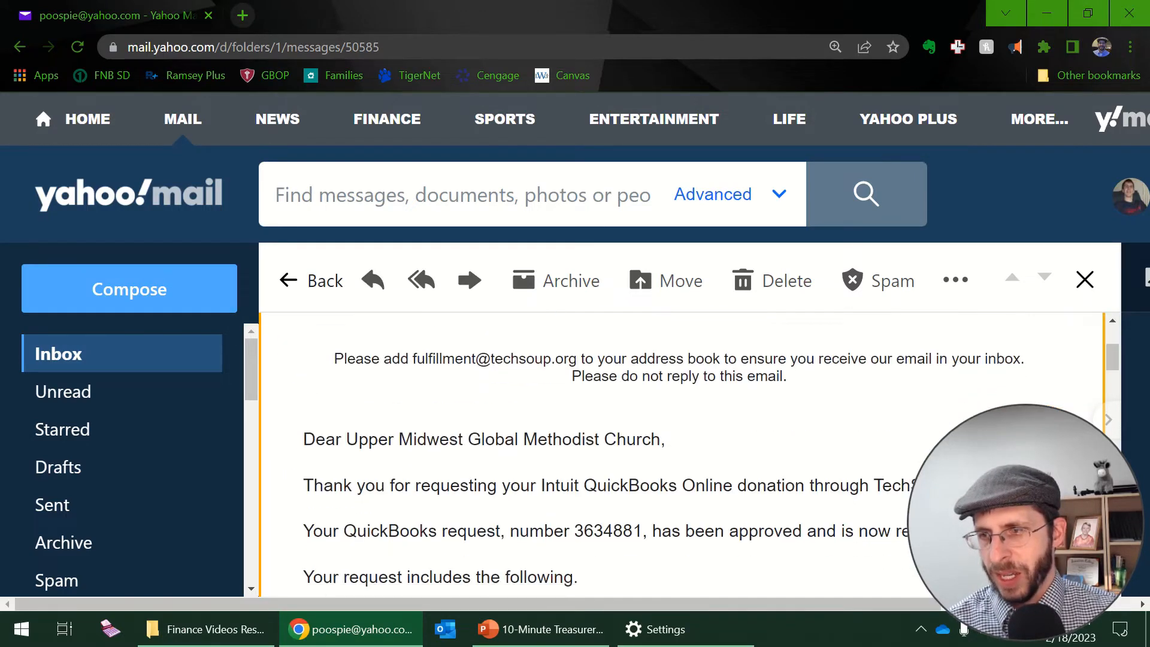
scroll("down", 3)
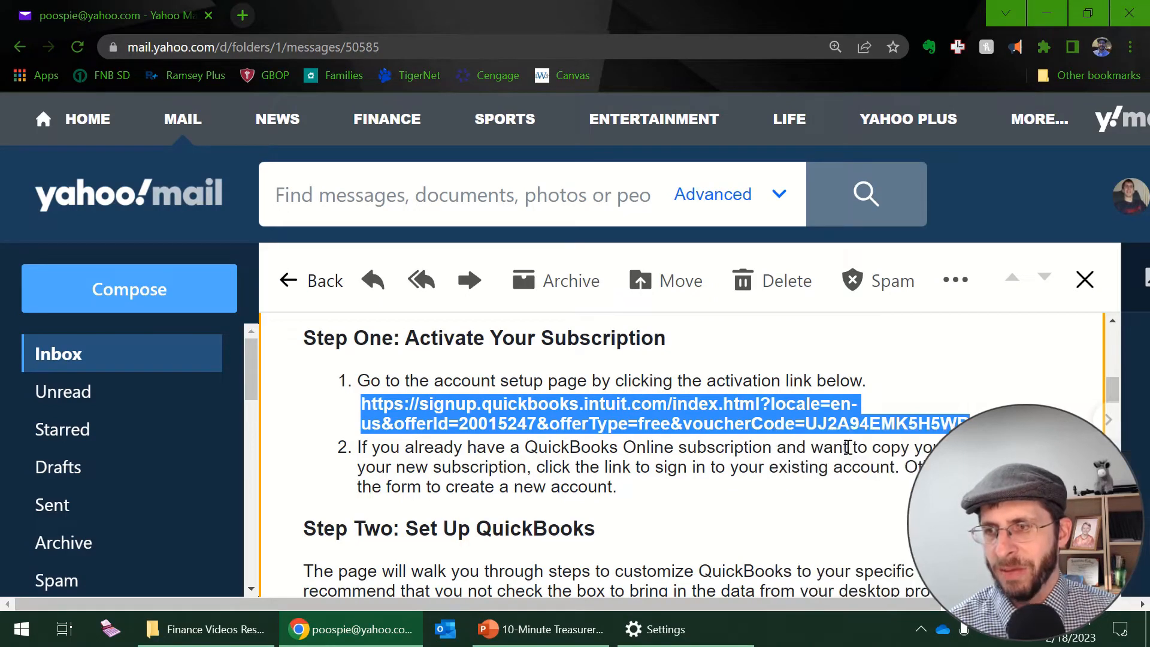
scroll("down", 3)
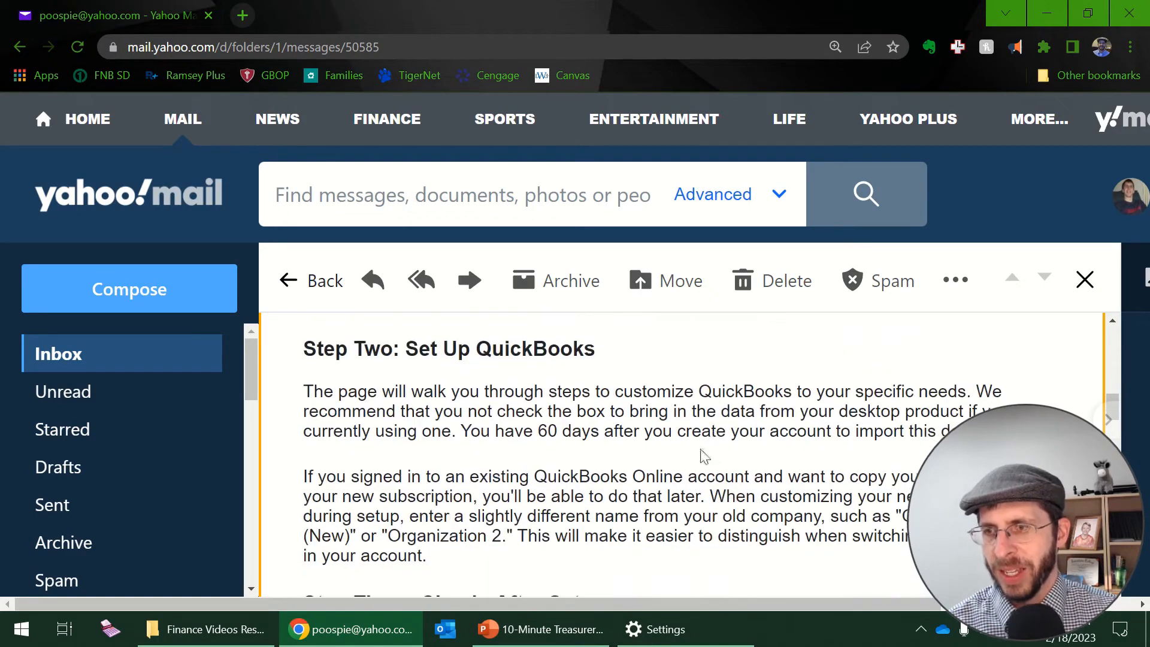
scroll("down", 3)
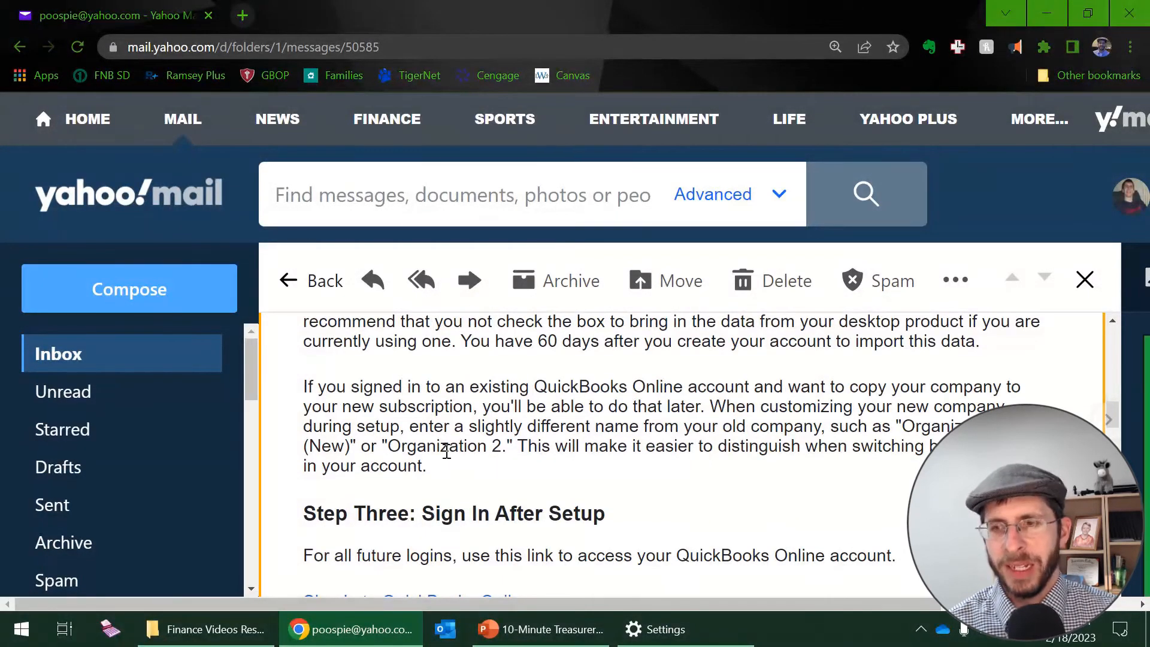
scroll("down", 3)
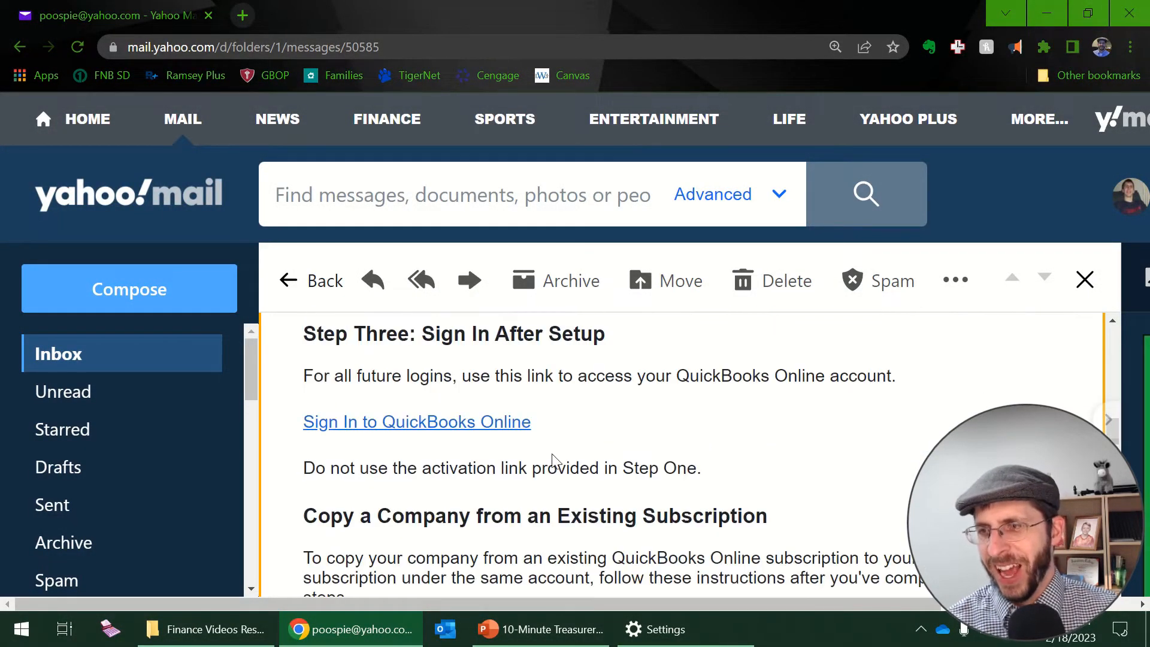
mouse_move(475, 428)
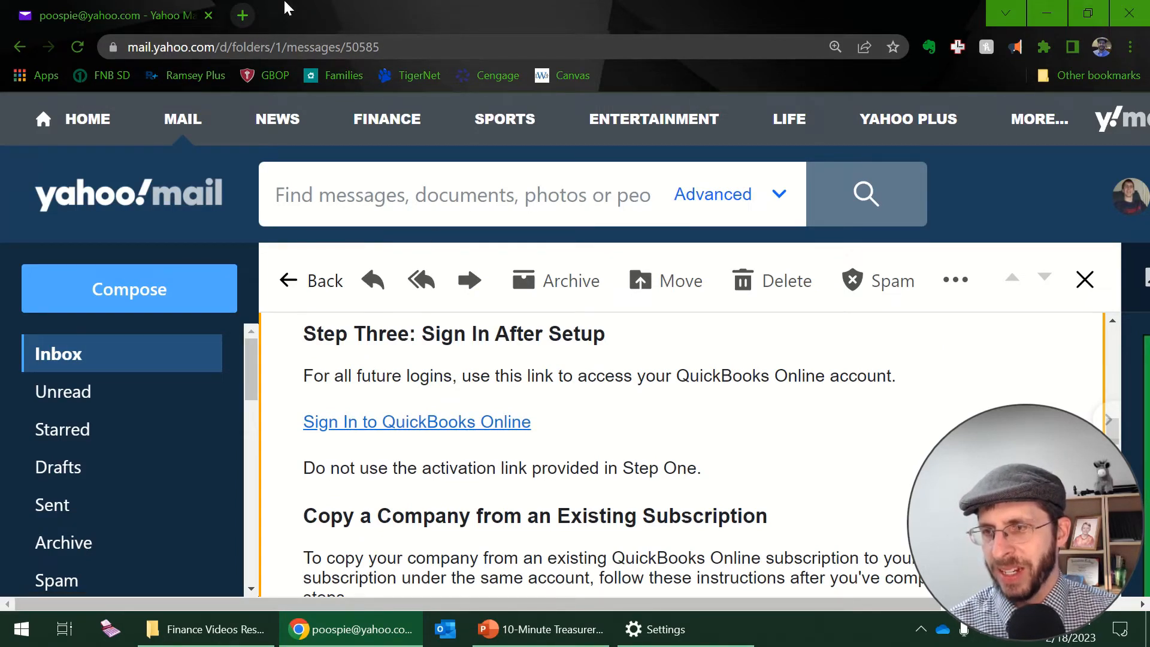
left_click(242, 15)
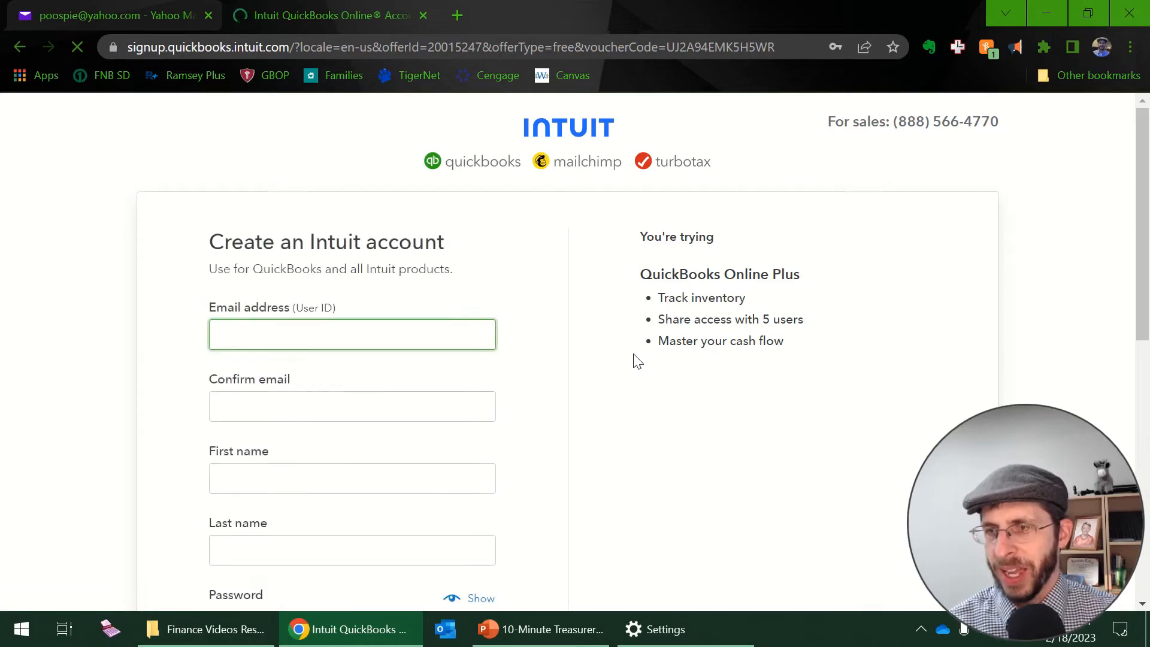
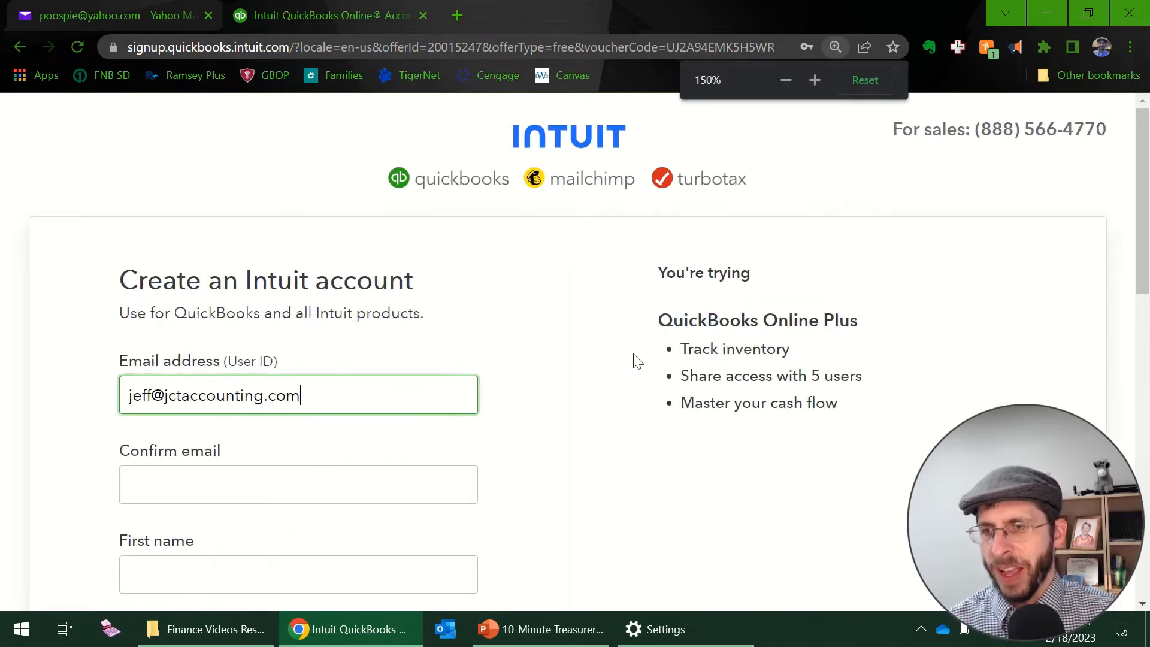
Confirm the email, enter first name Jeff, set the password, and submit the signup form
left_click(785, 80)
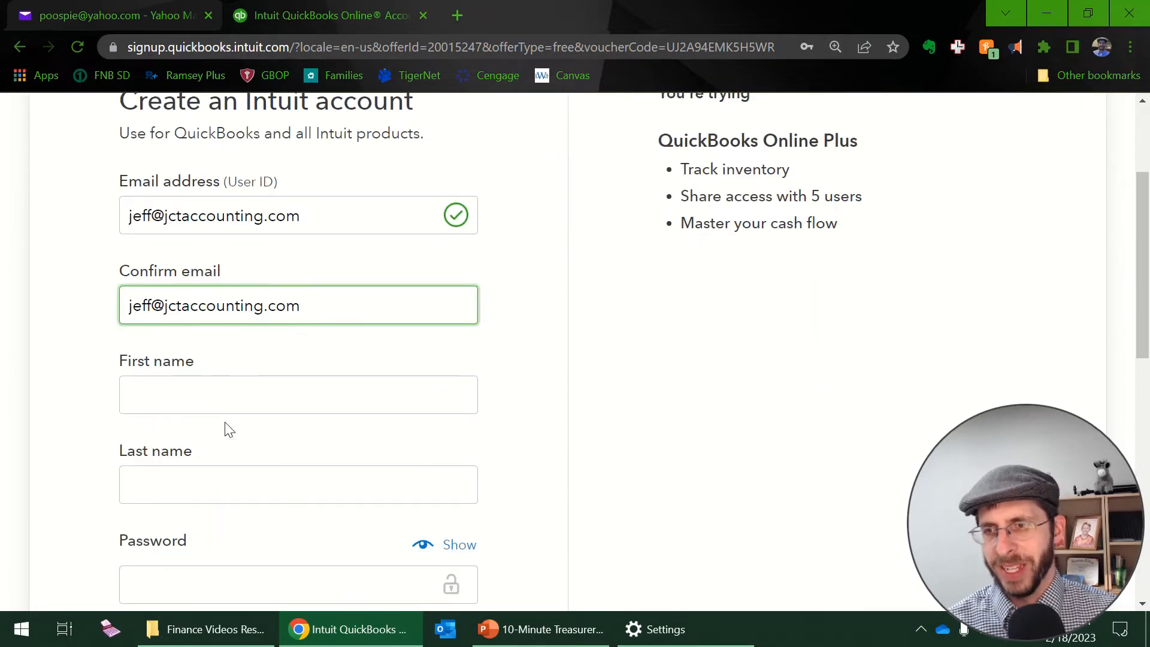
type("Jeff")
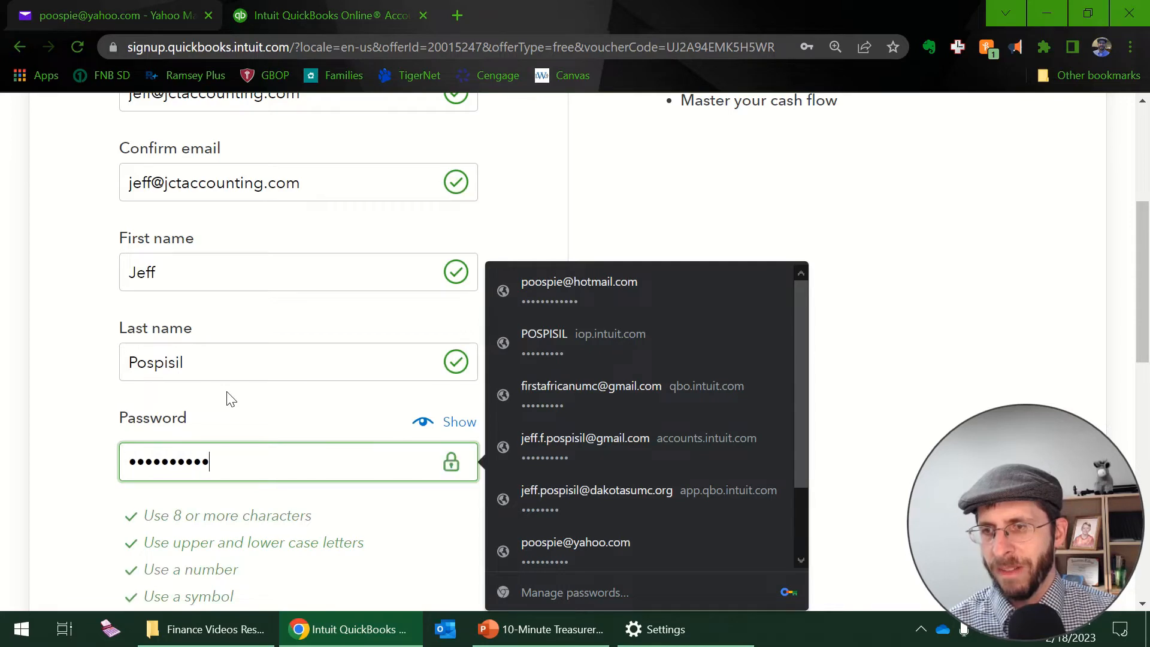
scroll("down", 3)
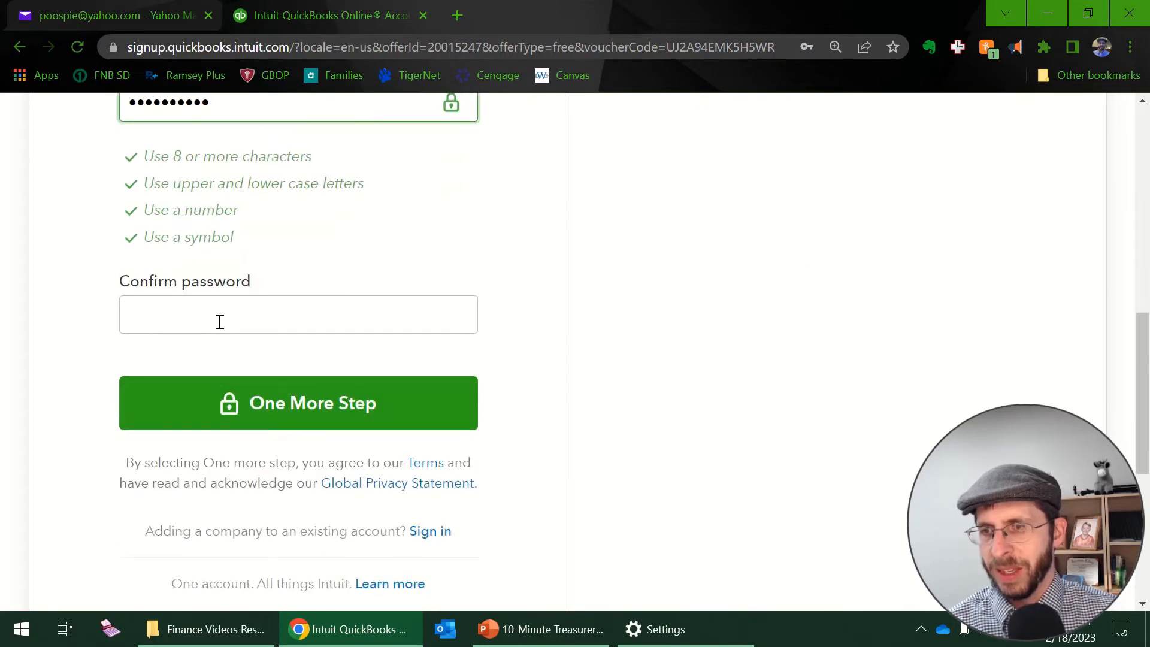
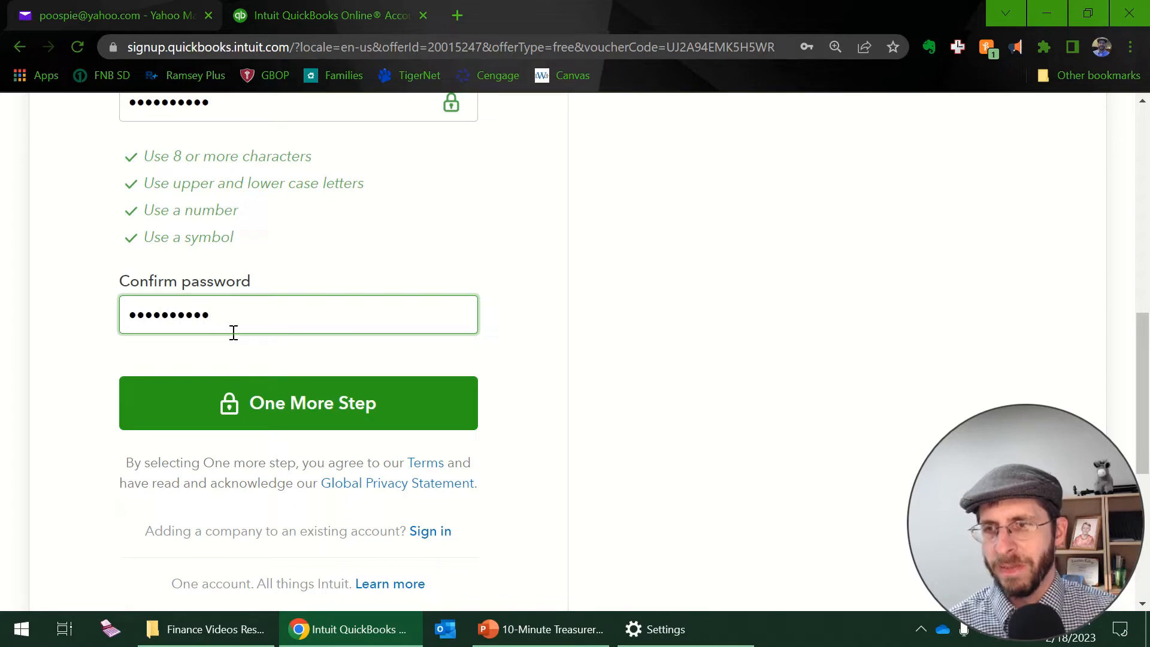
left_click(298, 403)
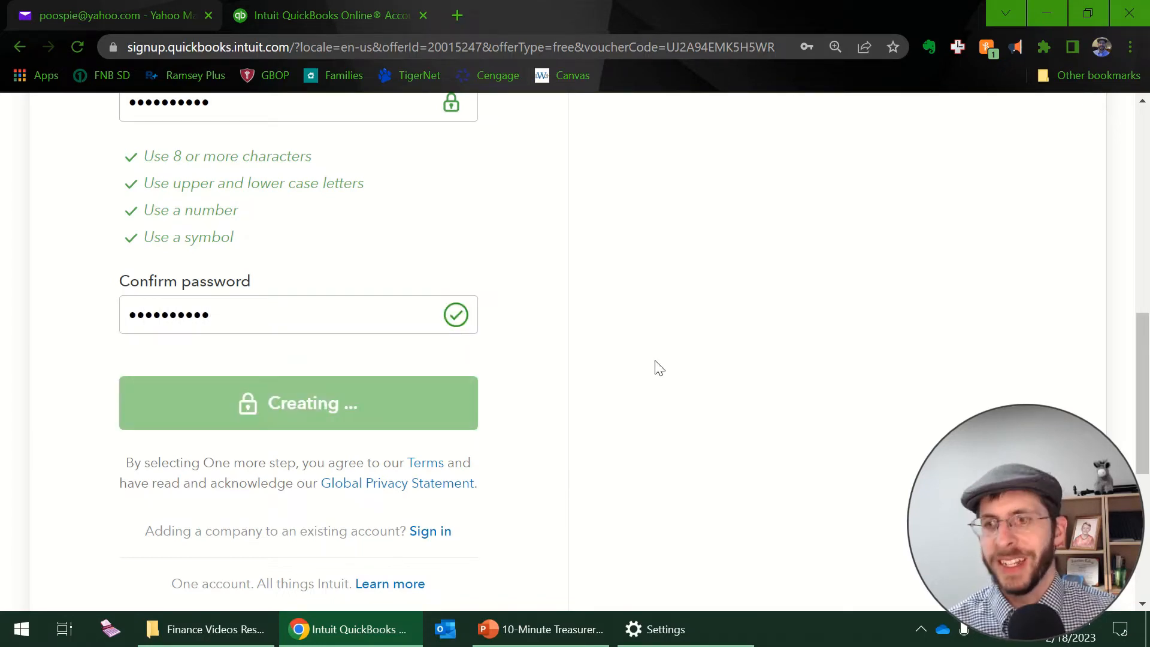
left_click(297, 402)
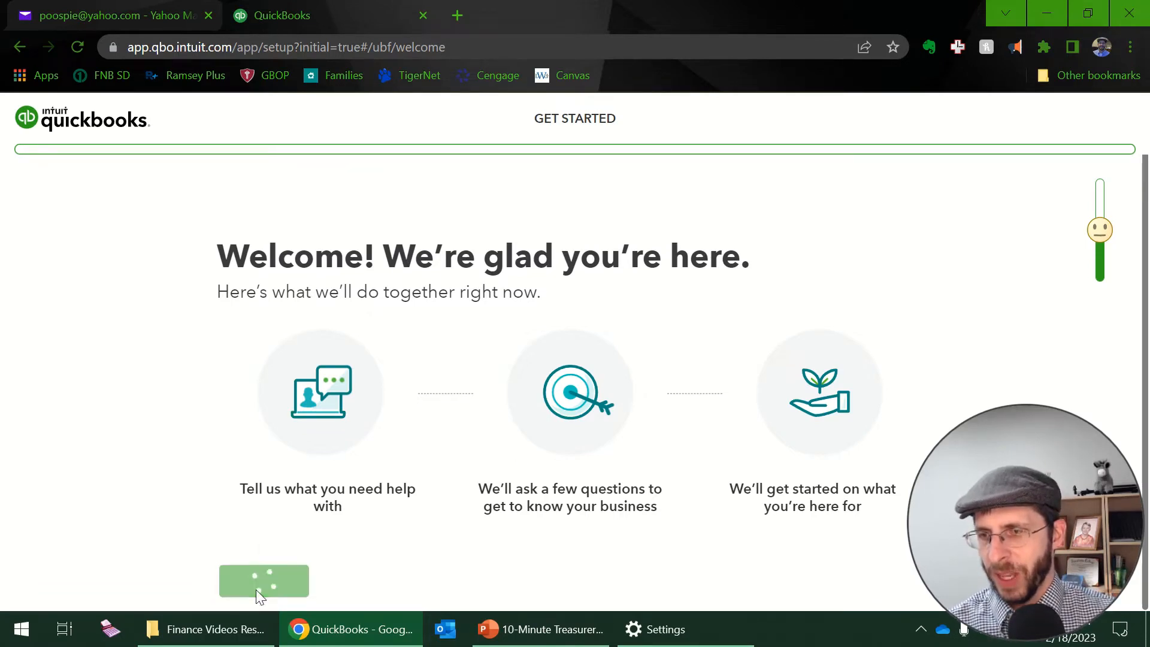
Start the guided setup and submit 'Upper Midwest Global Methodist Church' as the legal business name
left_click(263, 580)
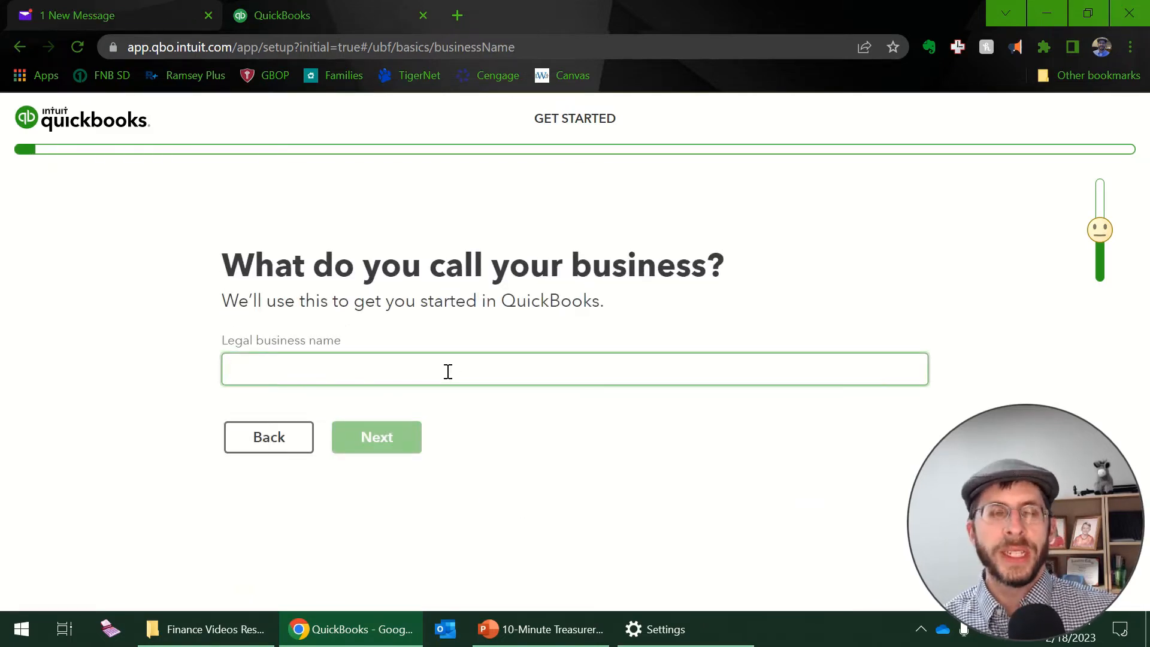
type("Upper Mi")
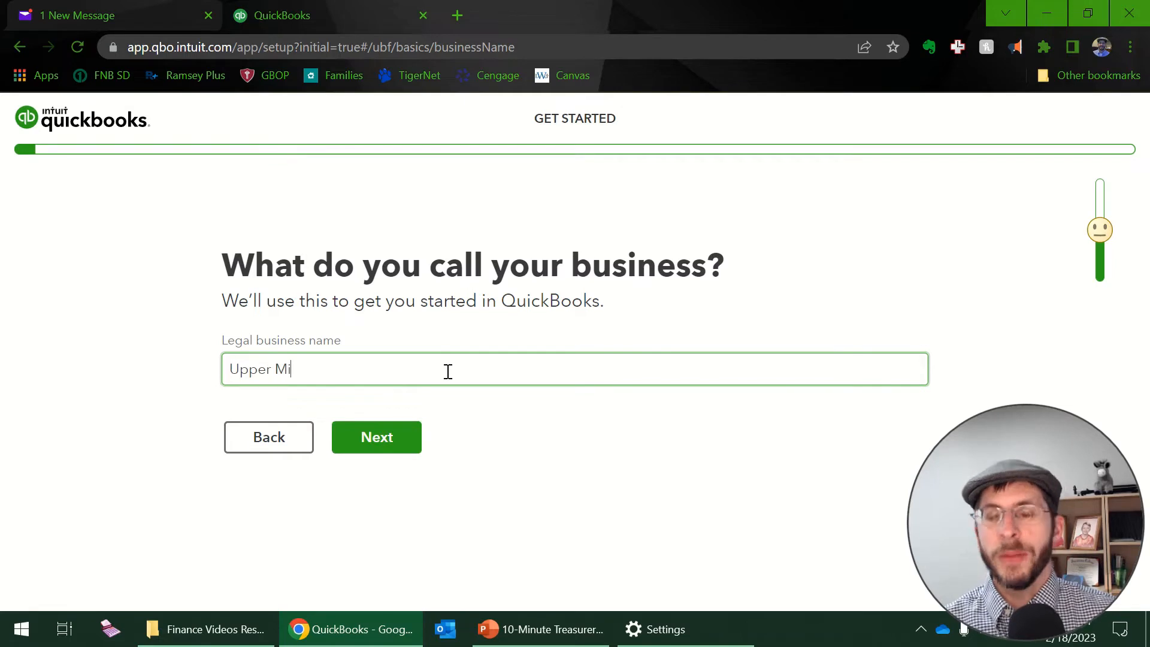
type("dwest")
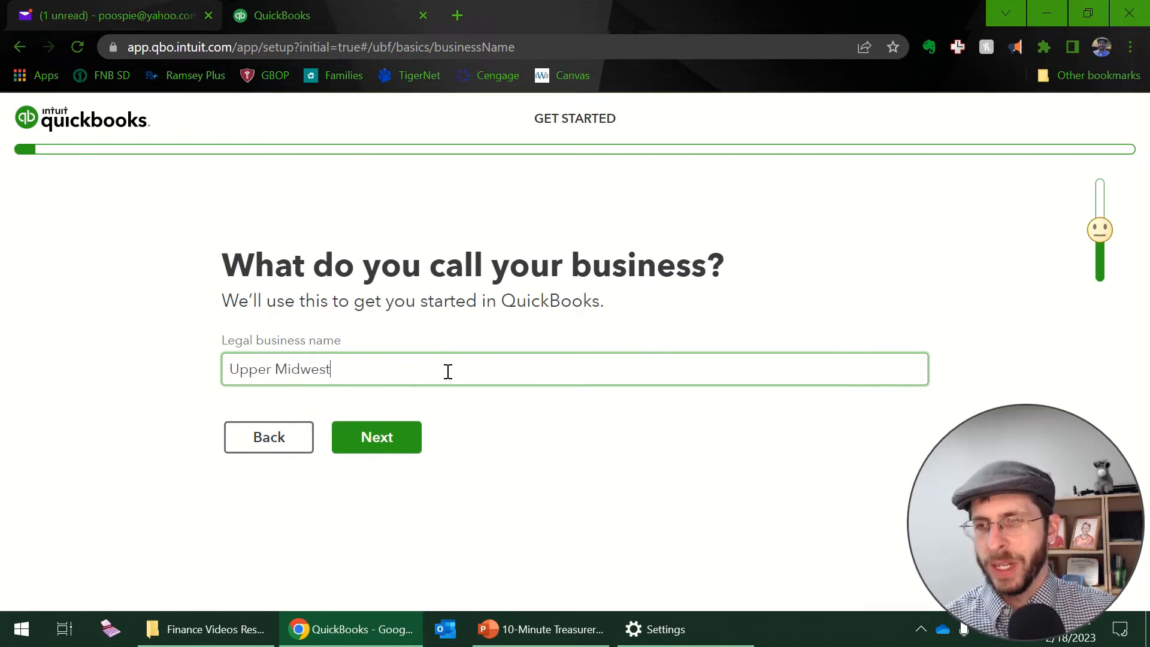
type("Global Me")
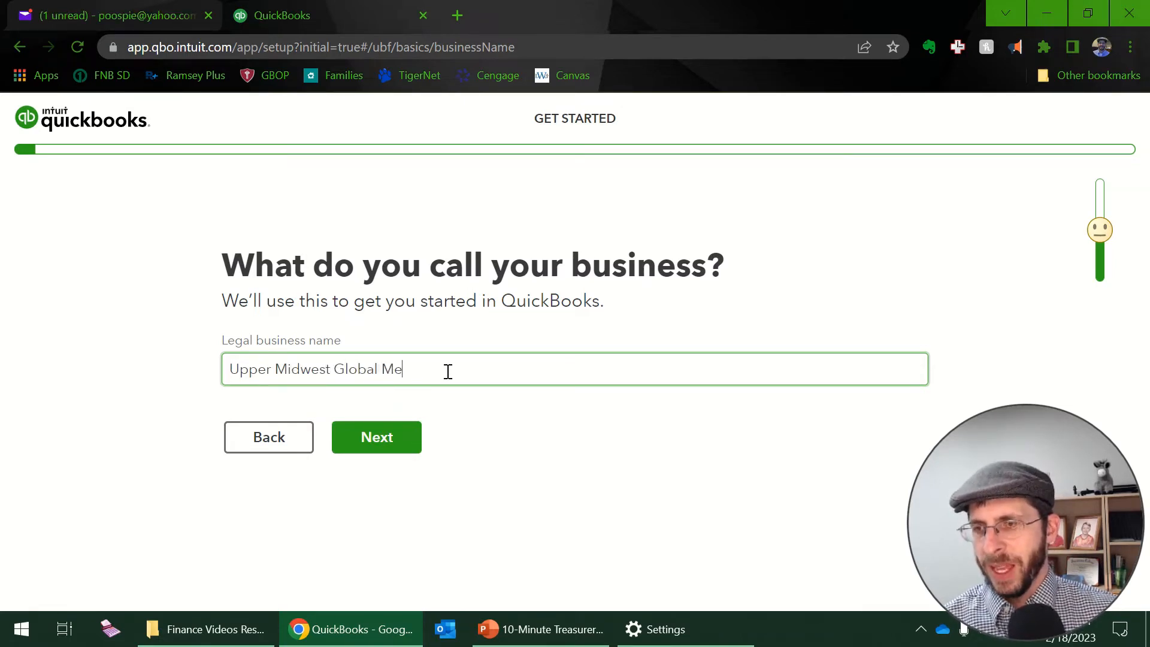
type("thodist")
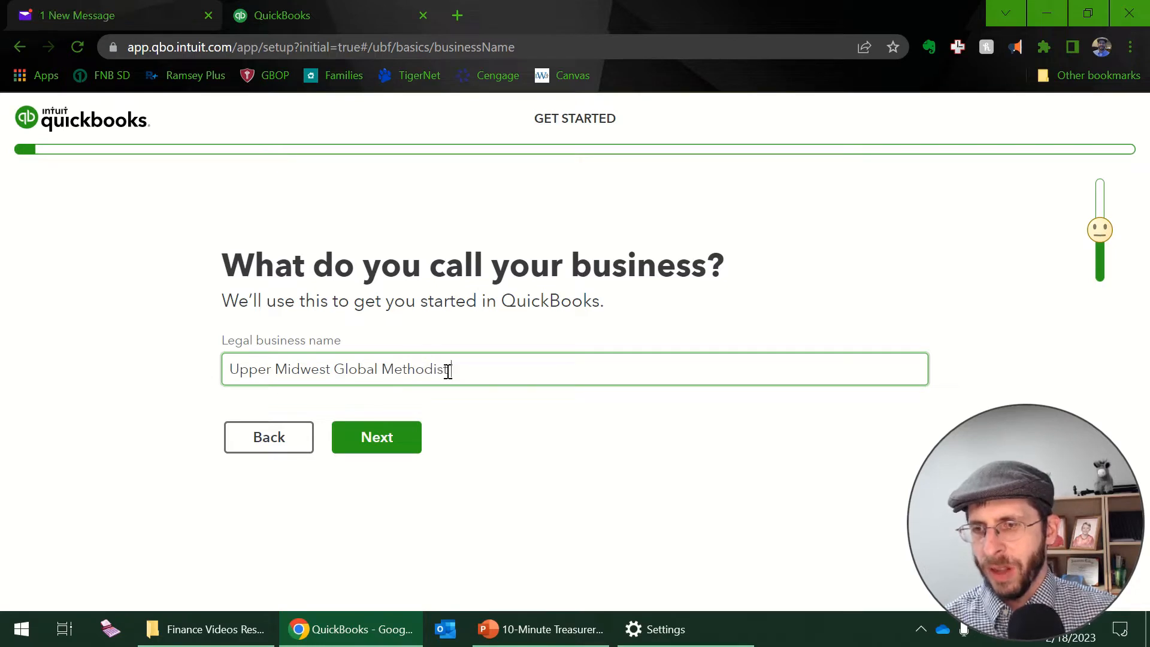
type("Church")
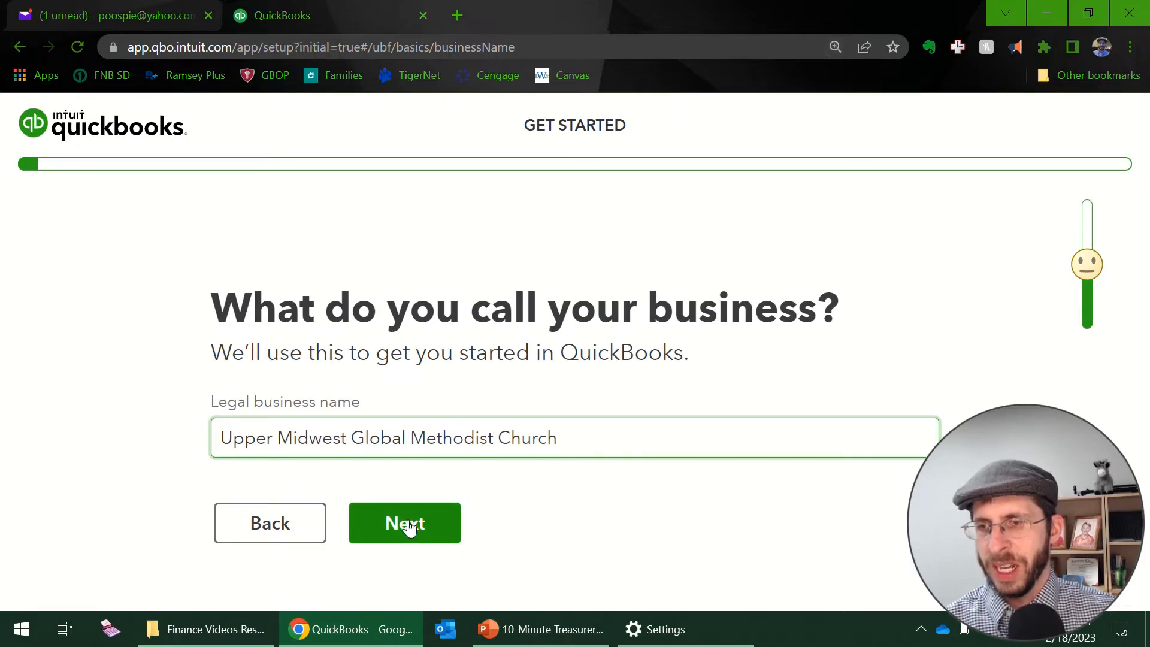
left_click(404, 522)
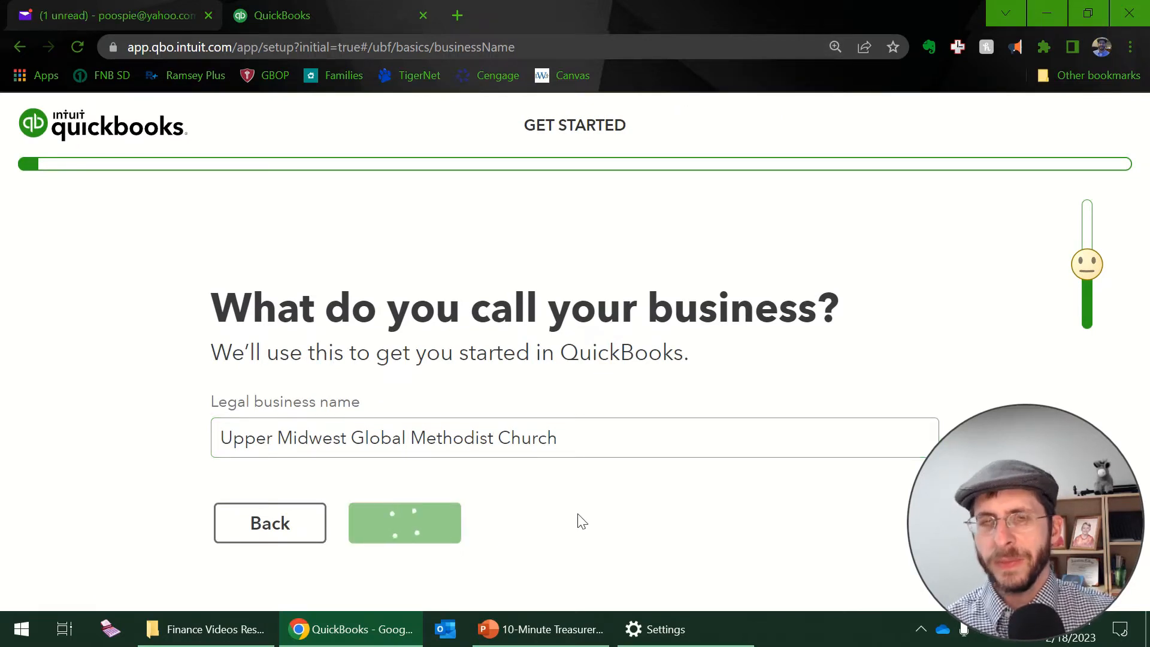
Answer how finances were managed with 'Other bookkeeping software' and continue
left_click(403, 522)
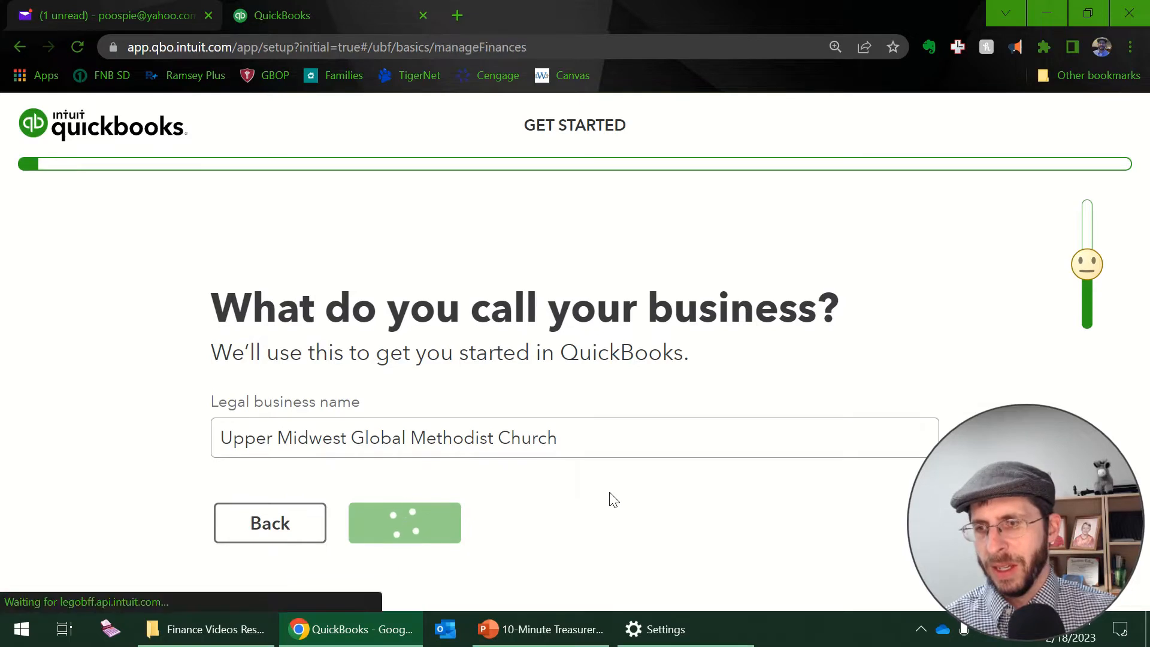
left_click(404, 522)
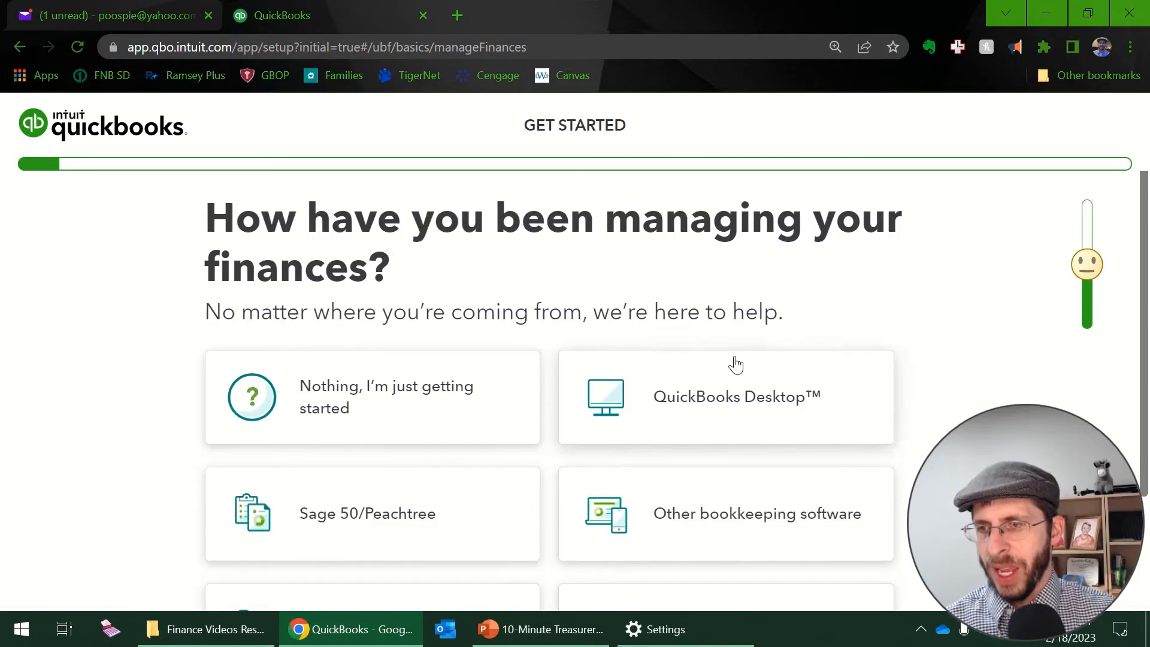
scroll("down", 3)
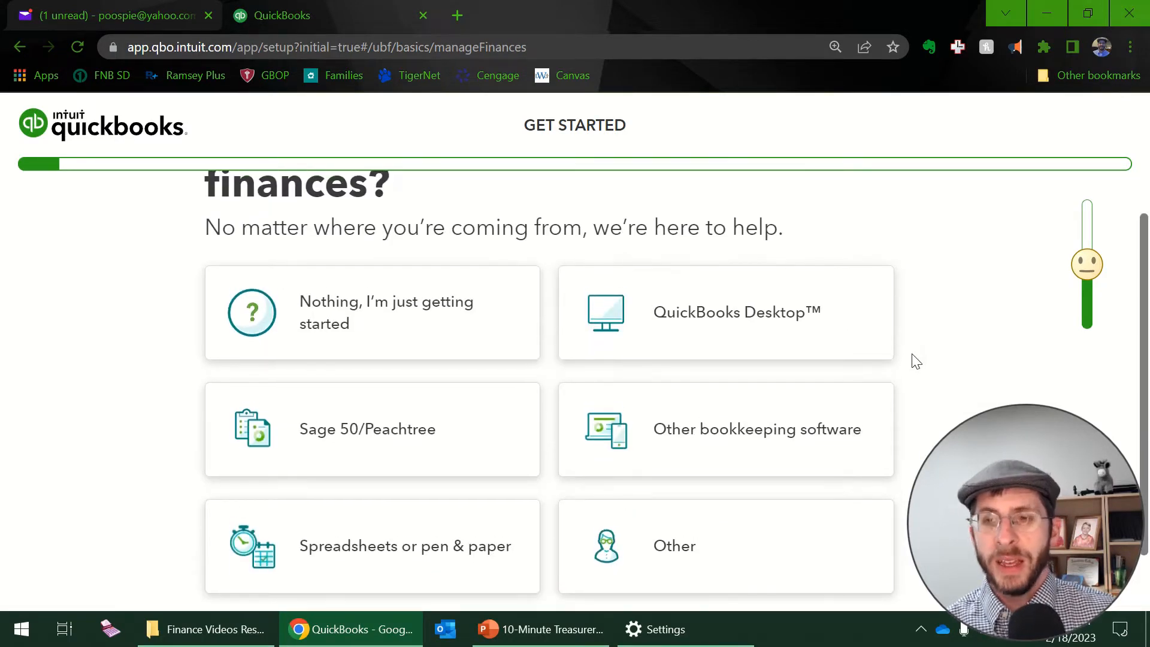
scroll("up", 3)
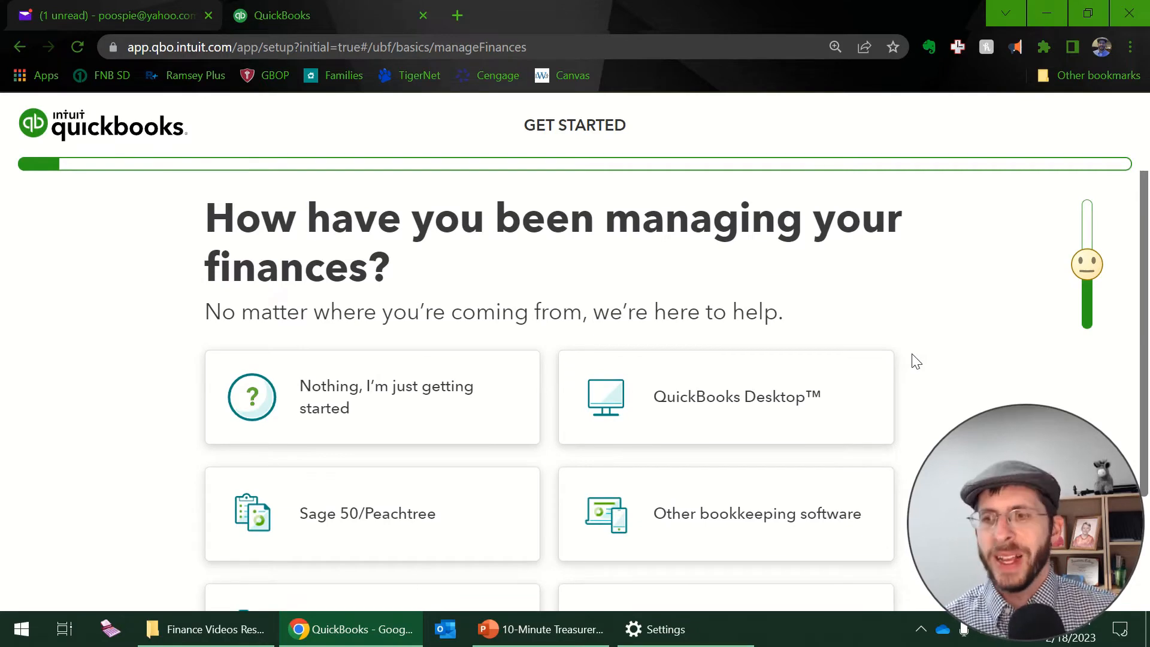
scroll("down", 3)
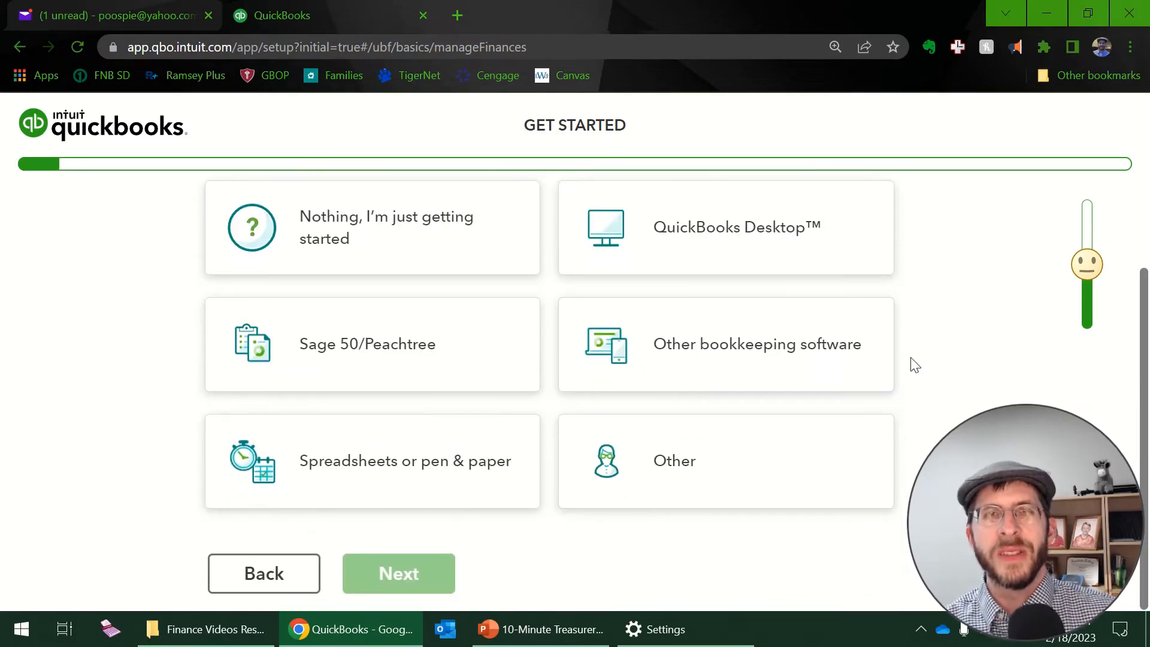
mouse_move(737, 354)
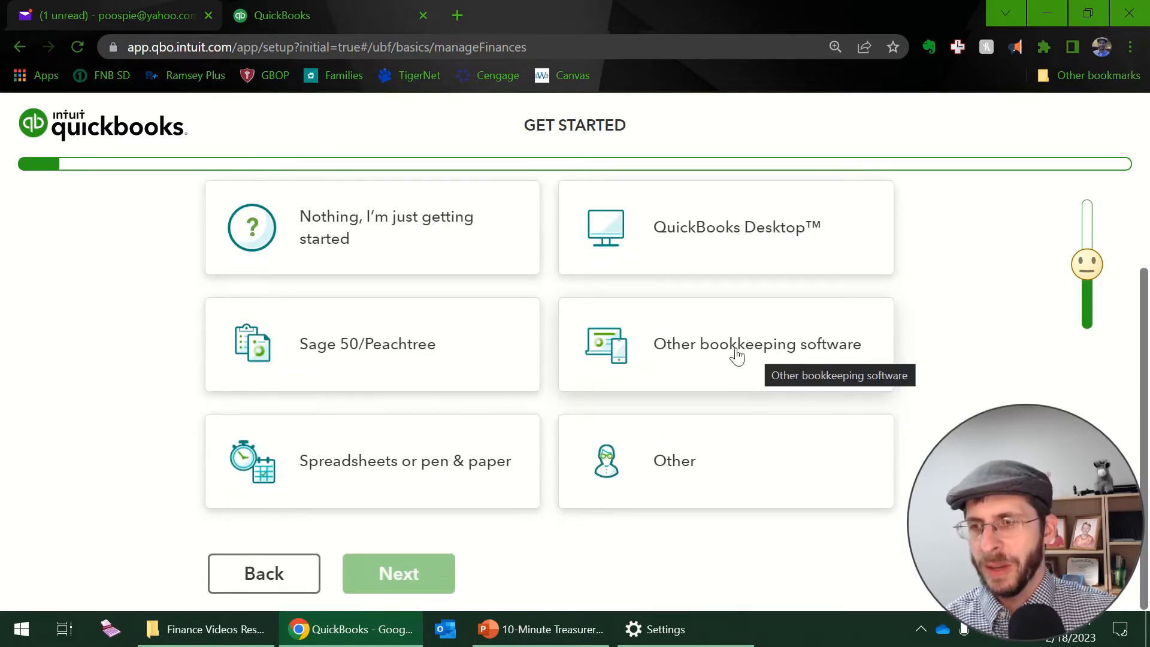
mouse_move(702, 582)
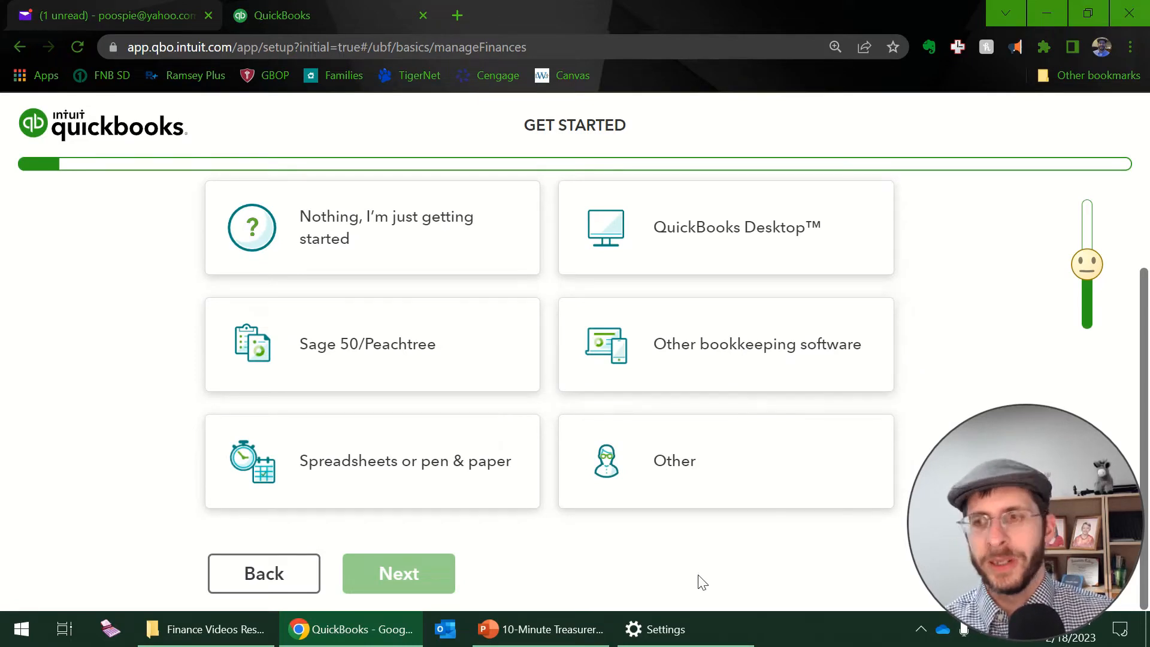
left_click(725, 344)
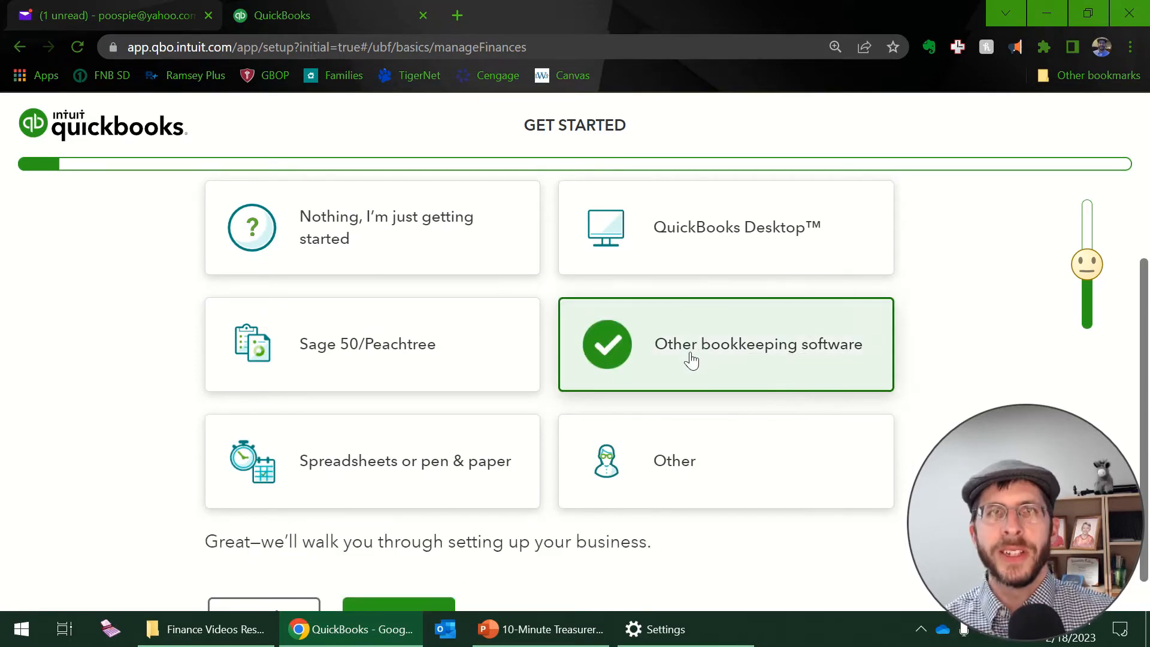
mouse_move(613, 519)
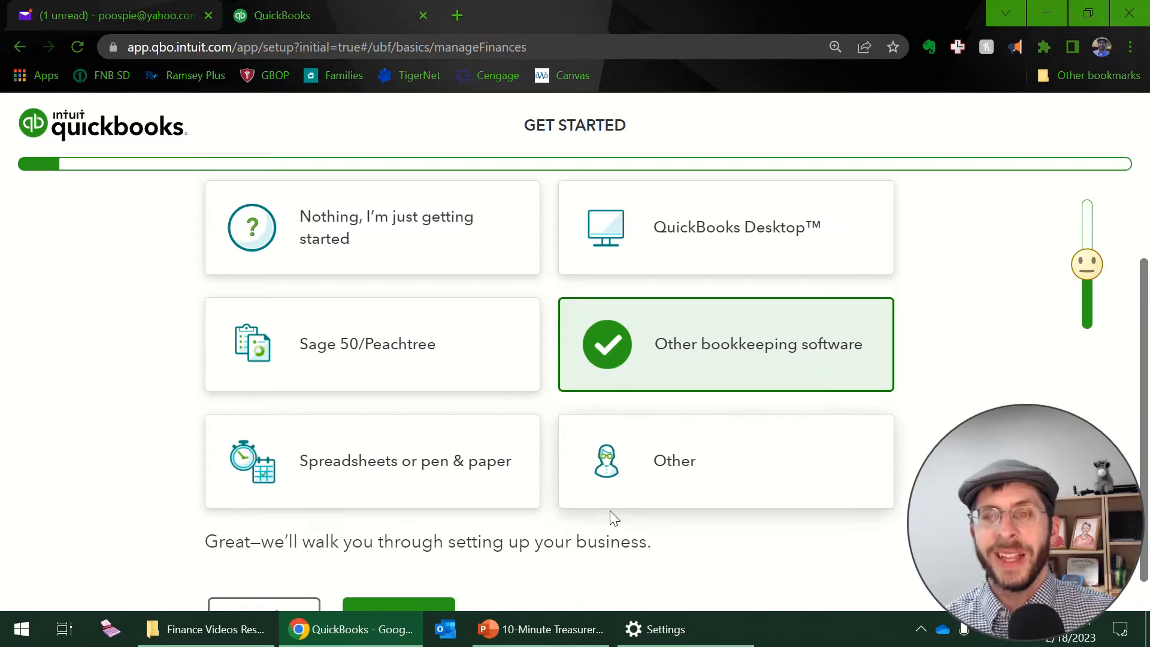
scroll("down", 3)
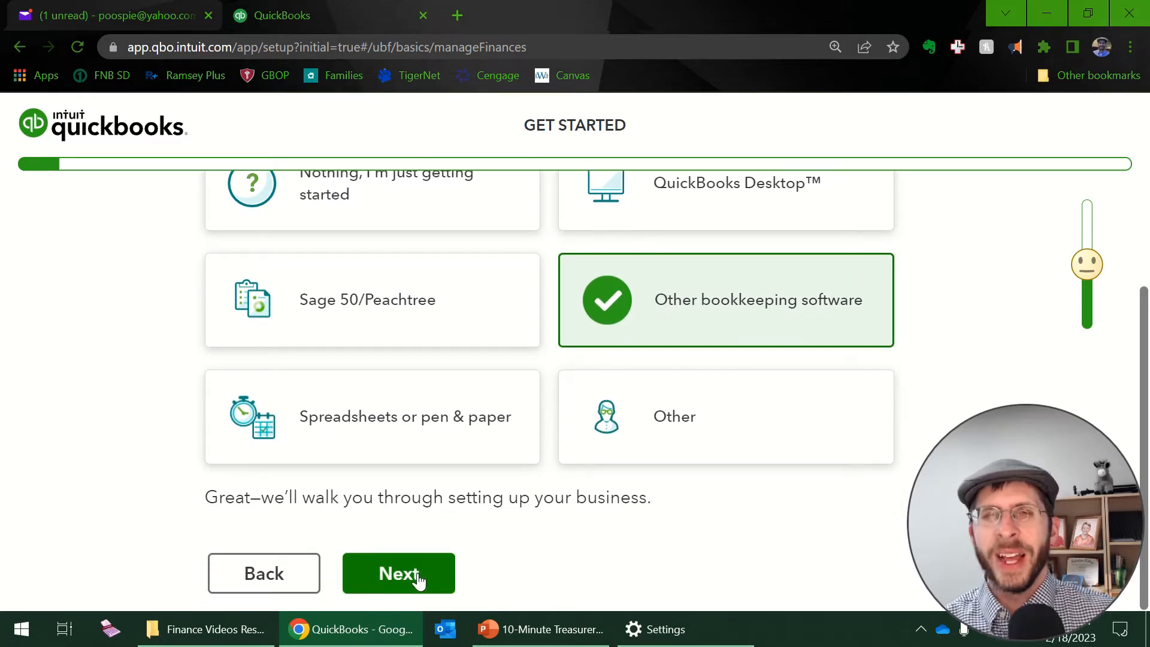
left_click(398, 572)
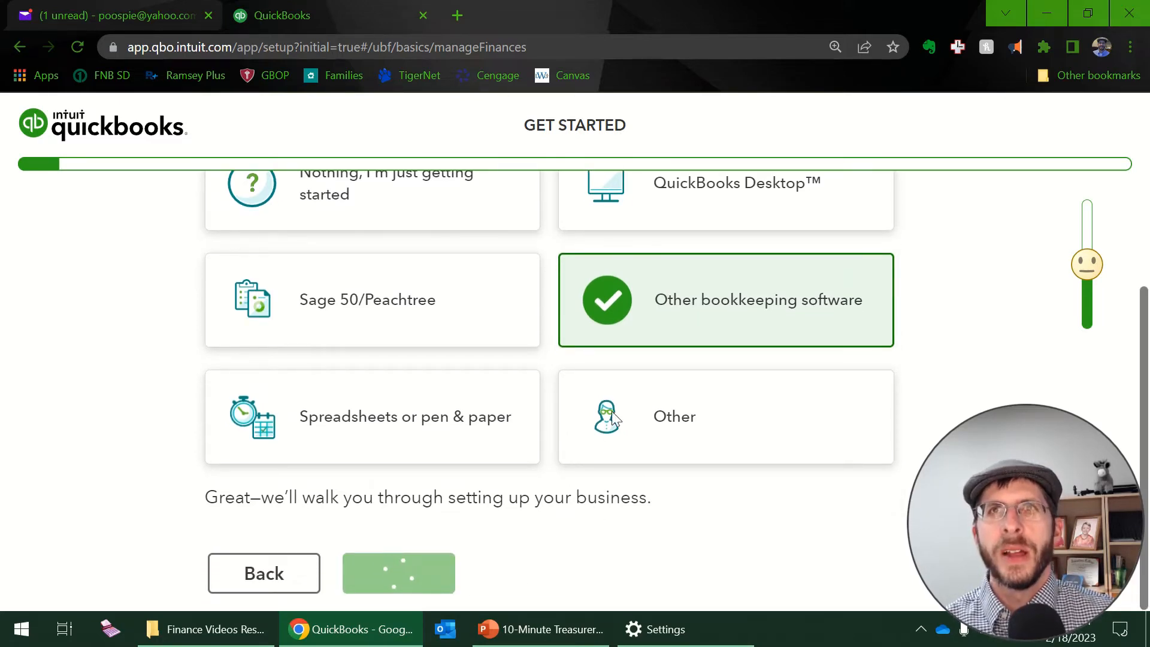
Choose '1-2 years' from the Years in business dropdown and continue
left_click(398, 573)
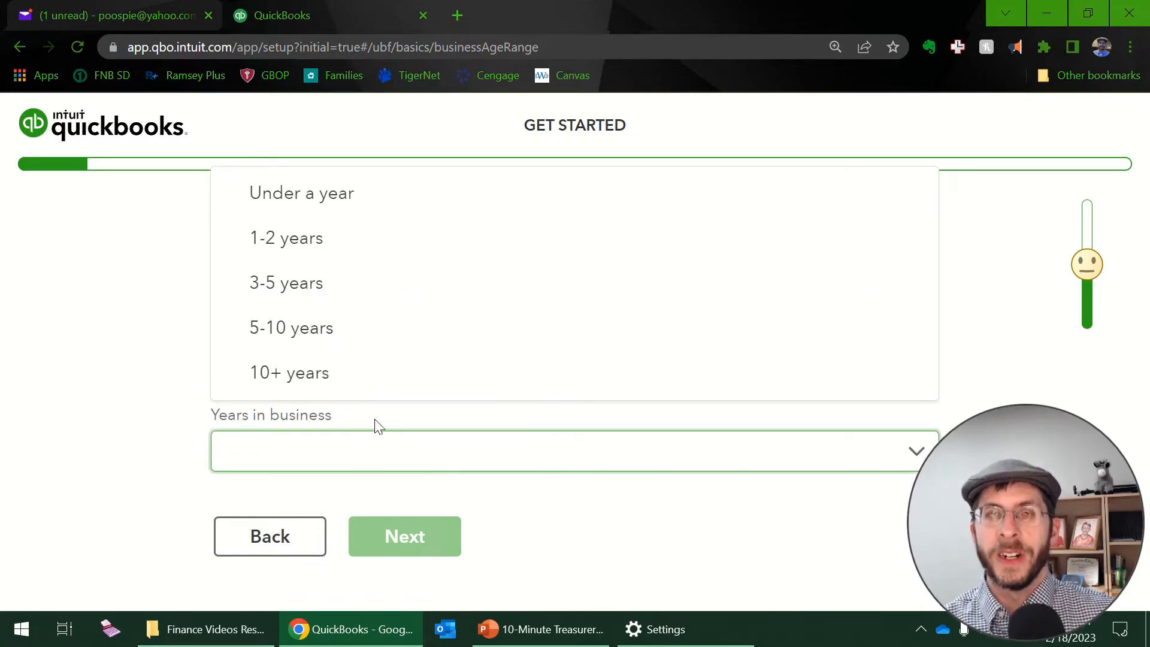
mouse_move(302, 412)
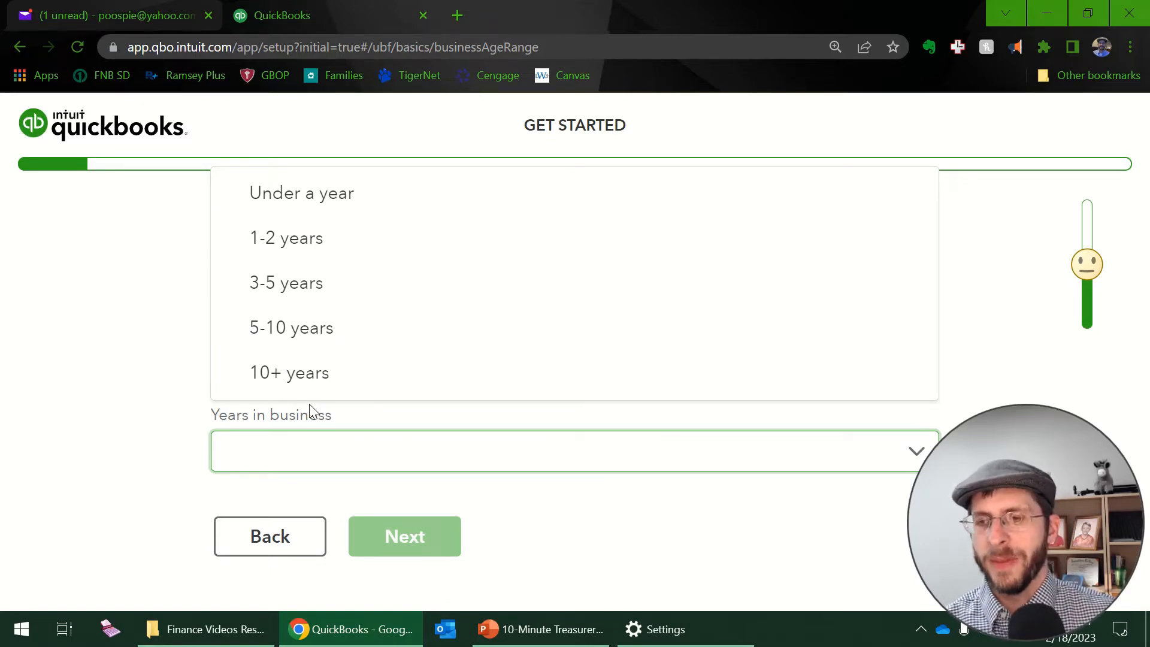
mouse_move(307, 238)
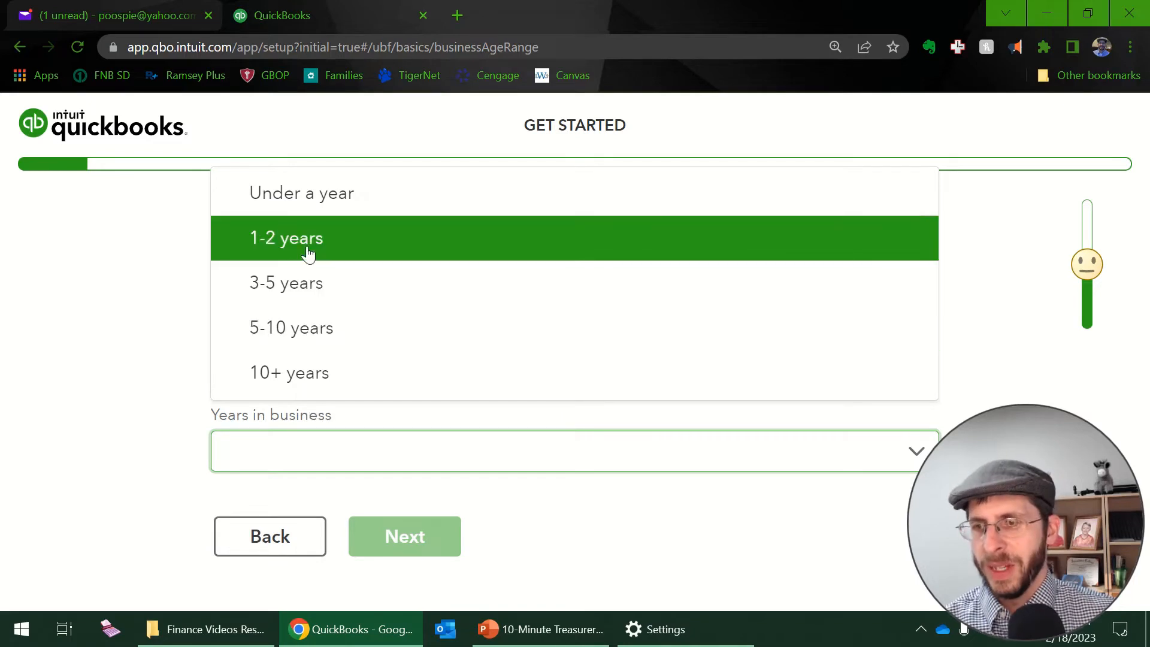
left_click(286, 238)
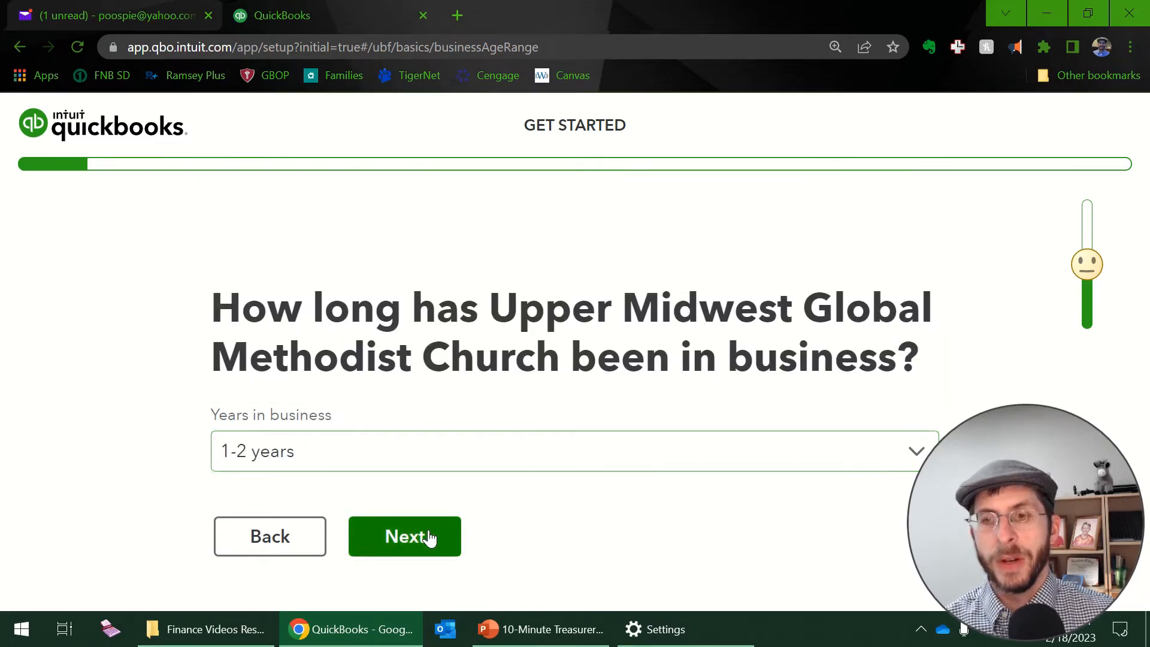
left_click(405, 536)
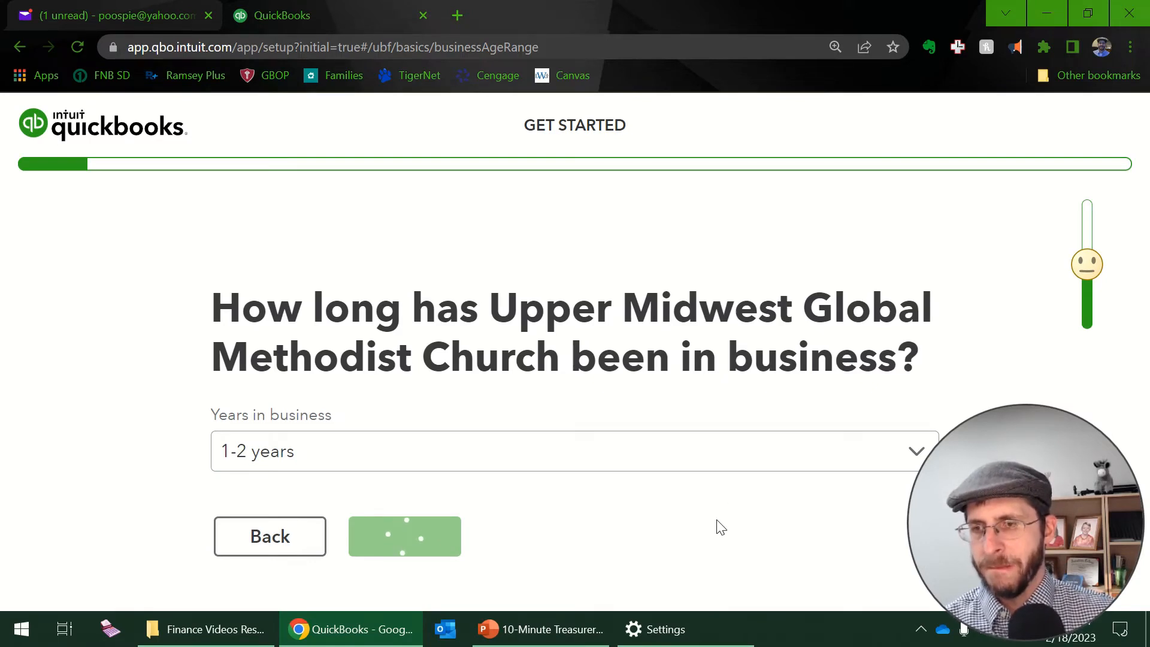
Answer No to 'Is it an LLC?', choose Non-profit organization for taxes, and continue
left_click(405, 536)
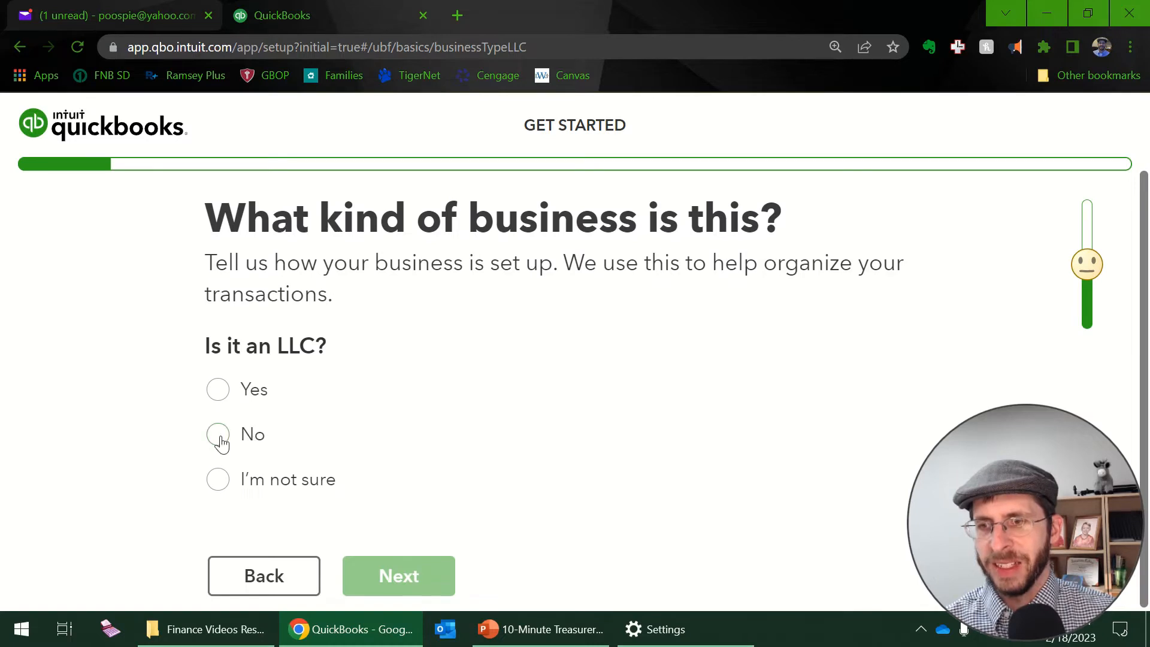
left_click(217, 434)
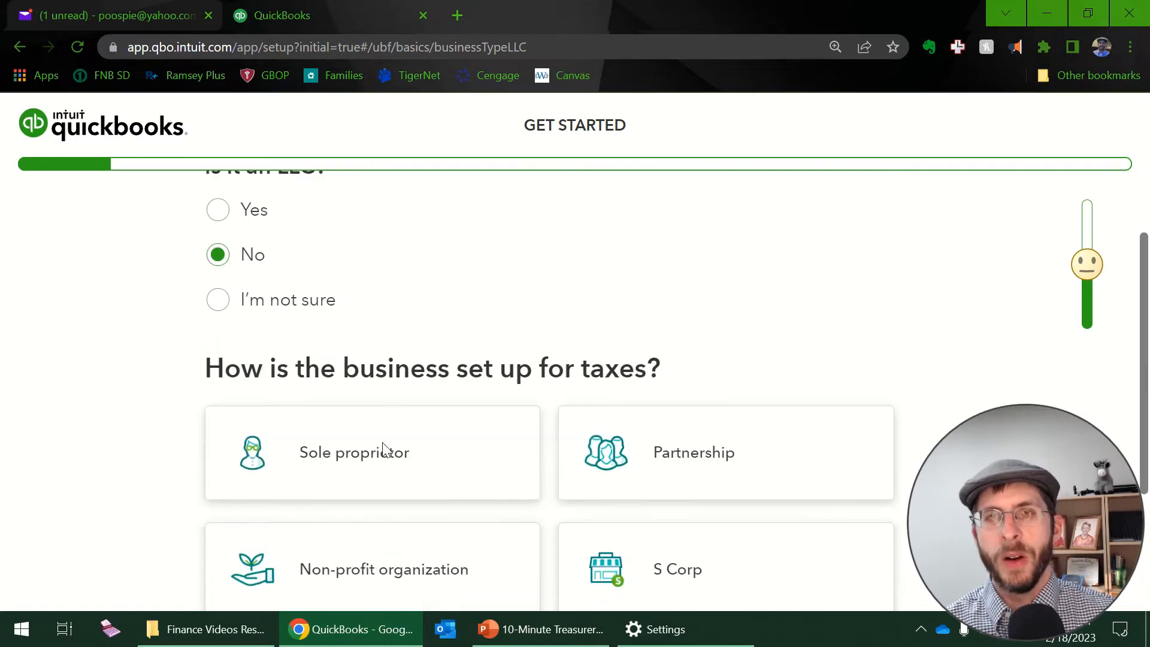
scroll("down", 3)
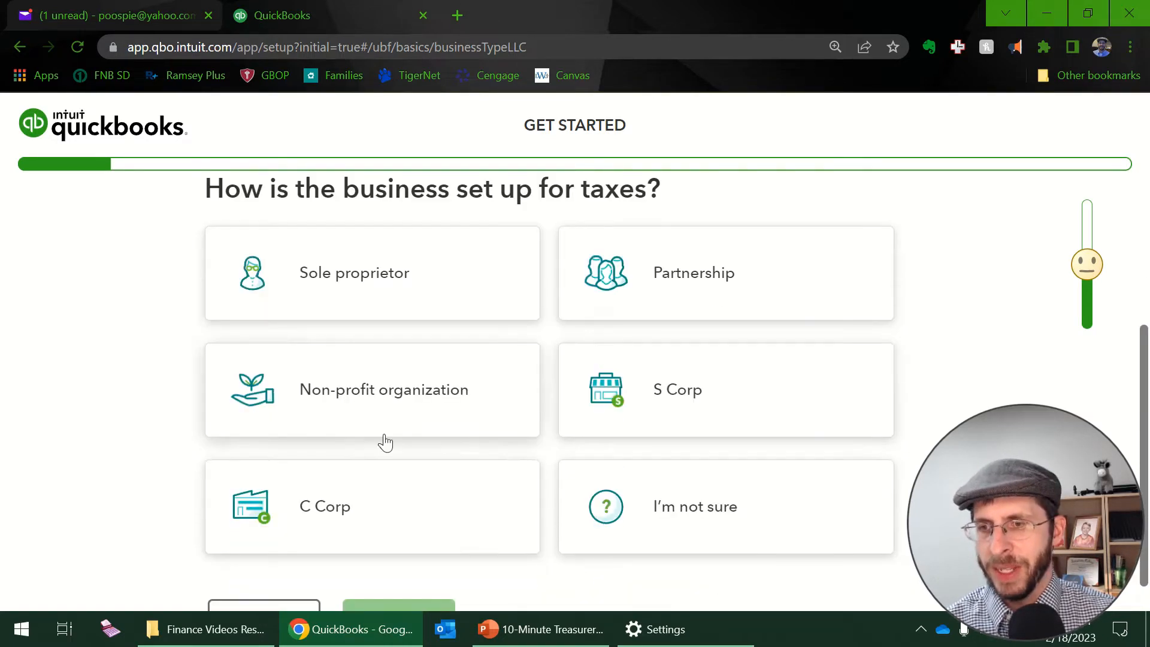
left_click(372, 389)
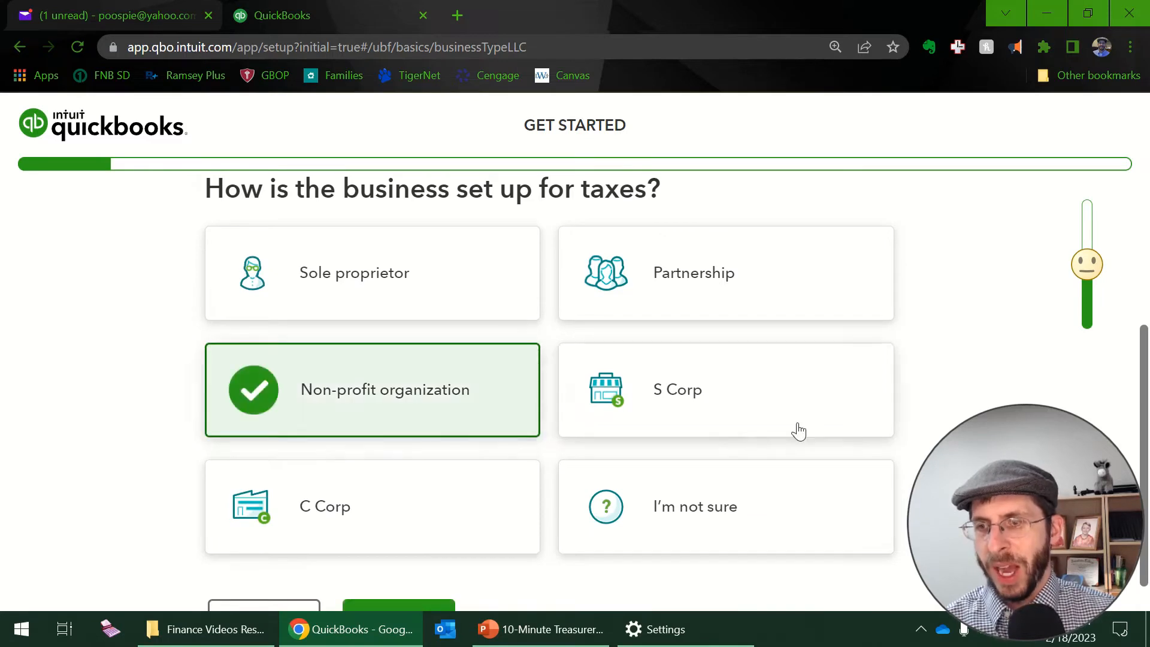
scroll("down", 3)
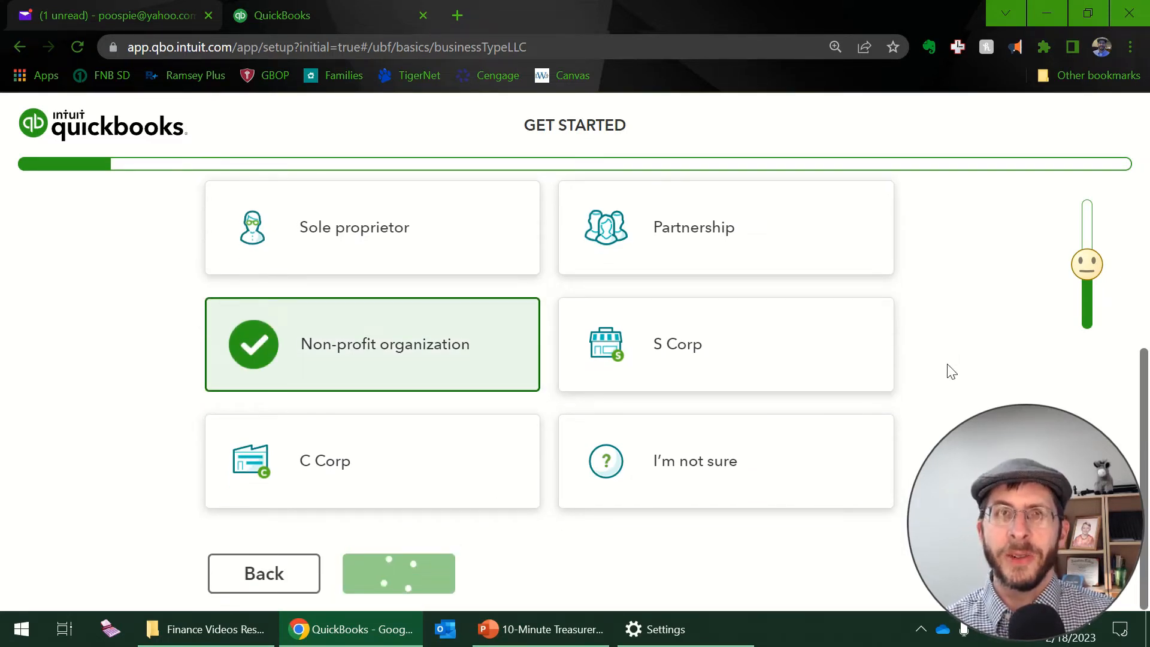
left_click(398, 573)
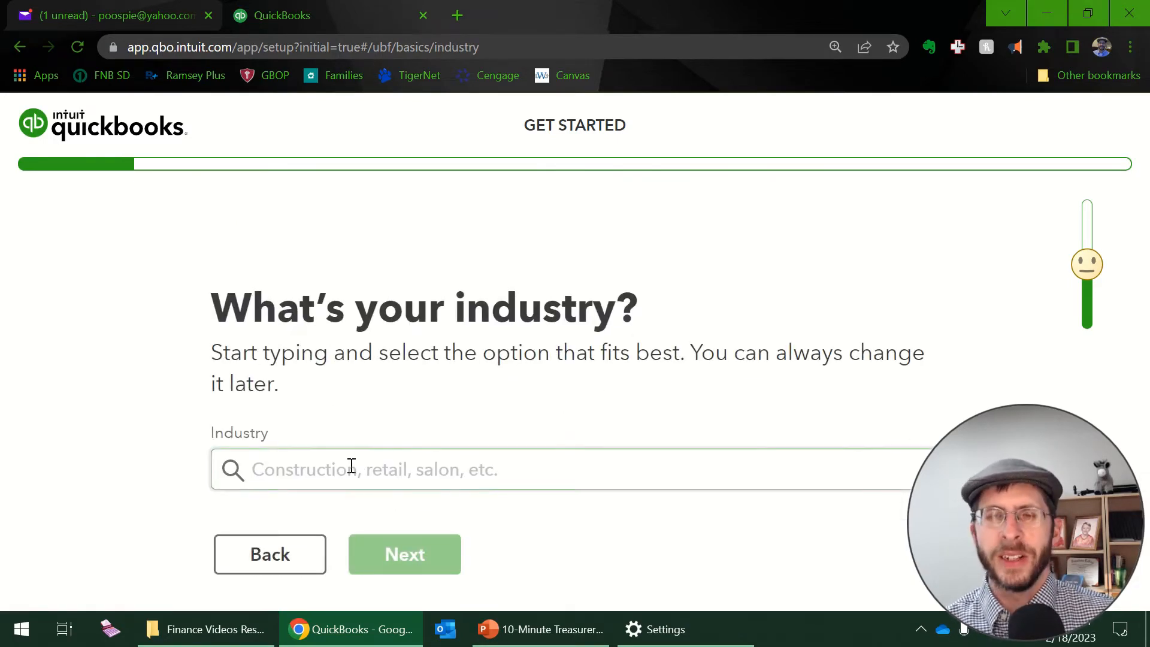
Search 'Church', pick Religious organizations as the industry, and continue
type("Chu")
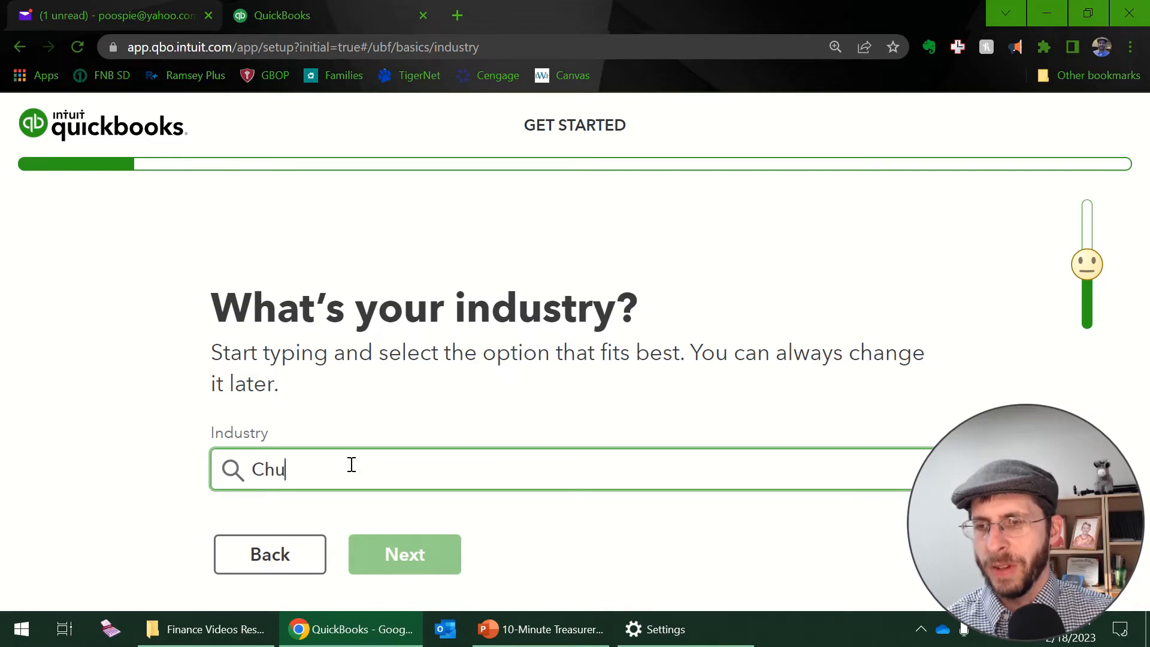
type("rch")
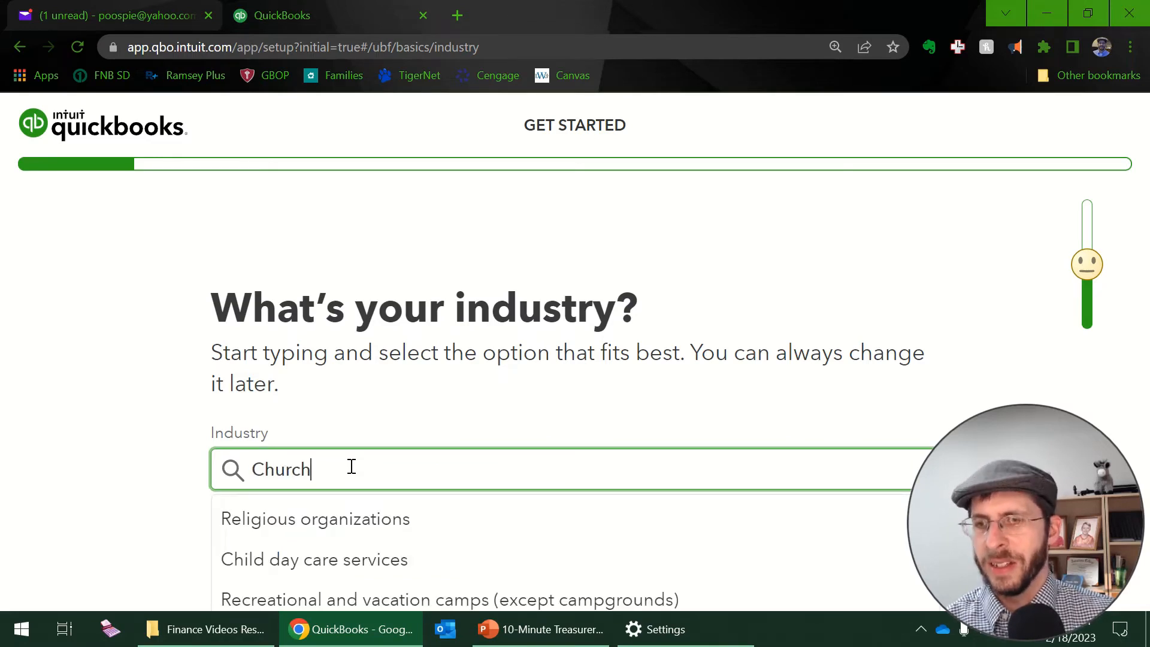
left_click(314, 519)
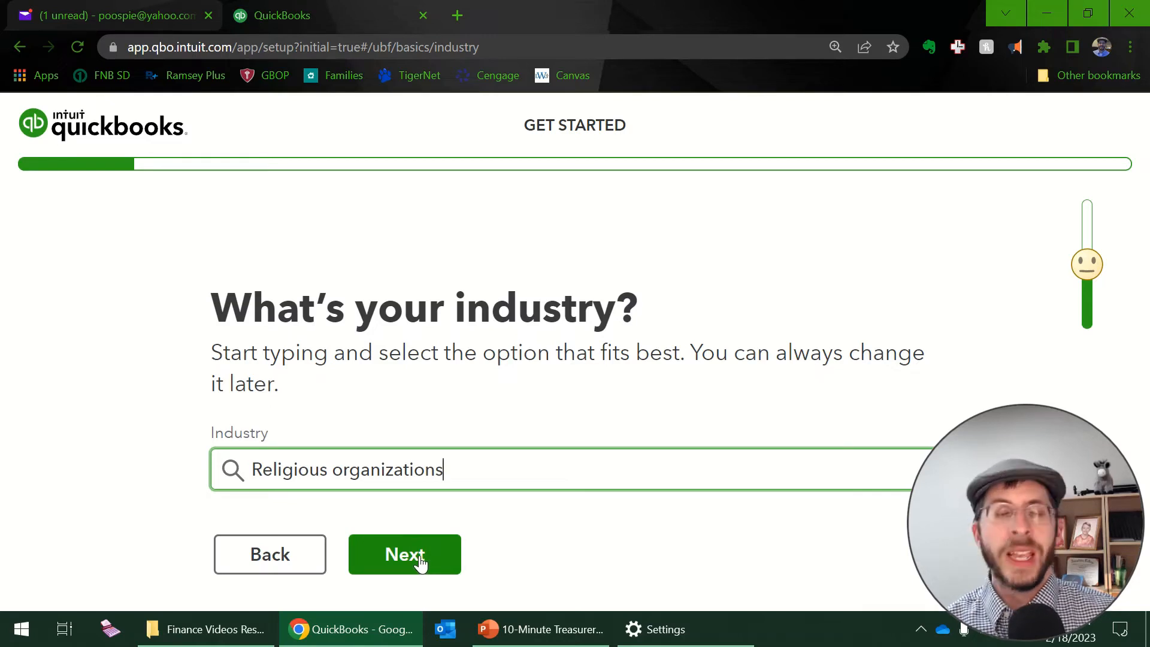
left_click(404, 554)
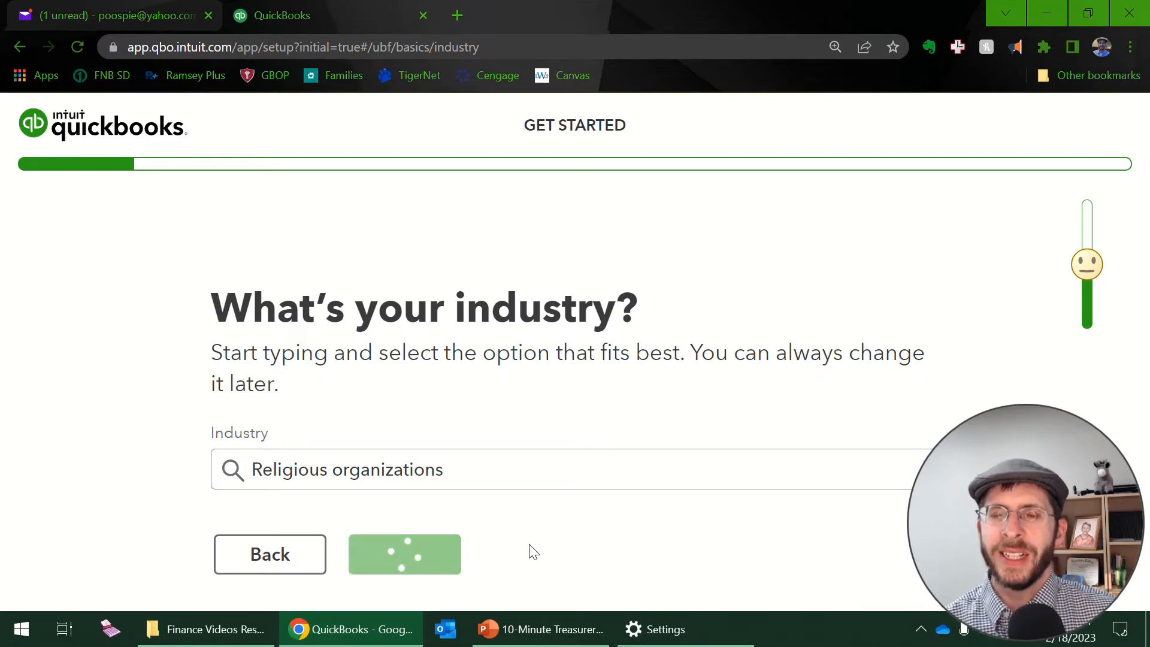
left_click(403, 553)
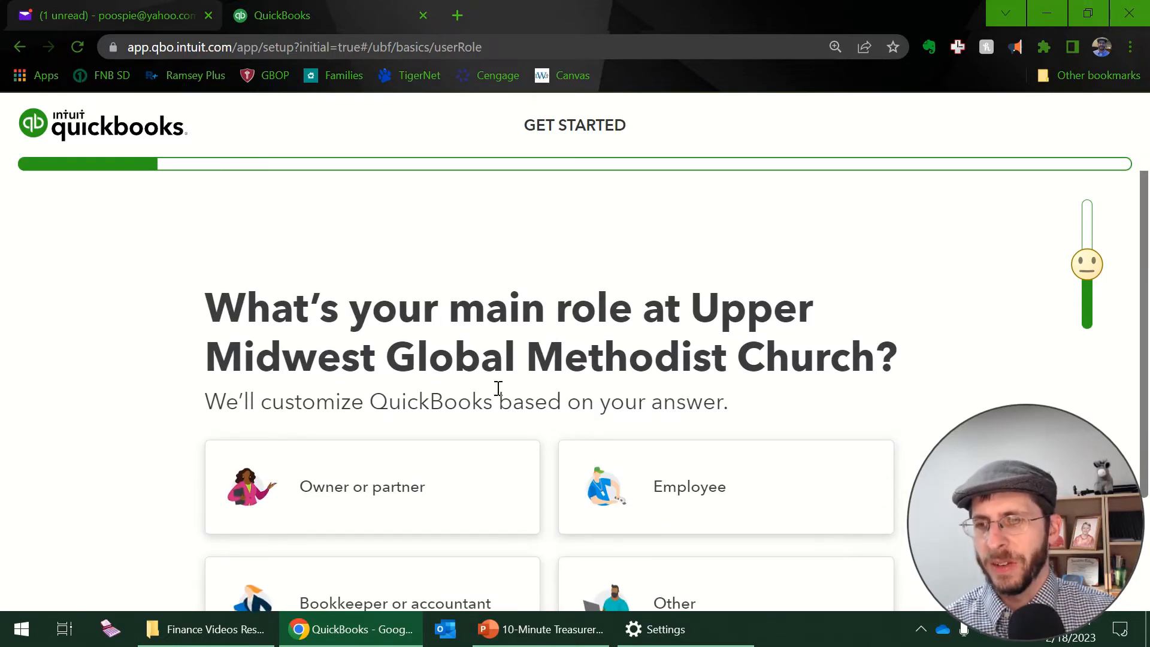
Choose 'Bookkeeper or accountant' as the main role and continue
scroll("down", 3)
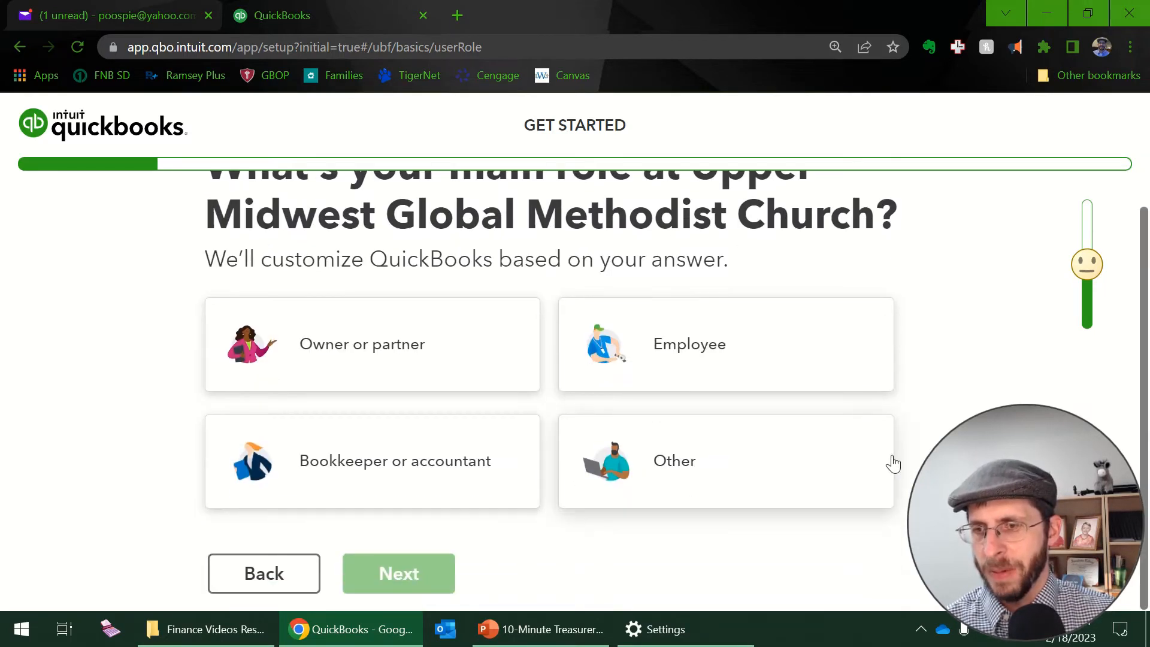
left_click(372, 461)
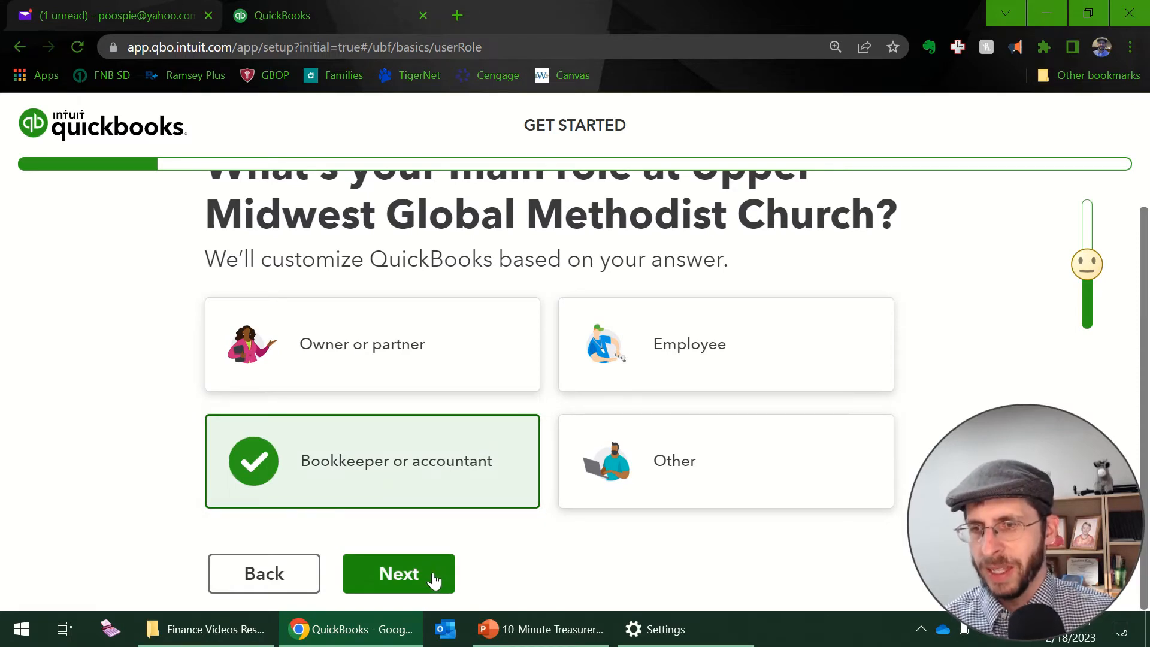
left_click(398, 572)
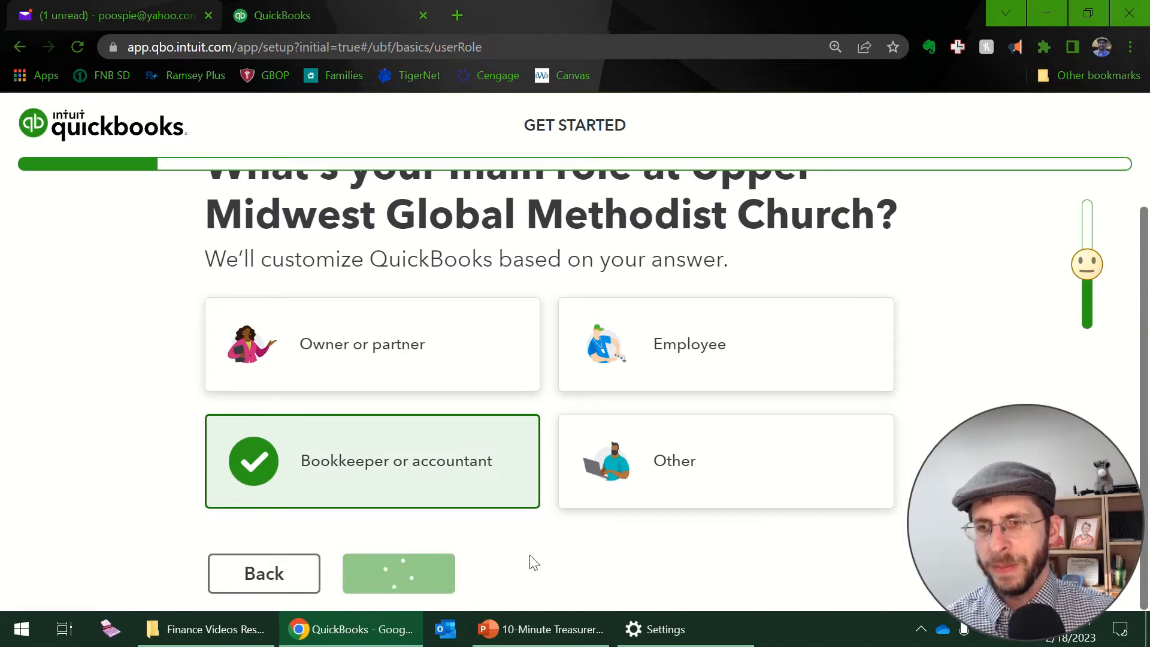
left_click(398, 573)
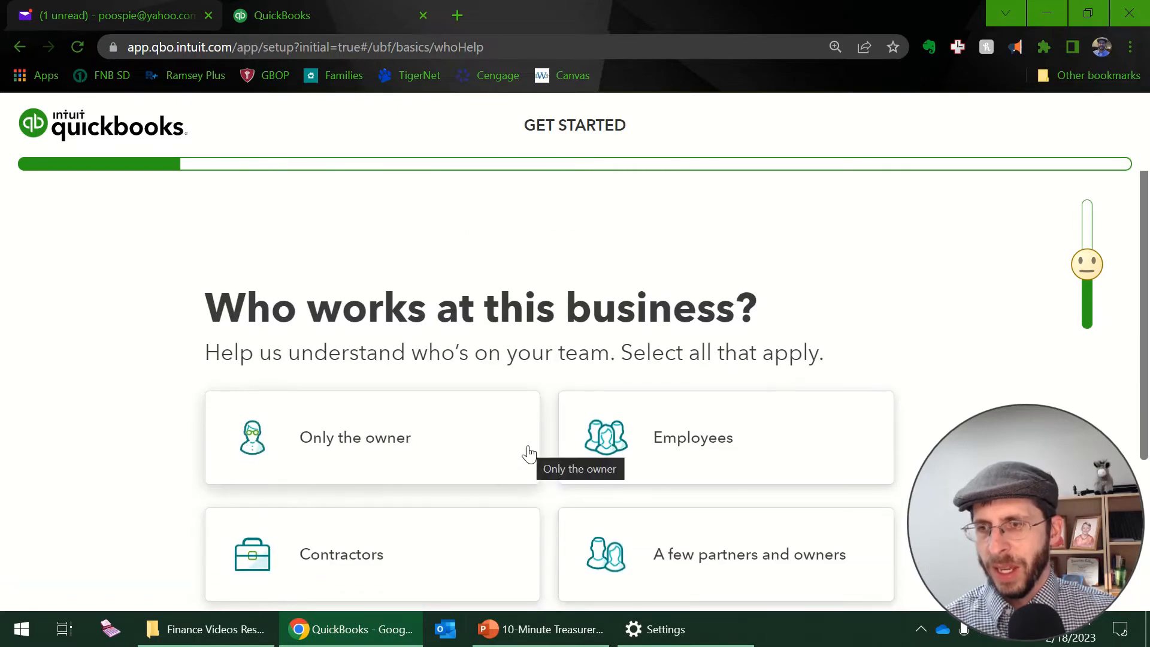
mouse_move(879, 364)
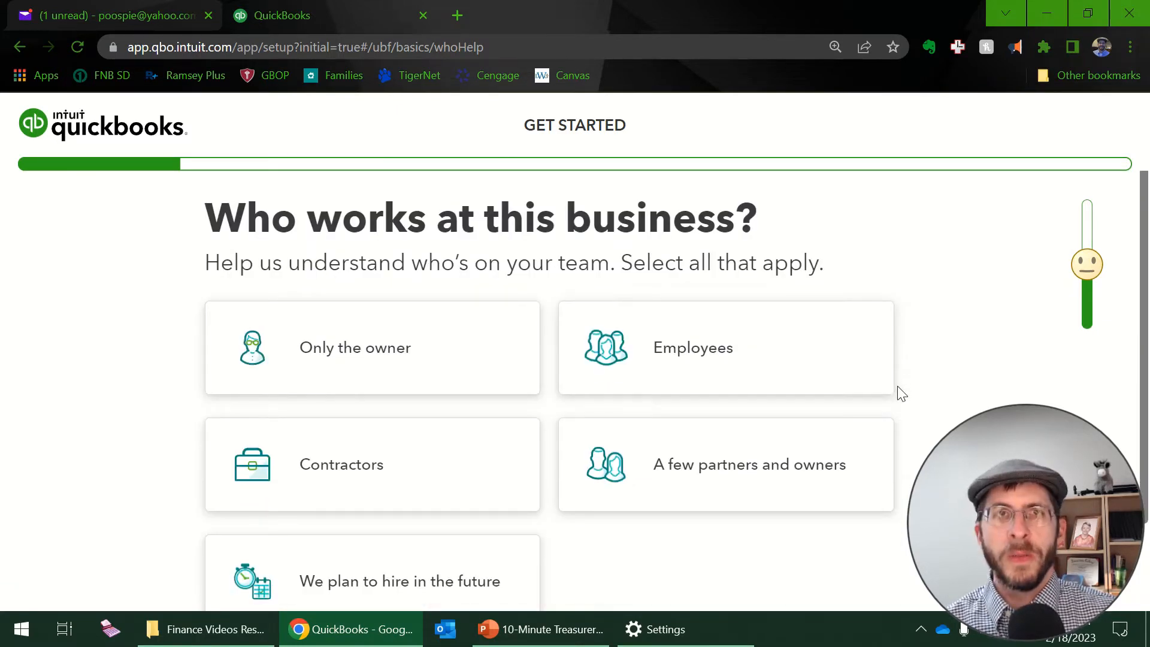
Answer who works here with 'We plan to hire in the future' and continue
scroll("down", 3)
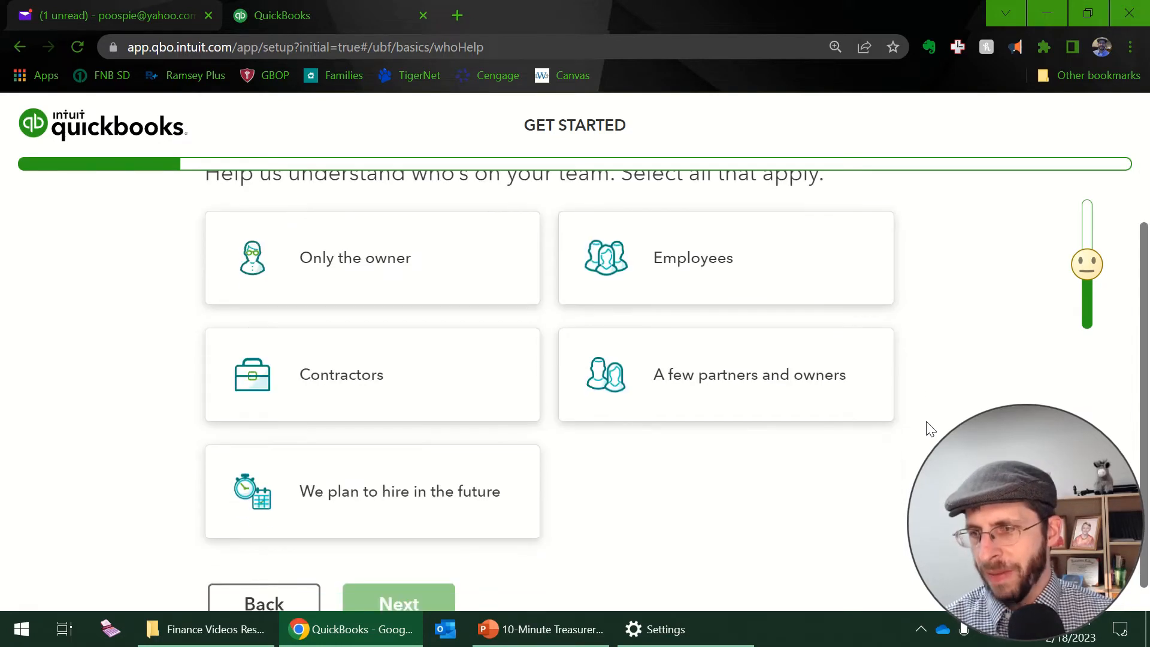
left_click(371, 491)
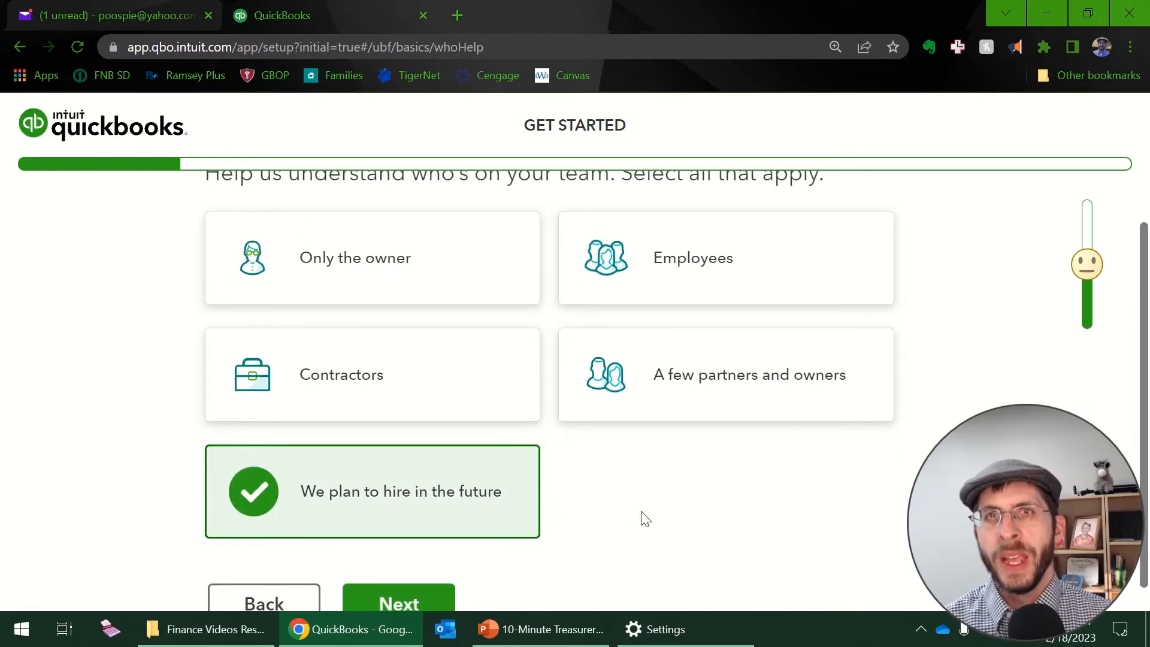
scroll("up", 3)
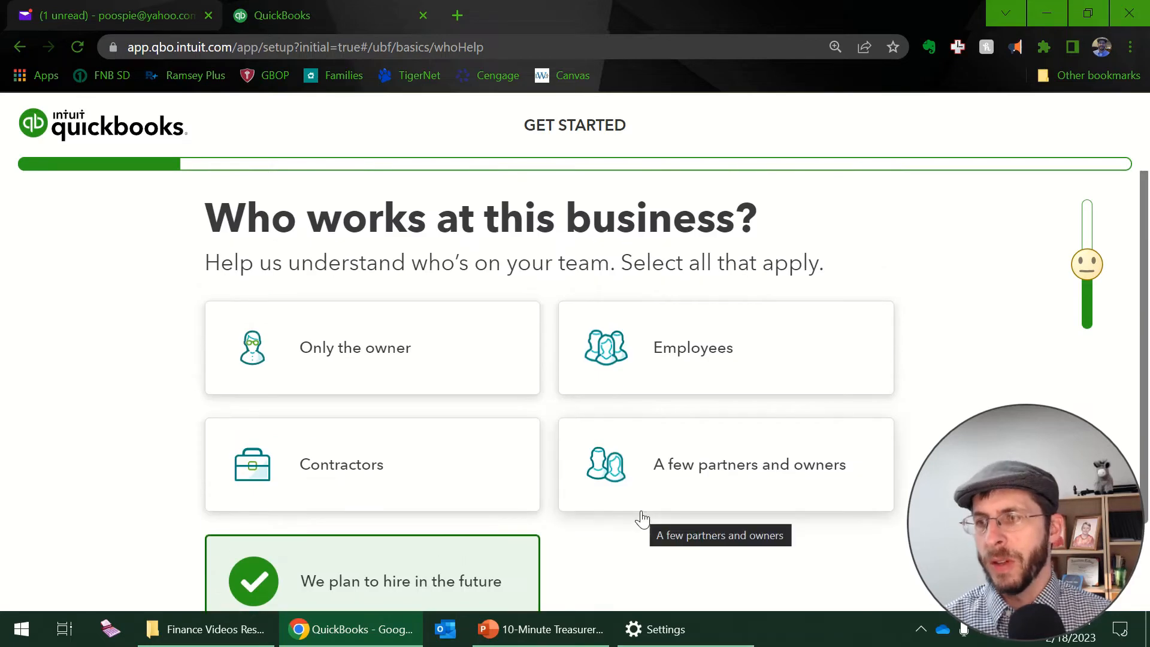
scroll("down", 3)
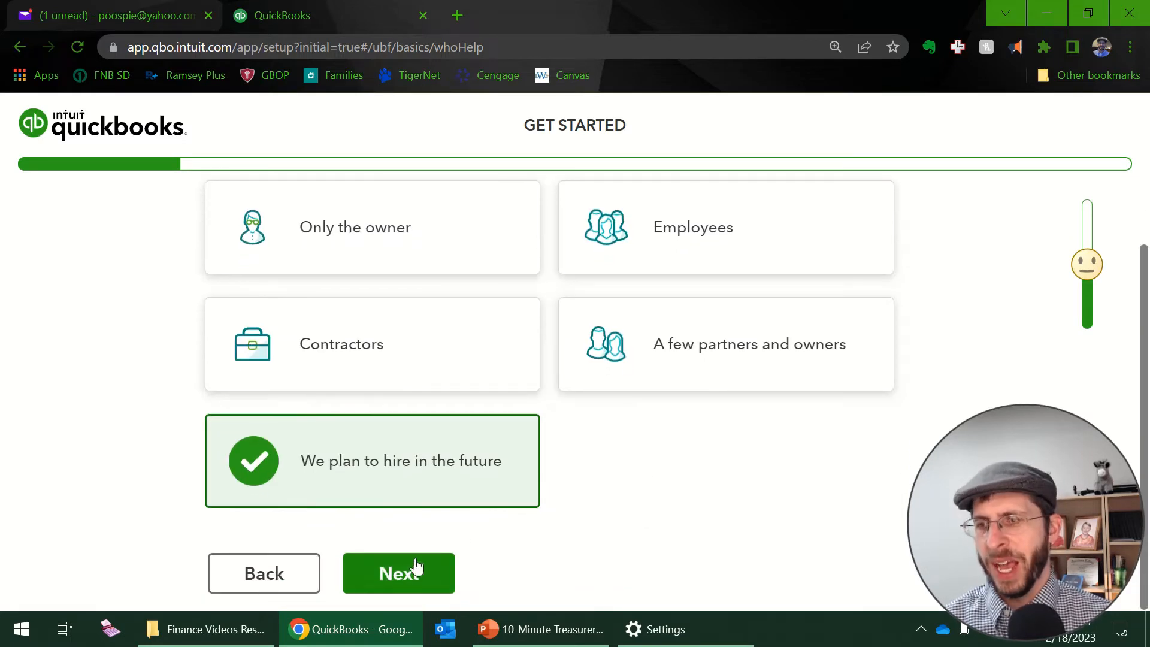
left_click(398, 573)
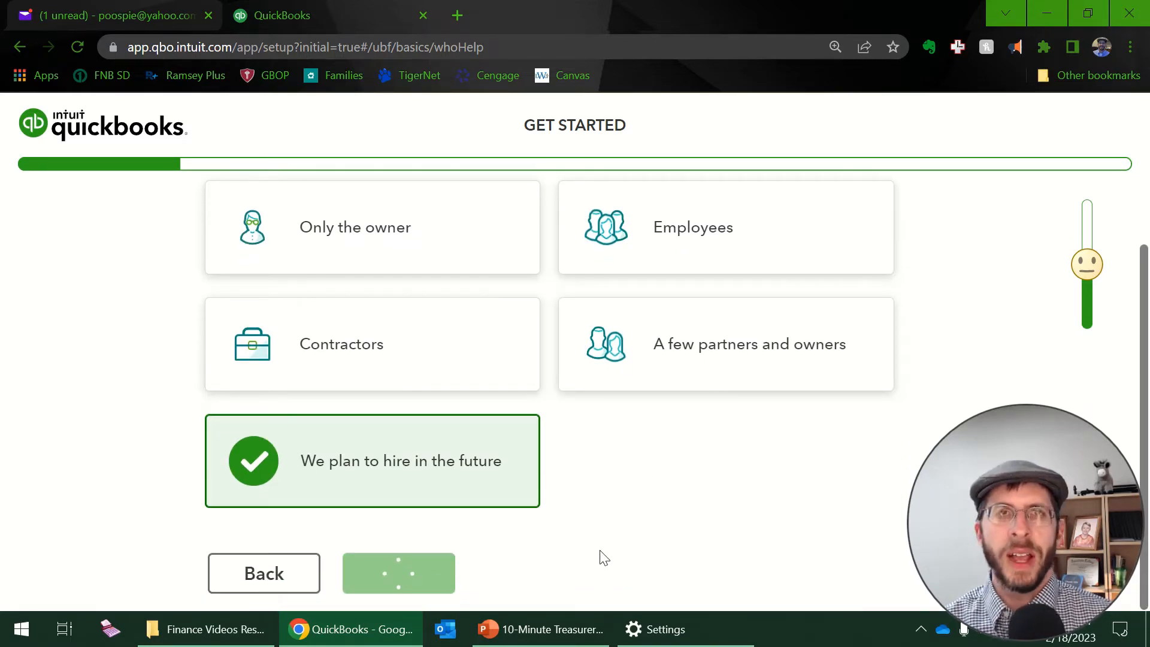
left_click(398, 572)
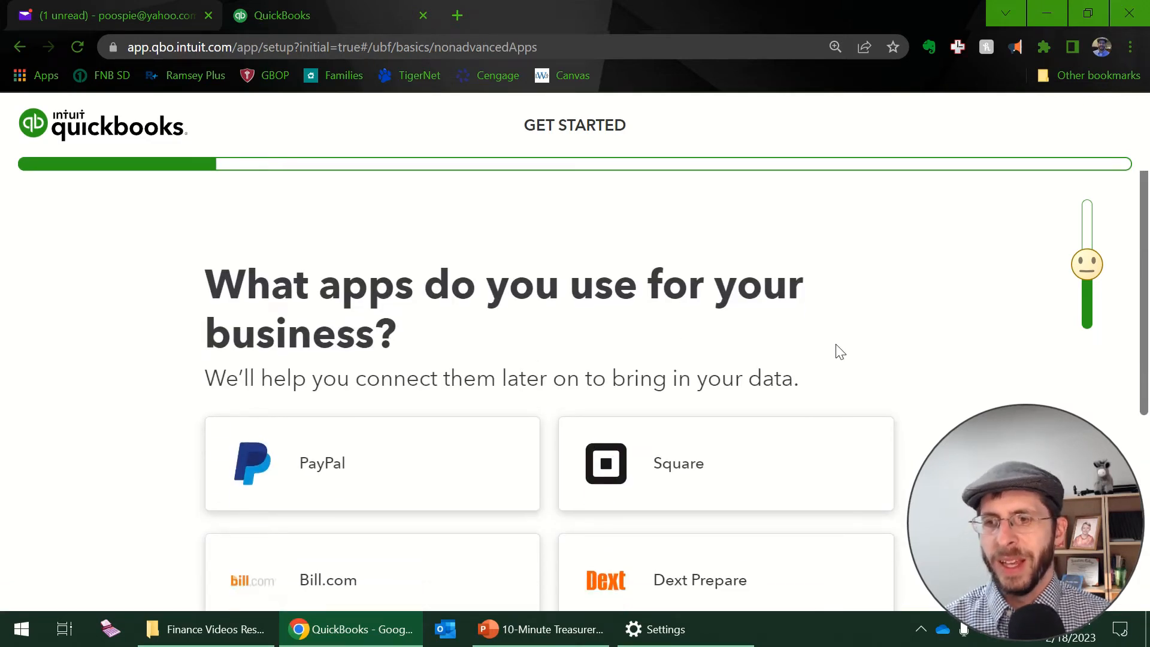
Browse the business app tiles without choosing any, then select 'Skip for now'
scroll("down", 3)
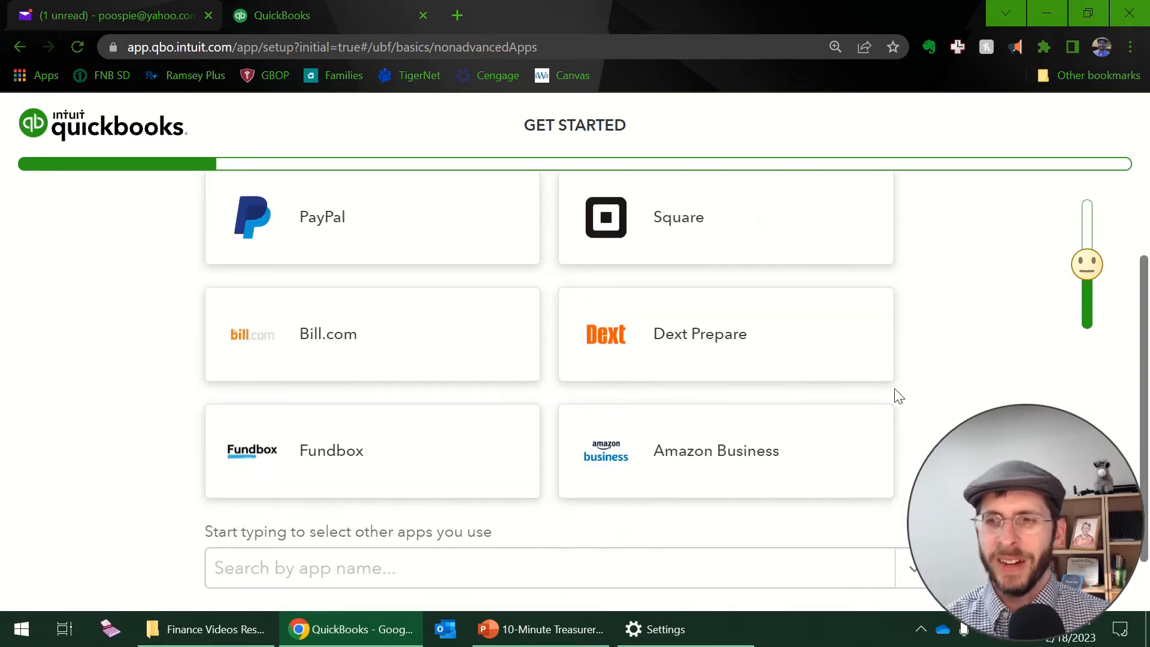
scroll("up", 3)
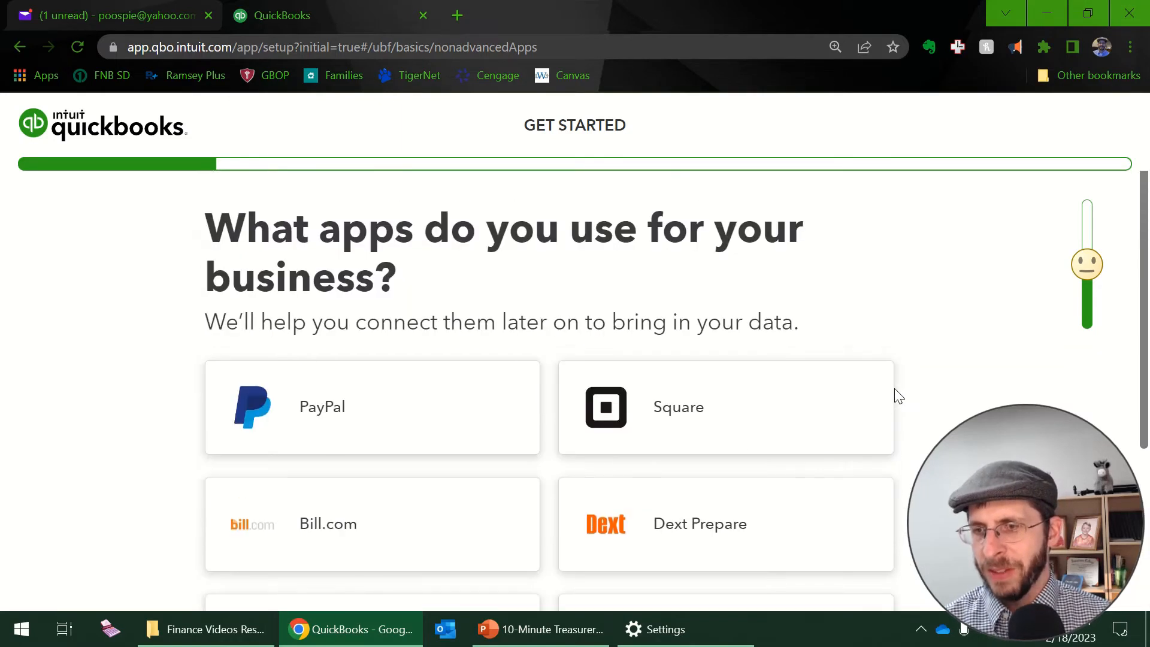
scroll("down", 3)
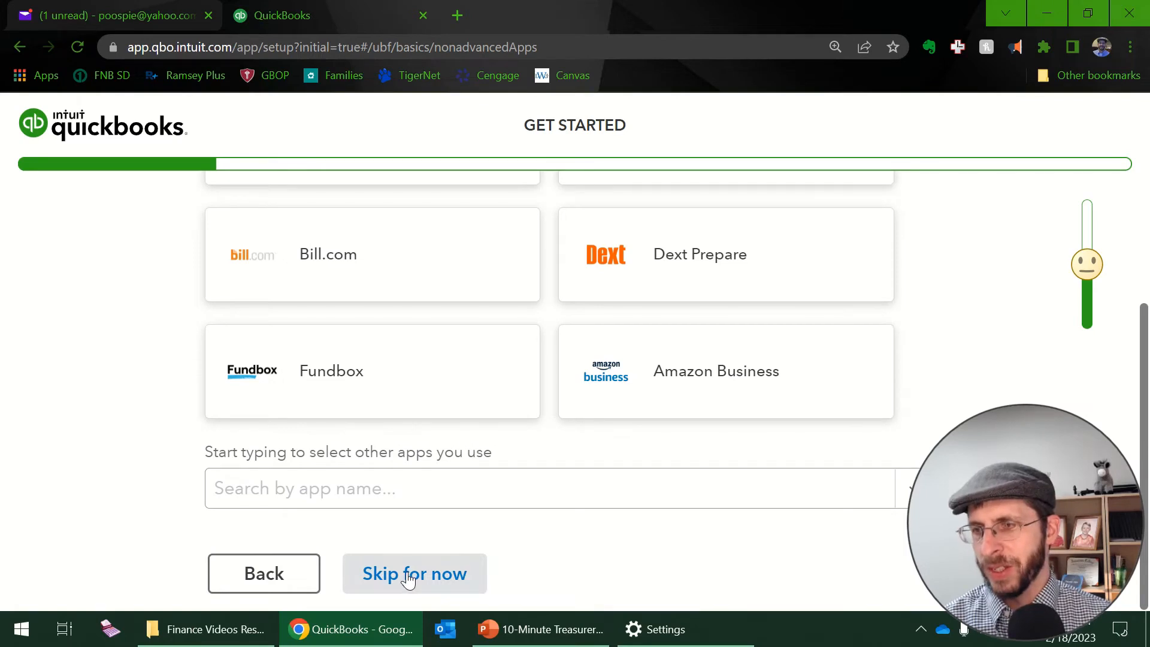
left_click(414, 572)
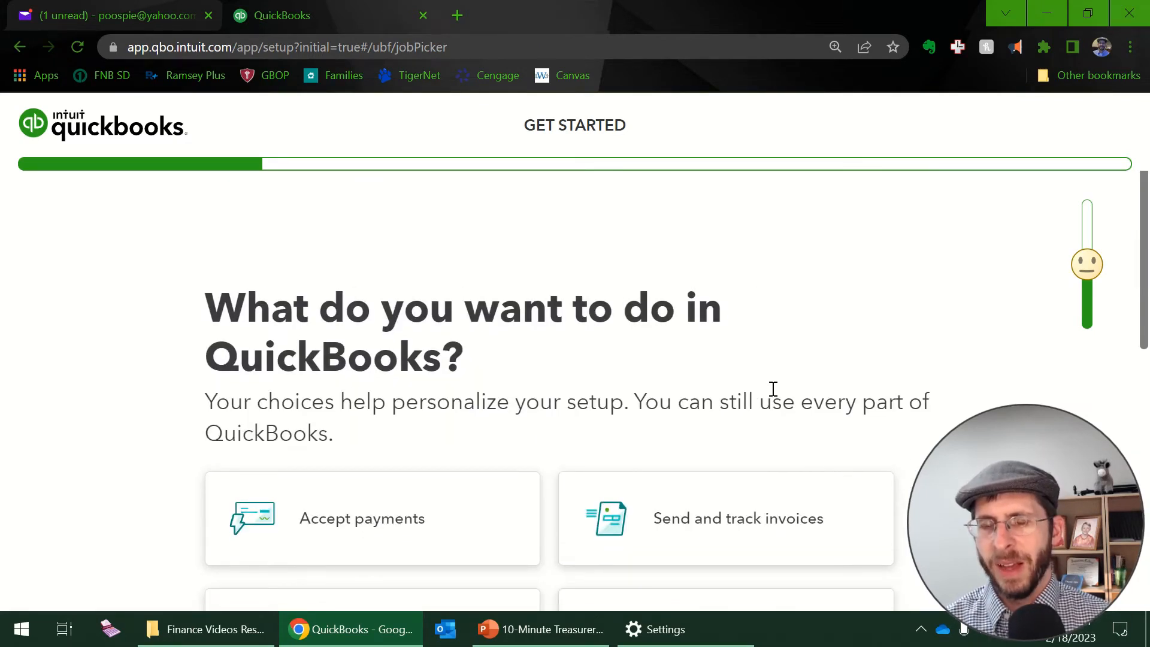
Tick the receipts & expenses, mileage tracking and other desired feature tiles
scroll("down", 3)
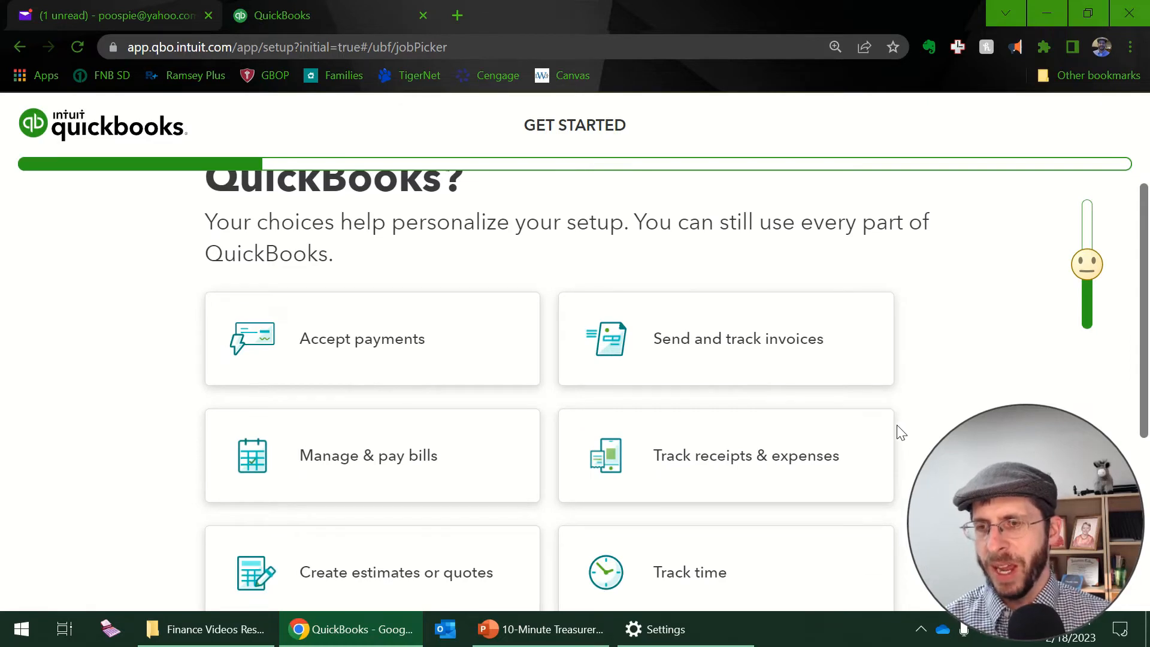
scroll("down", 3)
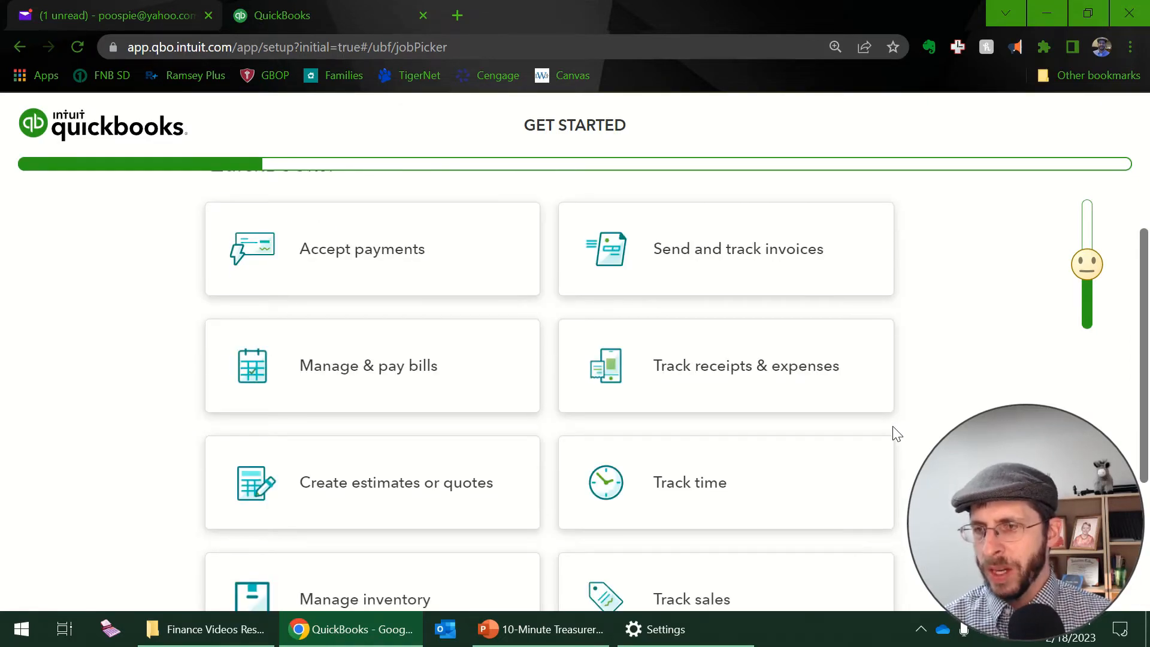
mouse_move(846, 432)
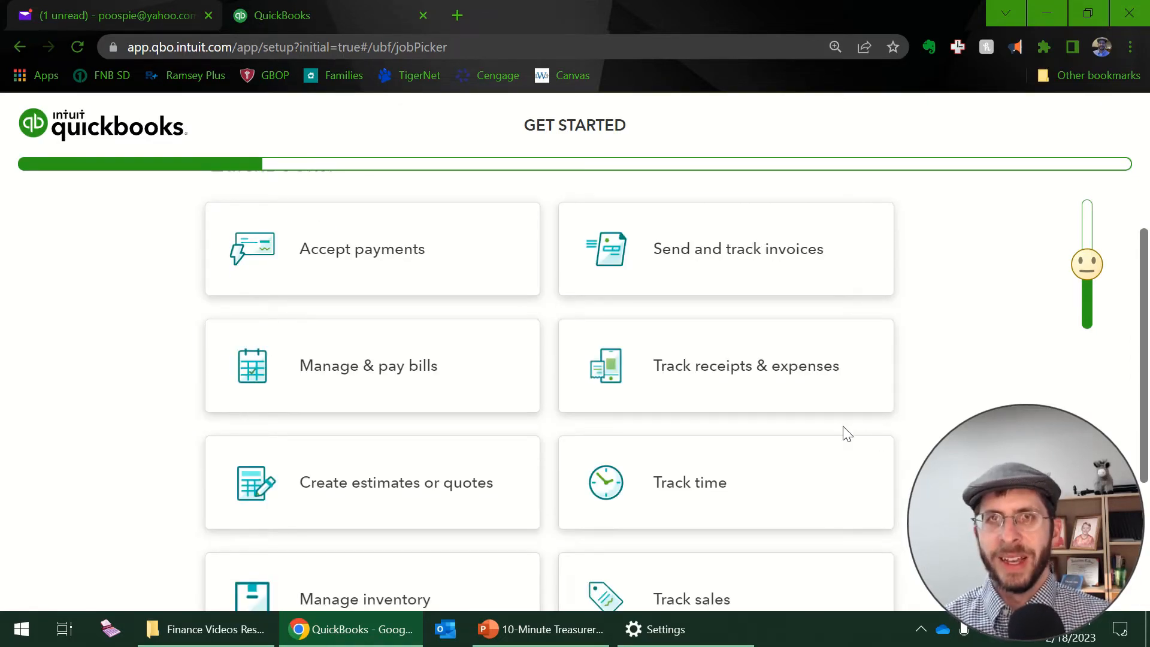
mouse_move(899, 365)
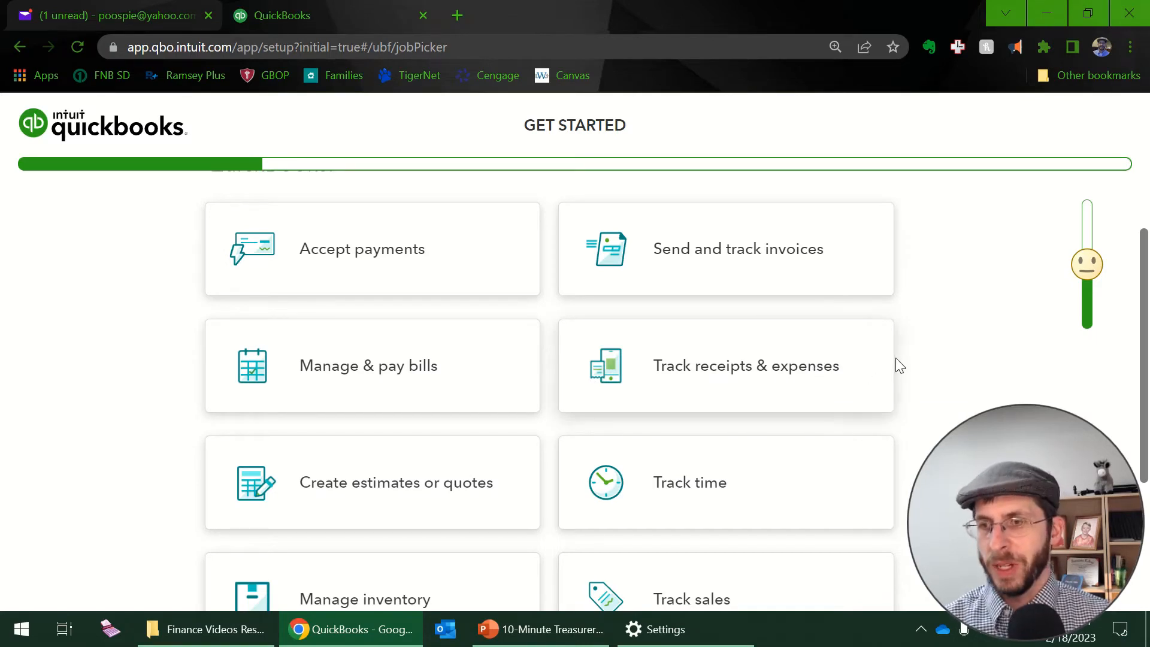
scroll("down", 3)
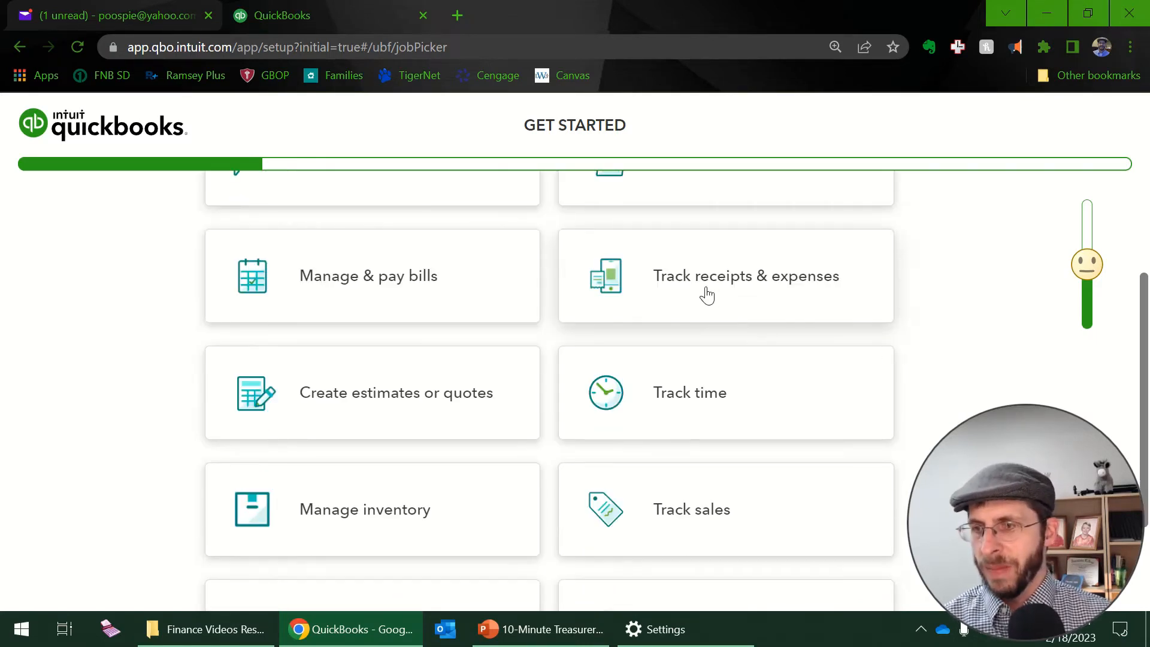
left_click(724, 275)
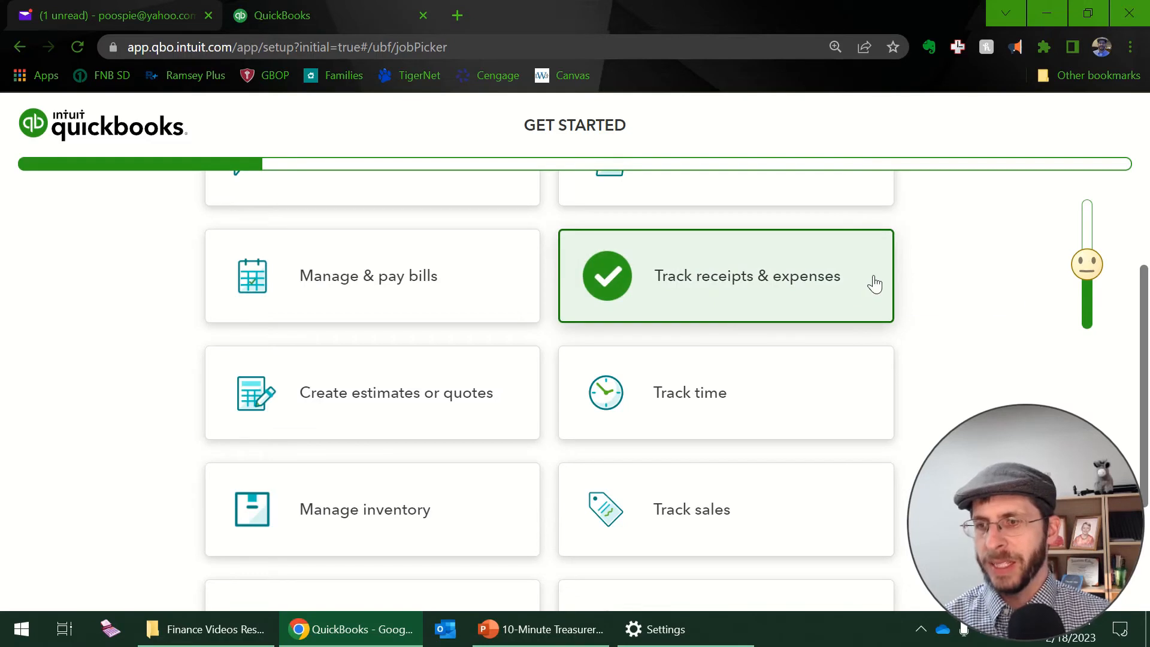
mouse_move(376, 291)
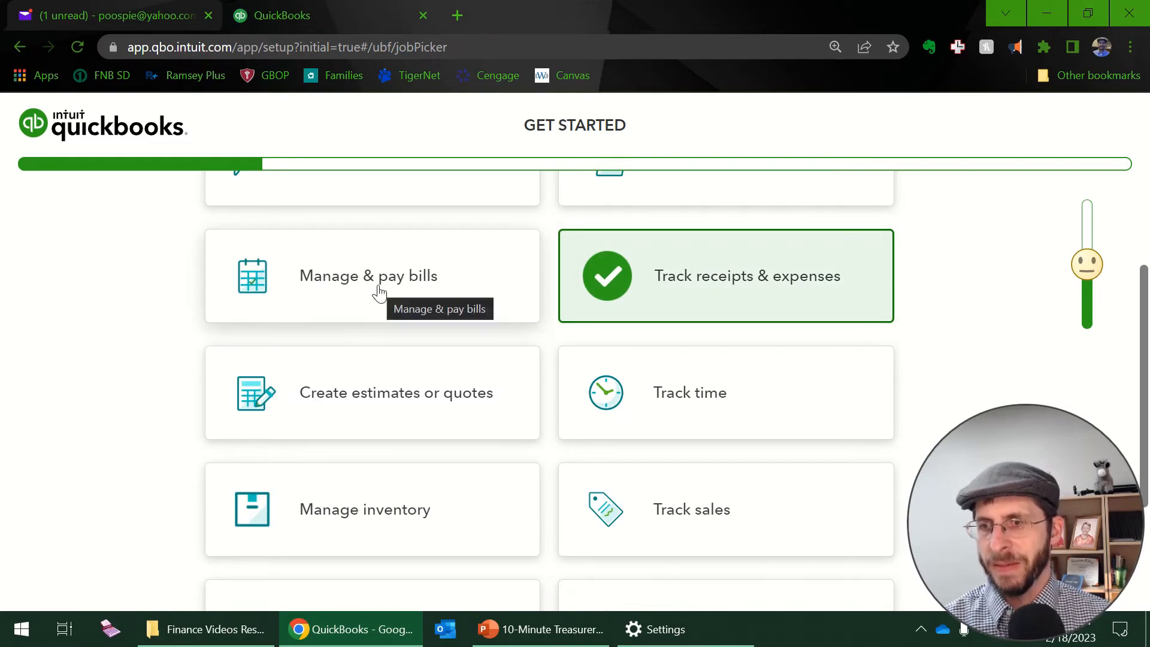
scroll("down", 3)
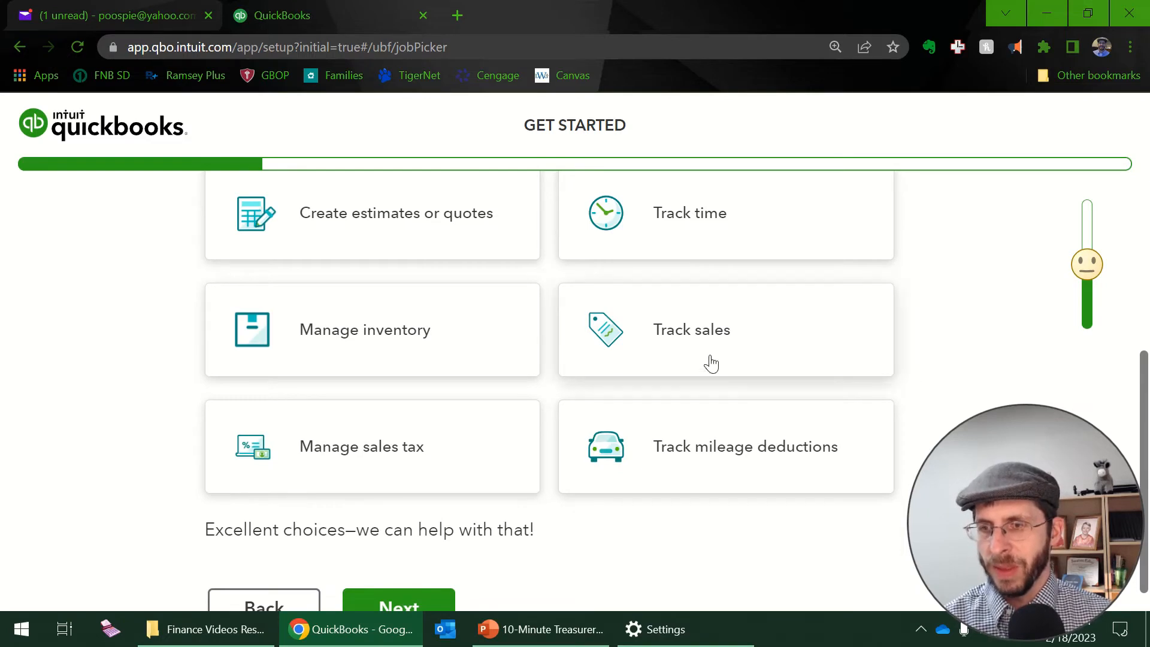
mouse_move(680, 352)
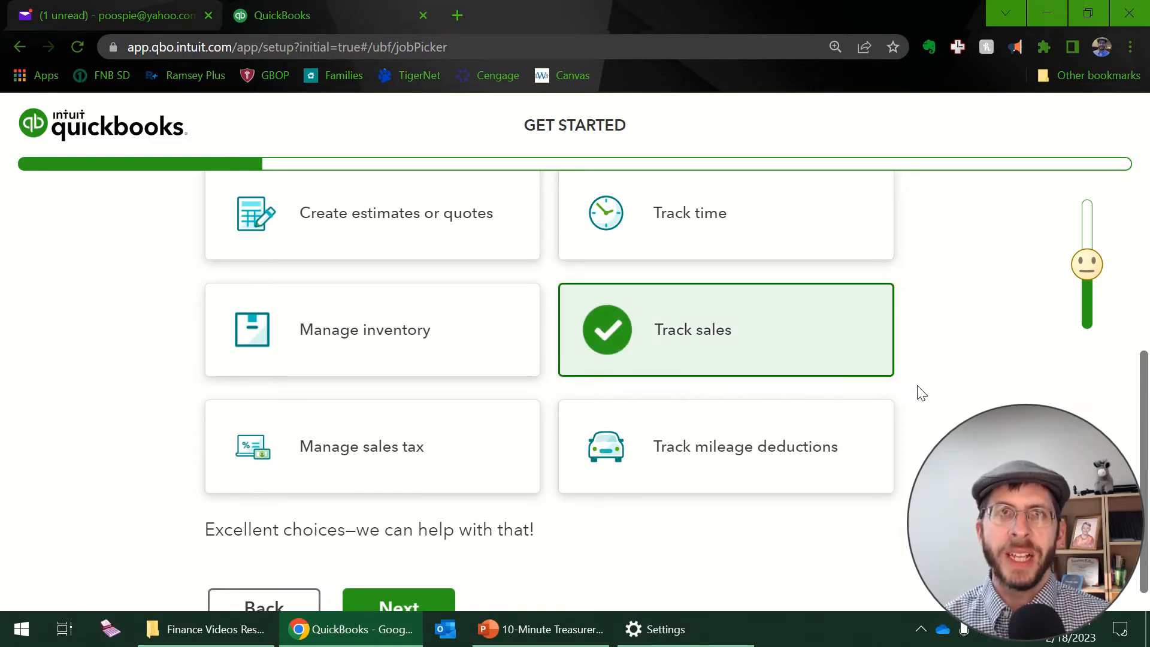
mouse_move(836, 416)
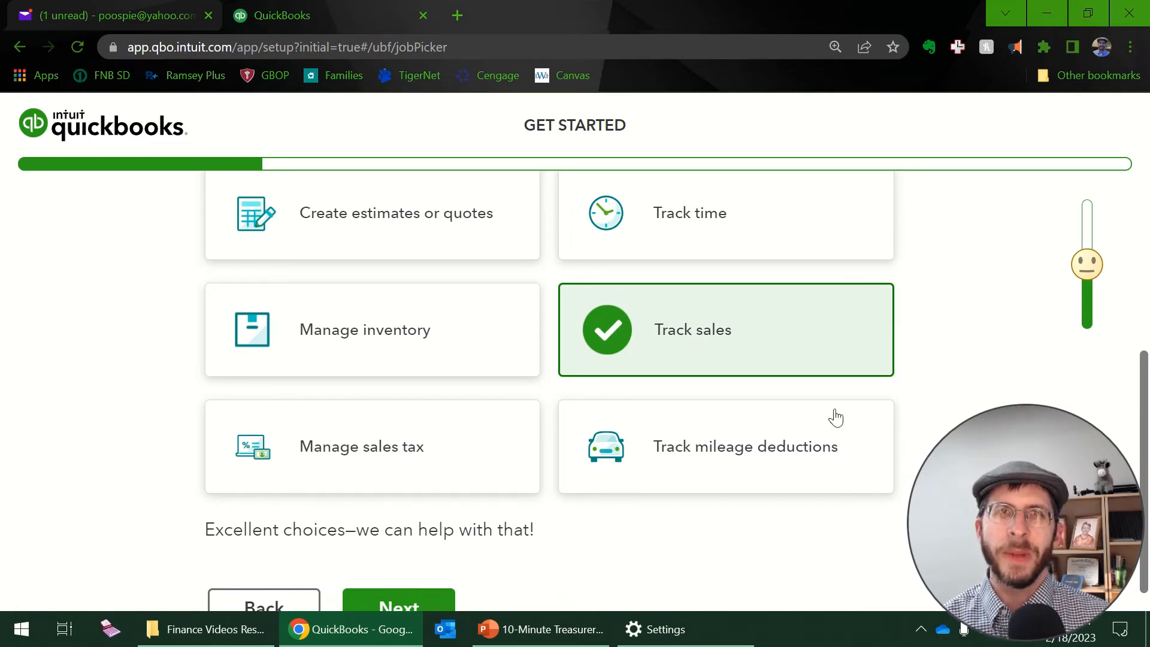
mouse_move(803, 470)
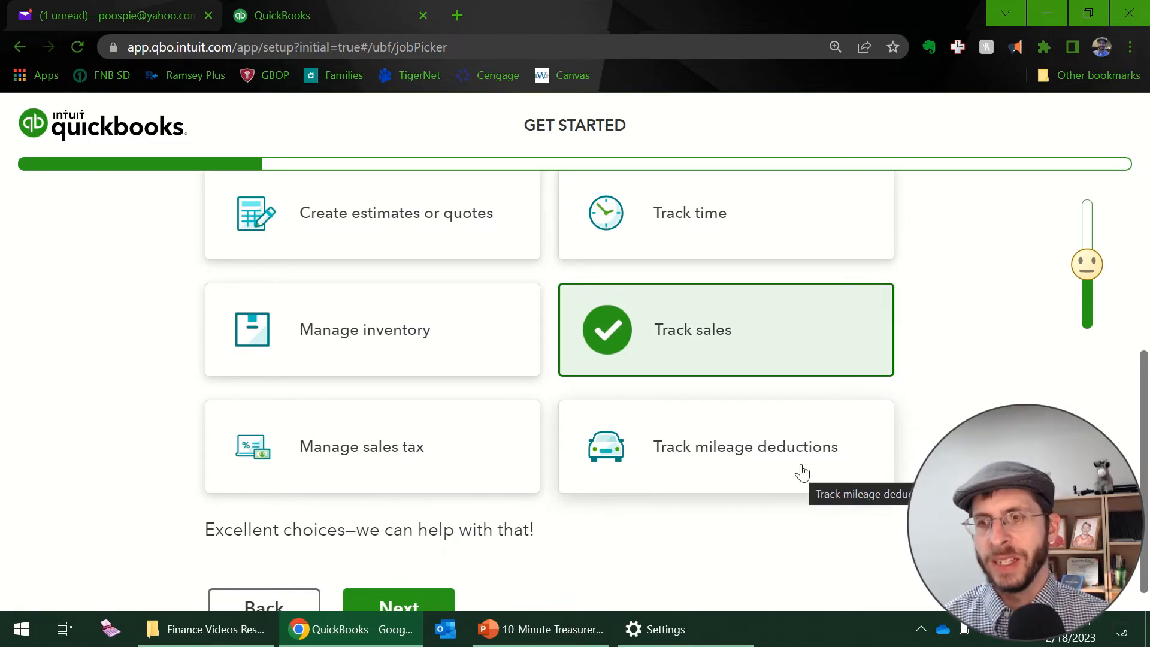
left_click(745, 446)
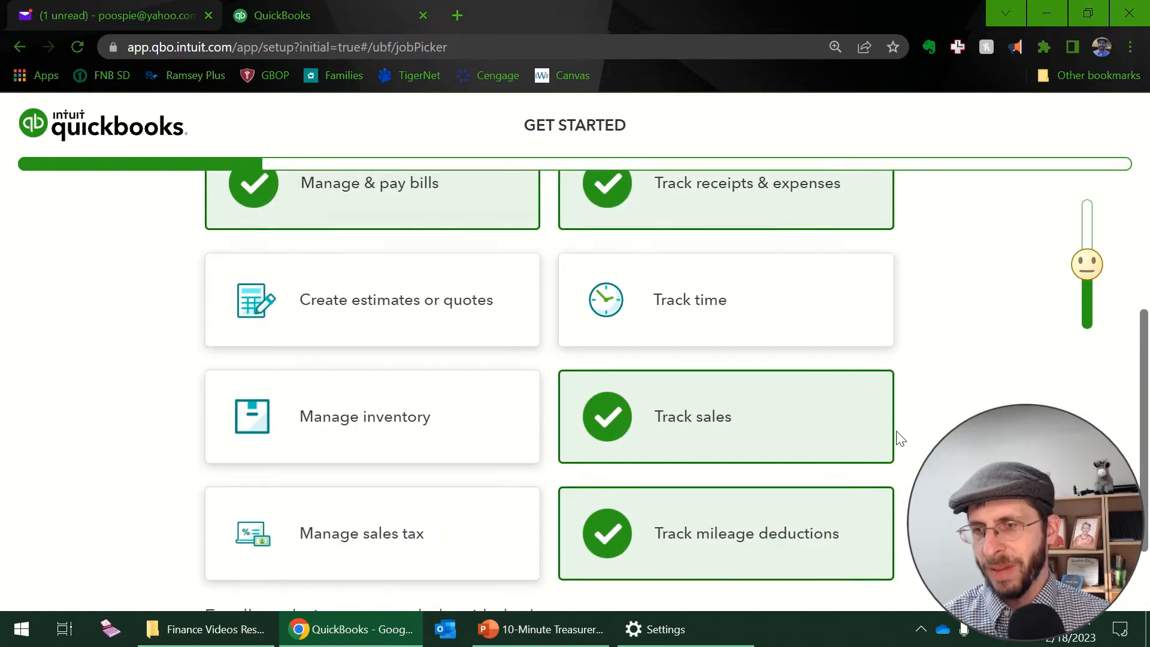
scroll("up", 3)
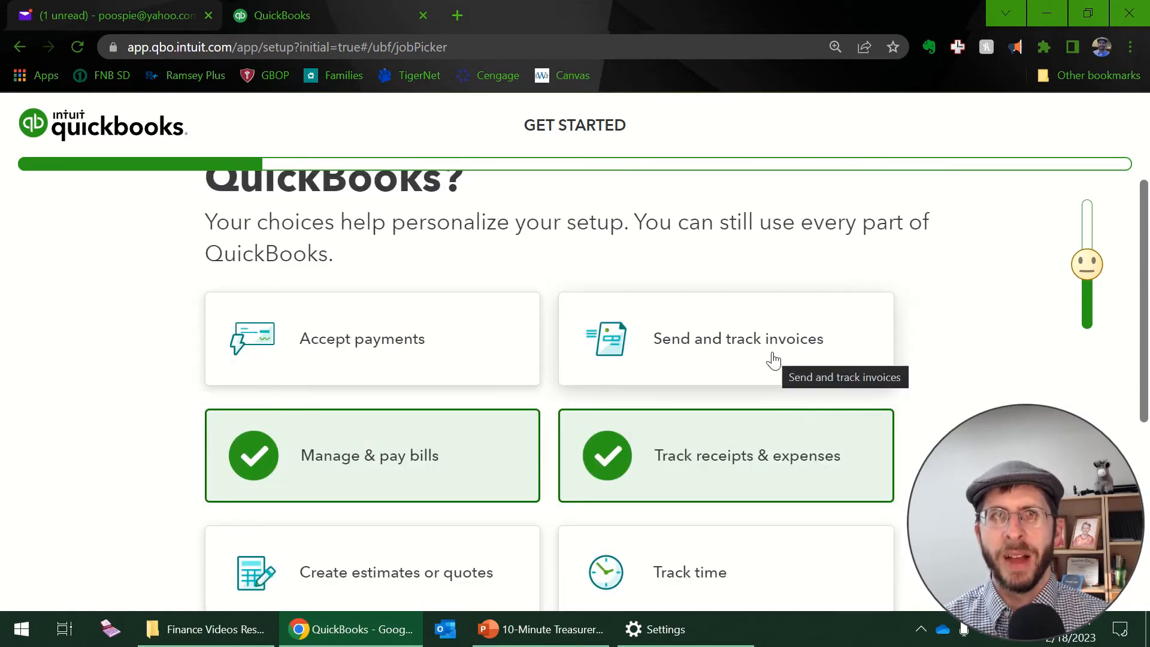
mouse_move(437, 353)
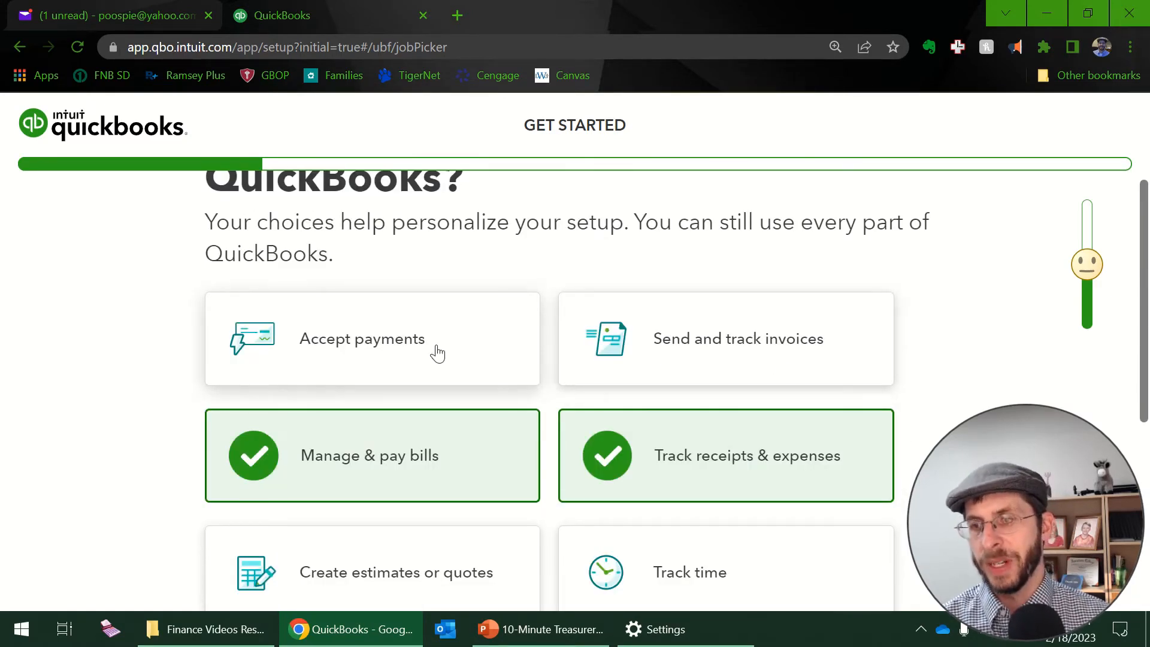
left_click(372, 338)
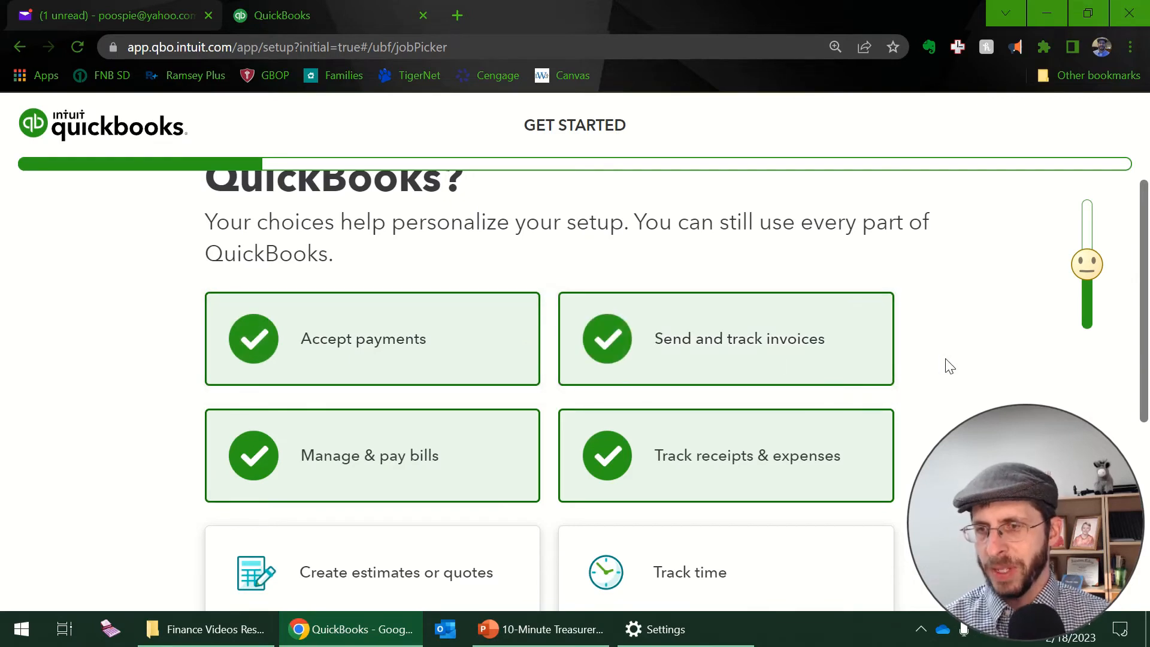
Scroll to the bottom and submit the six chosen features
scroll("down", 3)
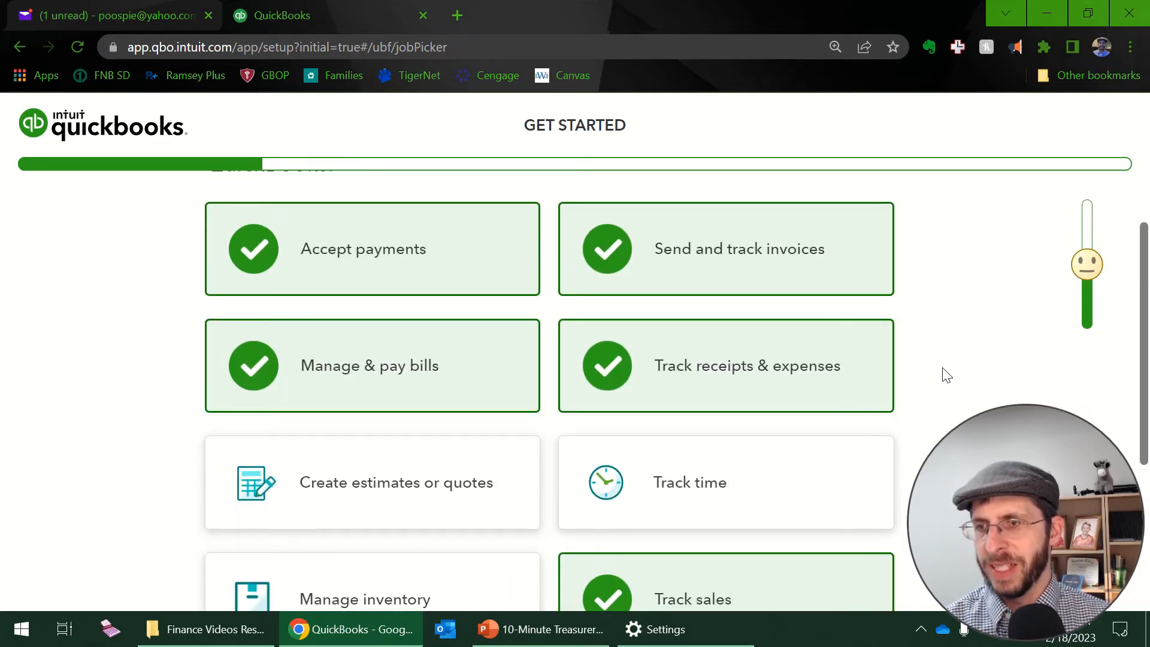
scroll("down", 3)
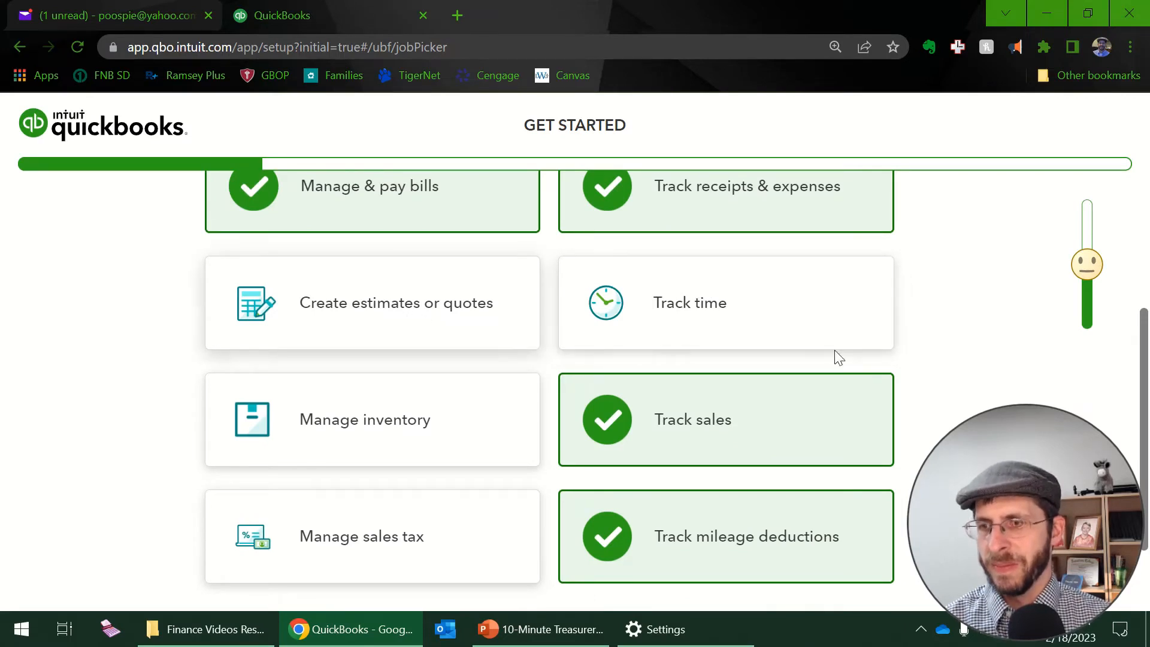
scroll("down", 3)
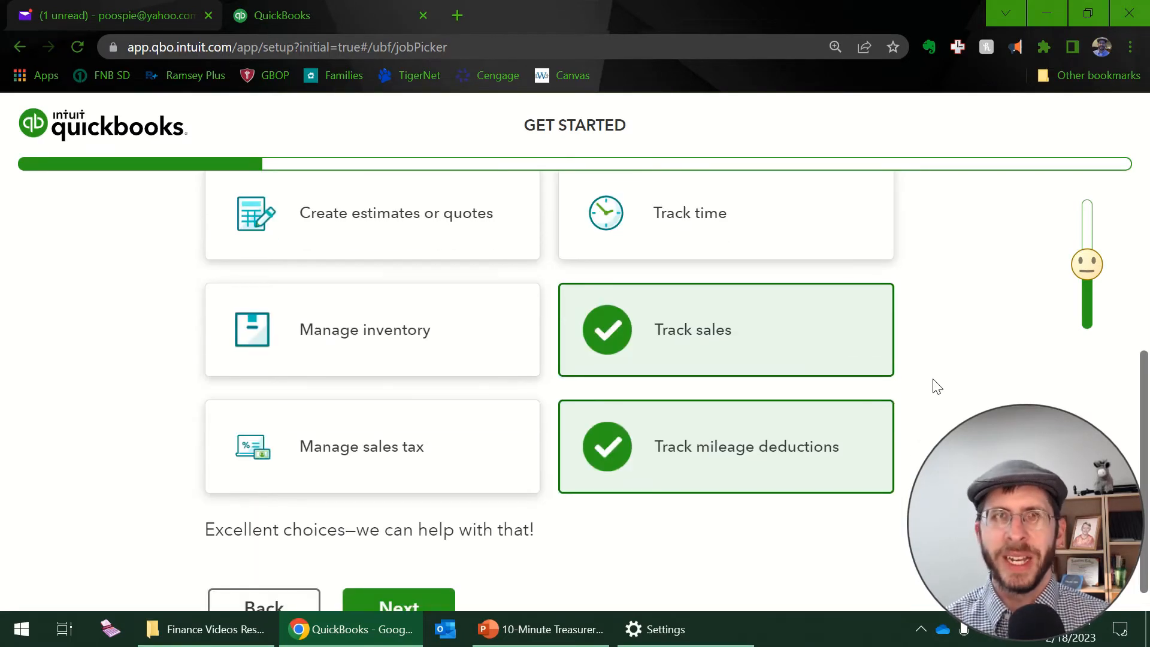
scroll("down", 3)
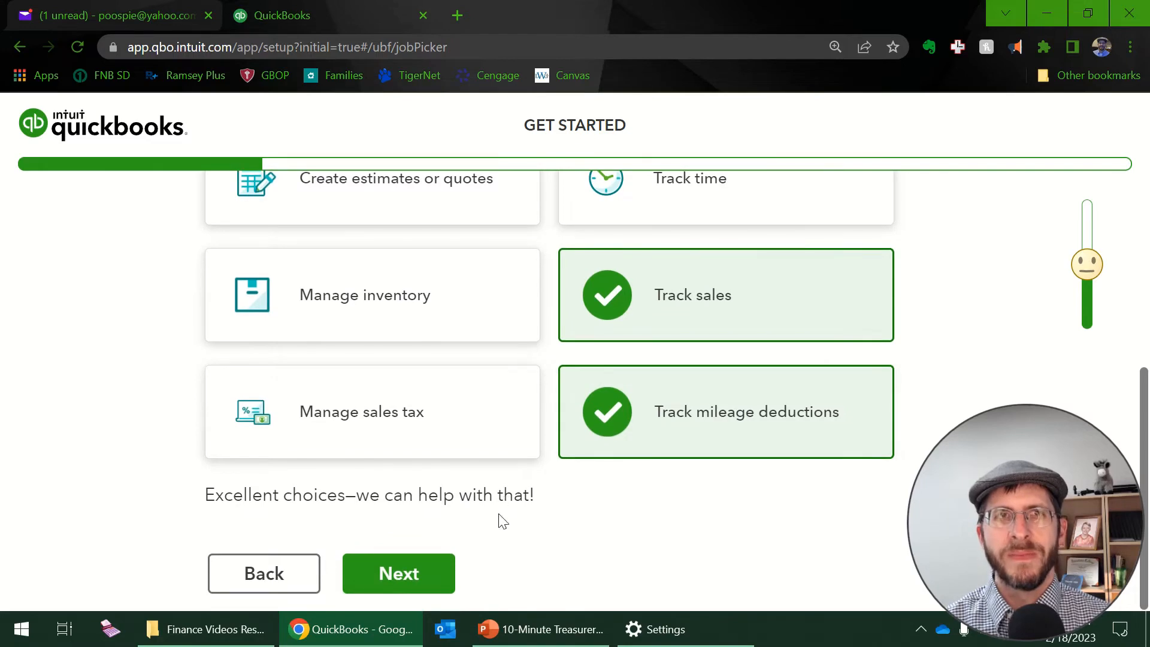
left_click(398, 572)
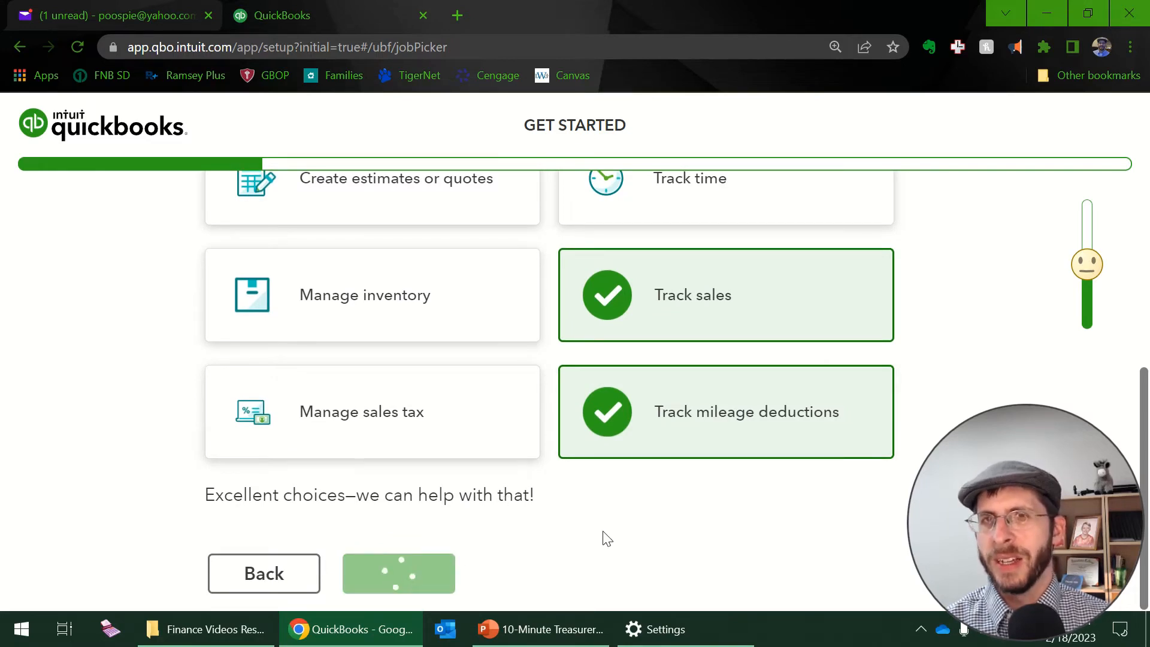
left_click(398, 573)
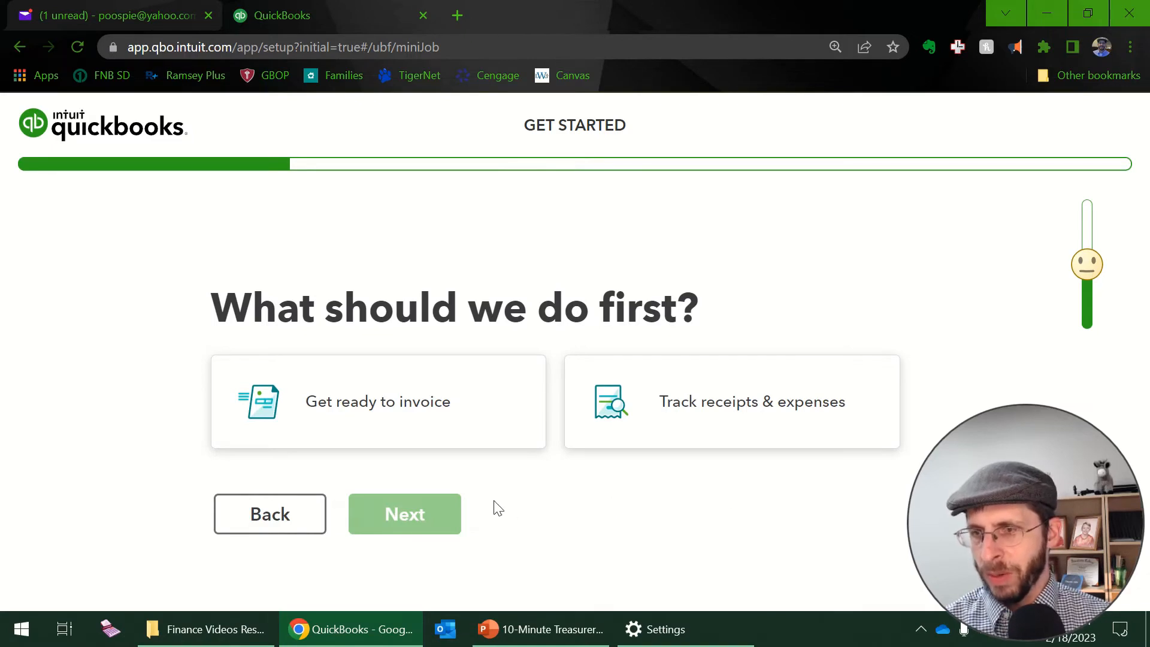
mouse_move(731, 428)
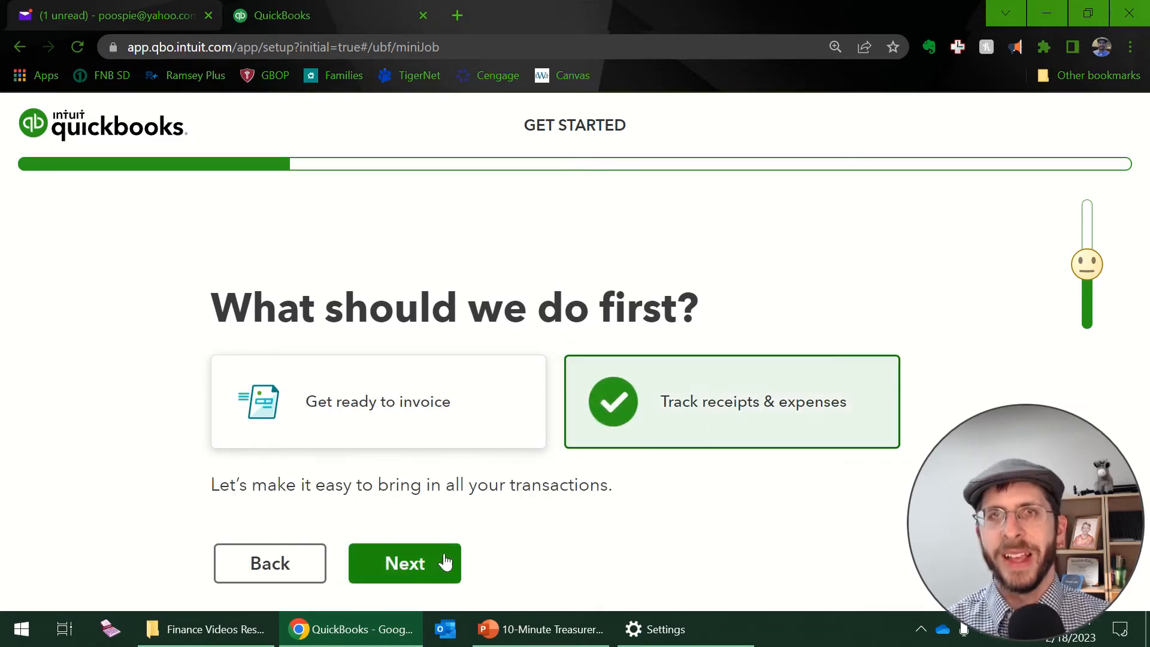
Confirm receipts and expenses as the first task and begin linking bank accounts
left_click(404, 563)
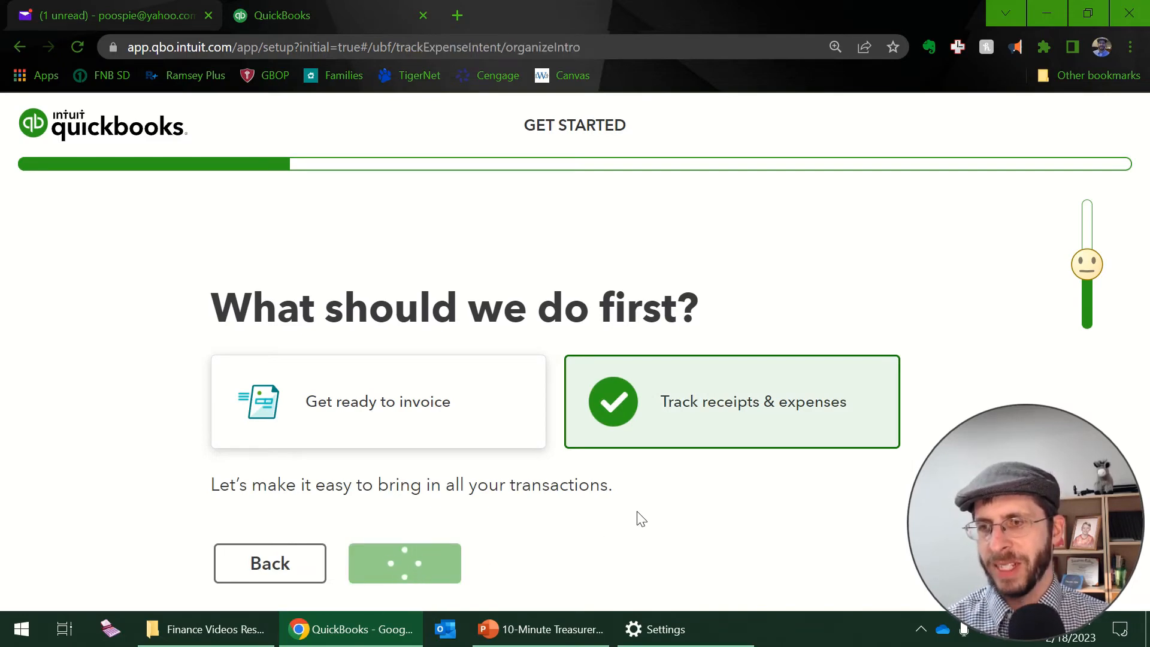
left_click(404, 563)
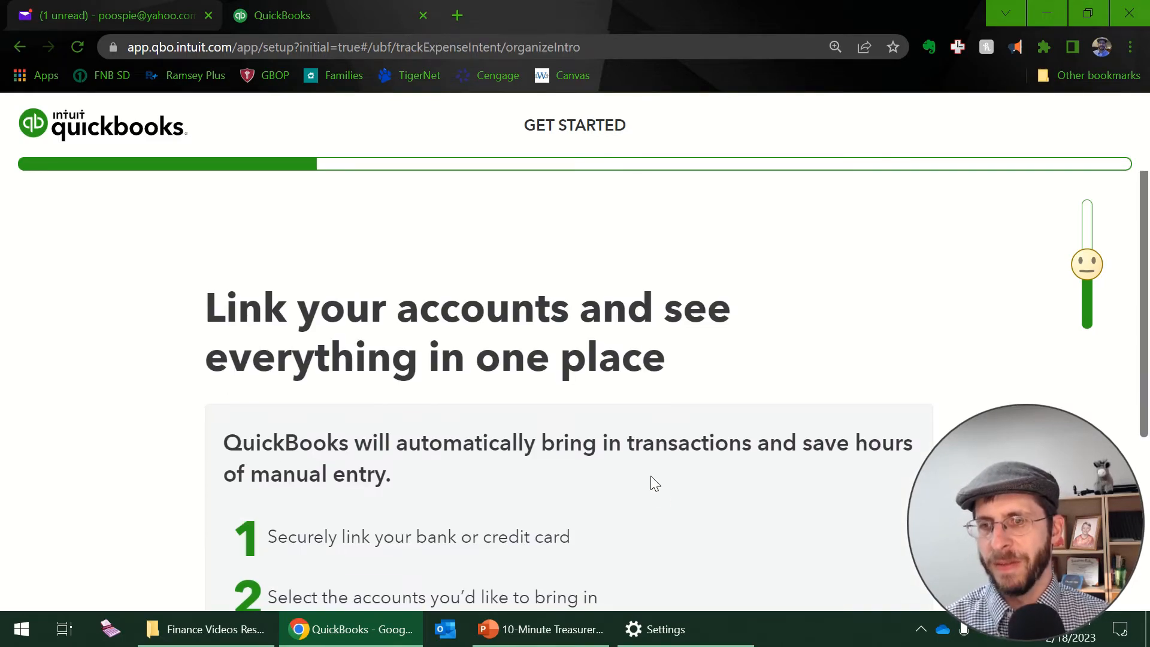
scroll("down", 3)
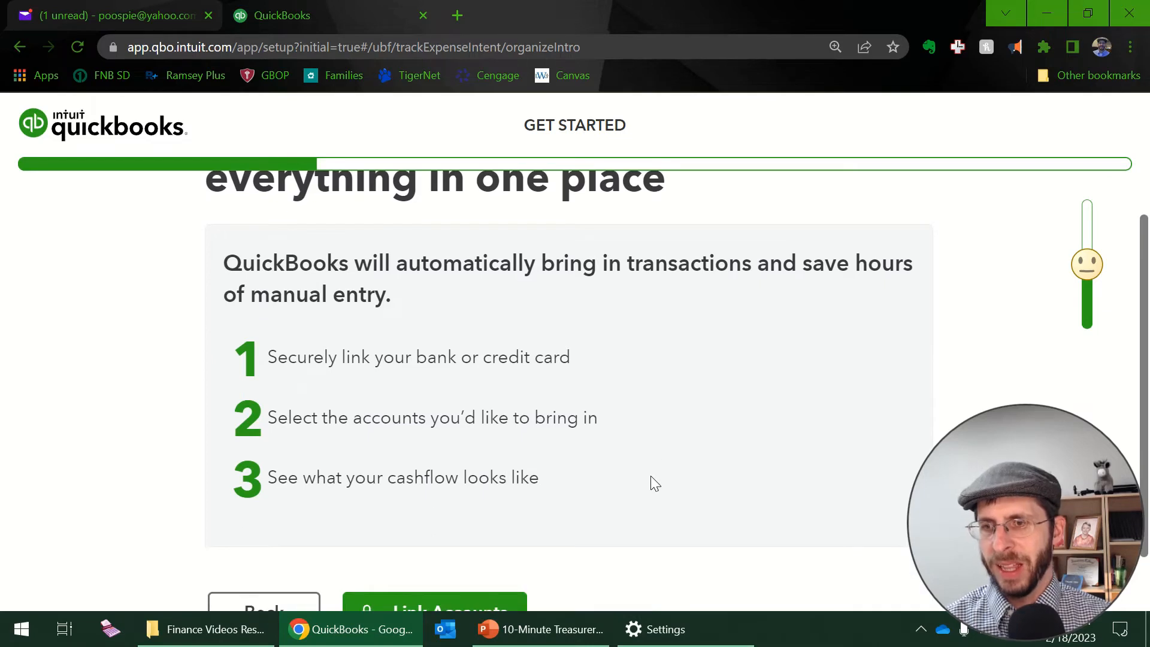
scroll("down", 3)
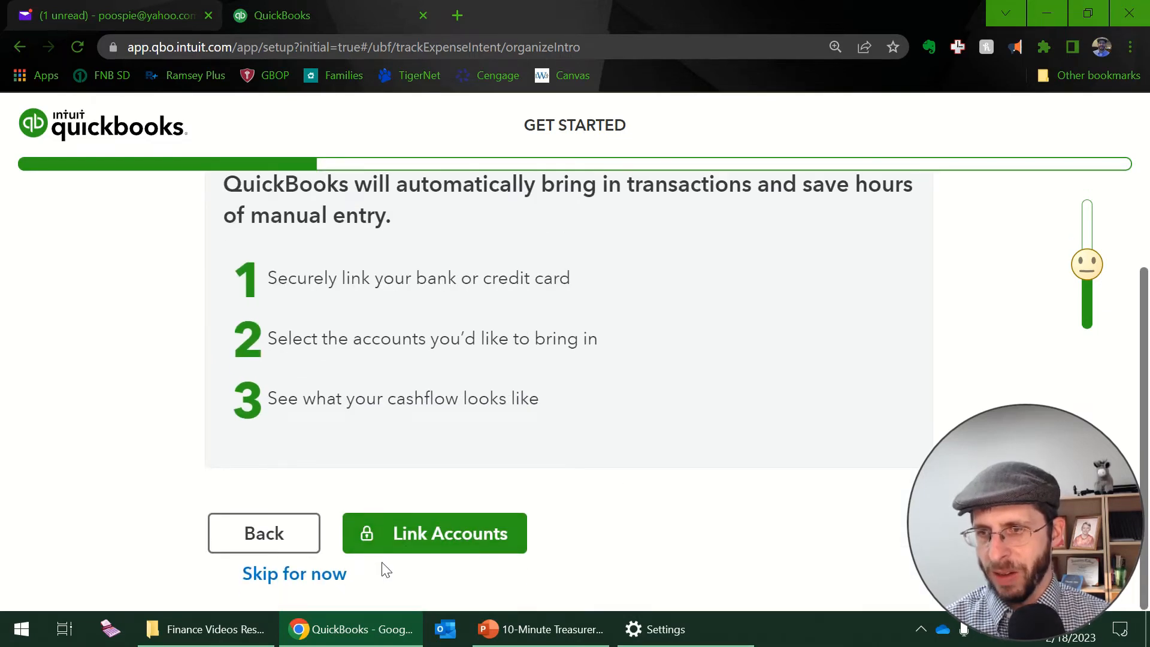
mouse_move(448, 530)
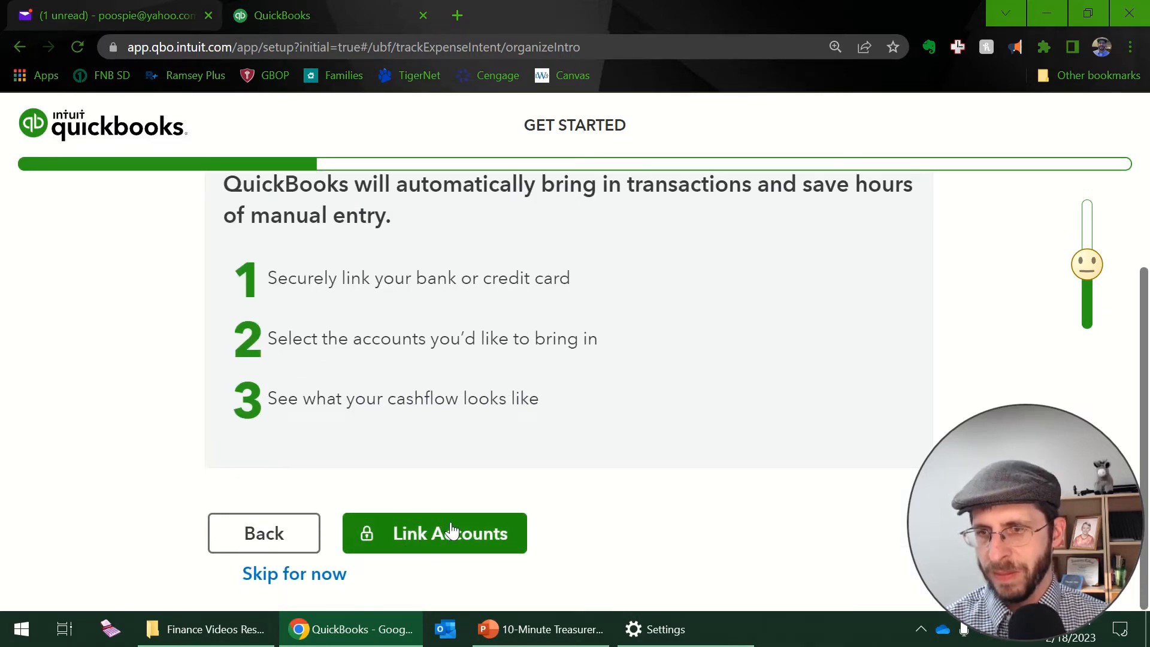
left_click(434, 532)
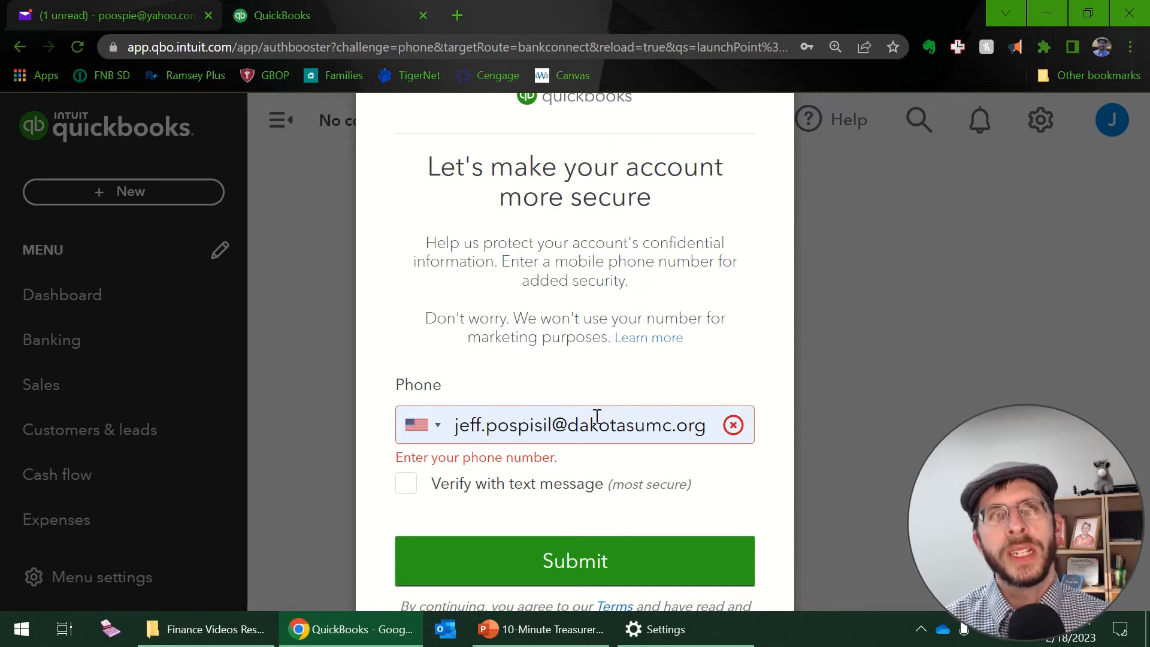
Replace the Phone field entry with a mobile number, enable text verification, and submit
left_click(587, 425)
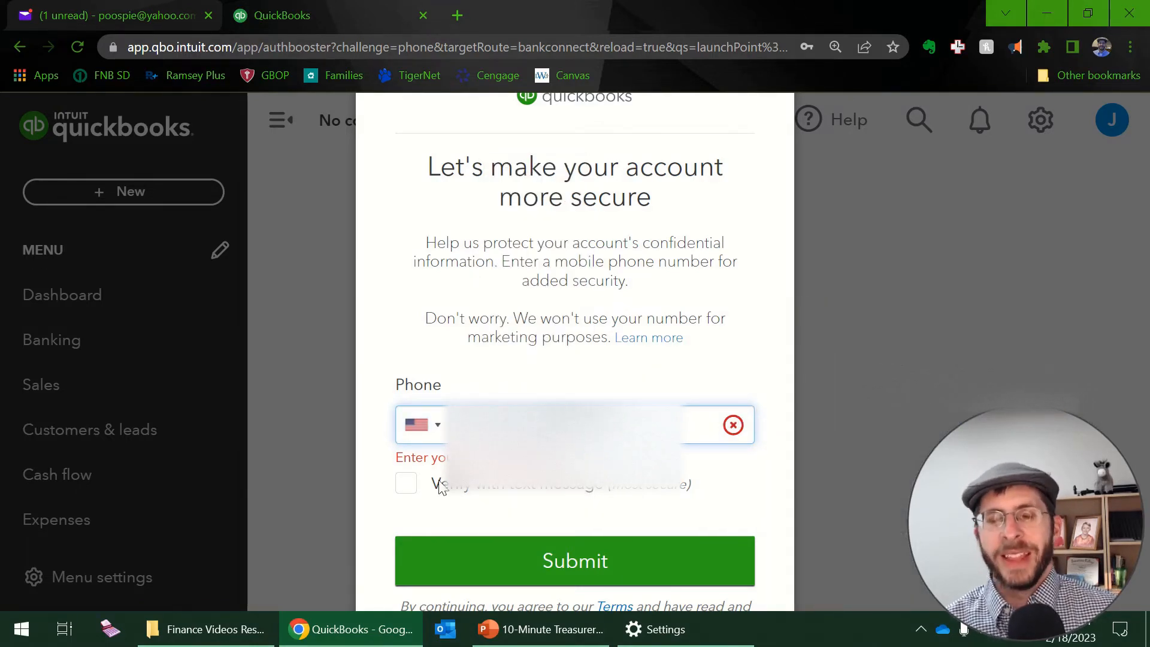
left_click(405, 482)
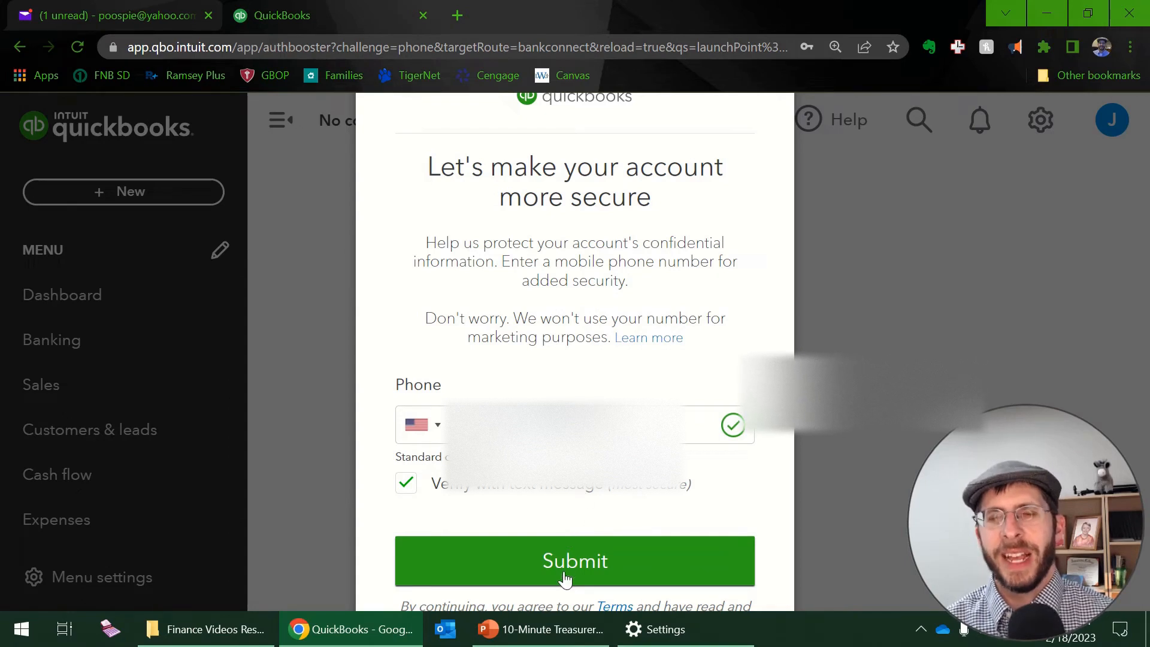
left_click(575, 561)
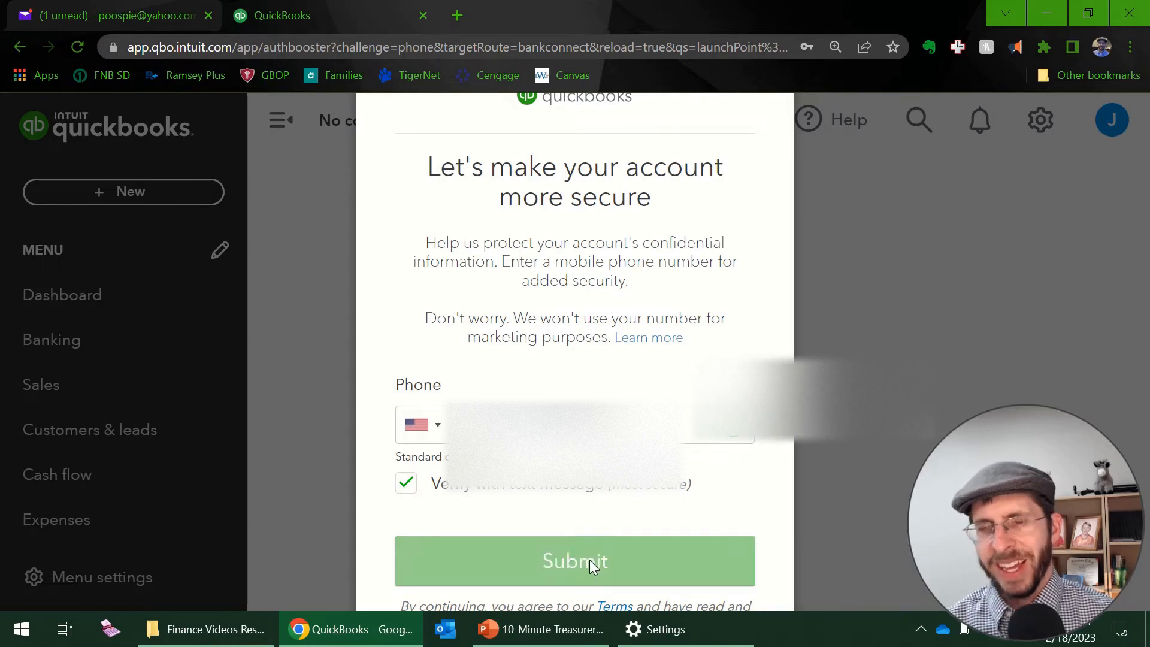
mouse_move(613, 377)
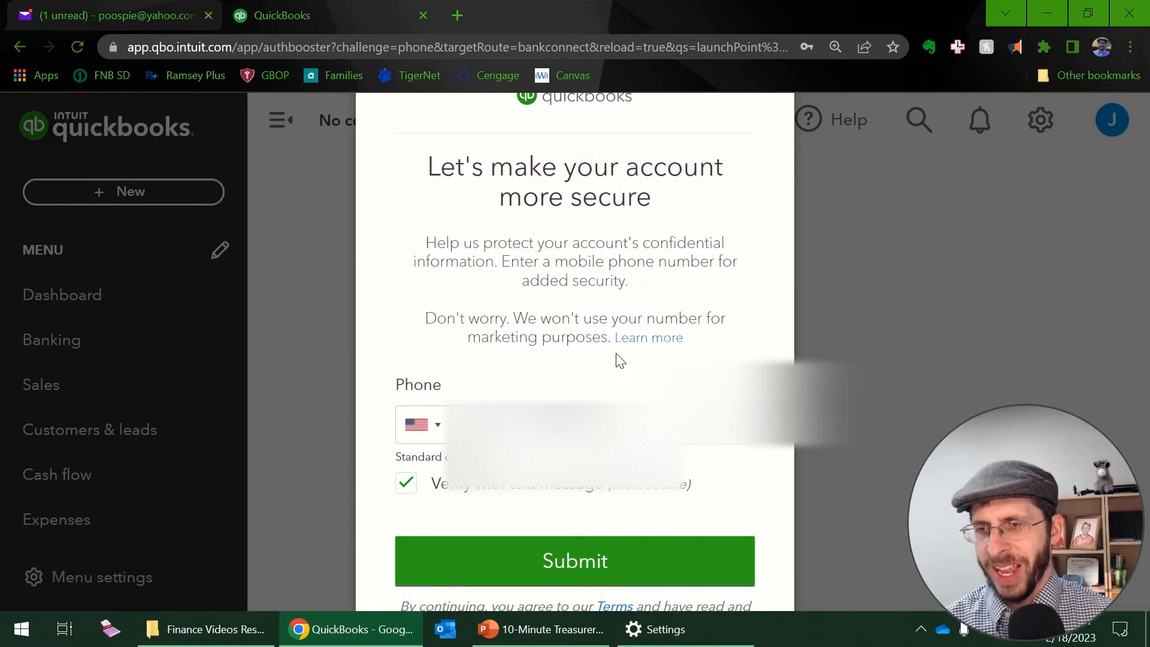
Adjust the page zoom to see the full prompt and resubmit the phone number
key("ctrl+minus")
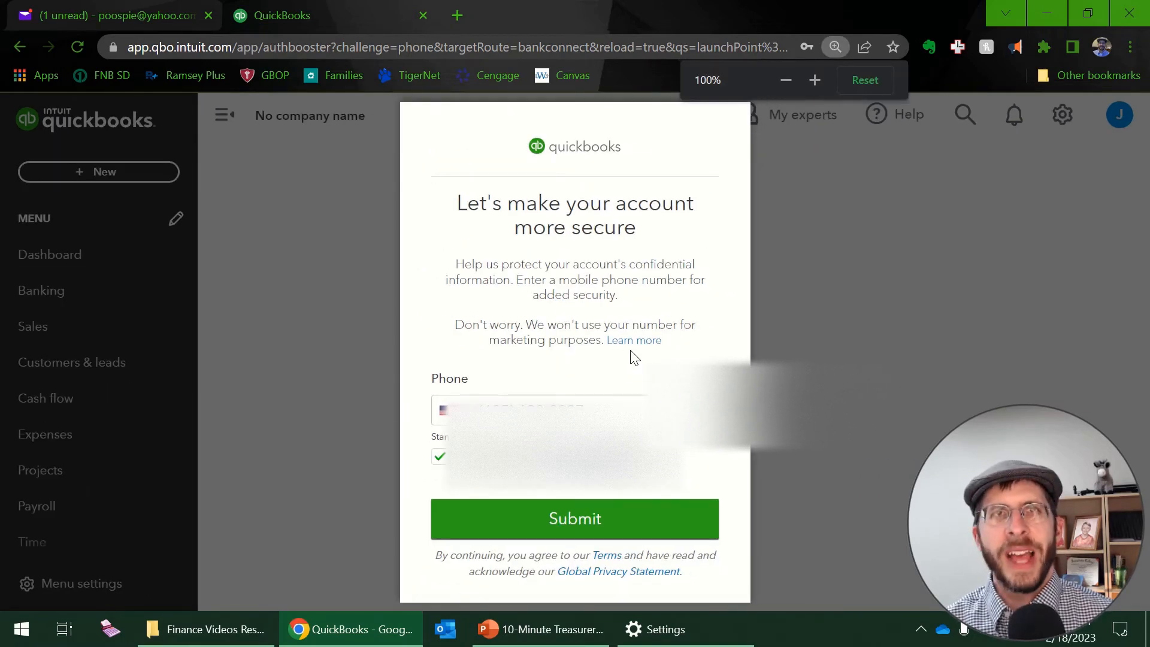
left_click(813, 80)
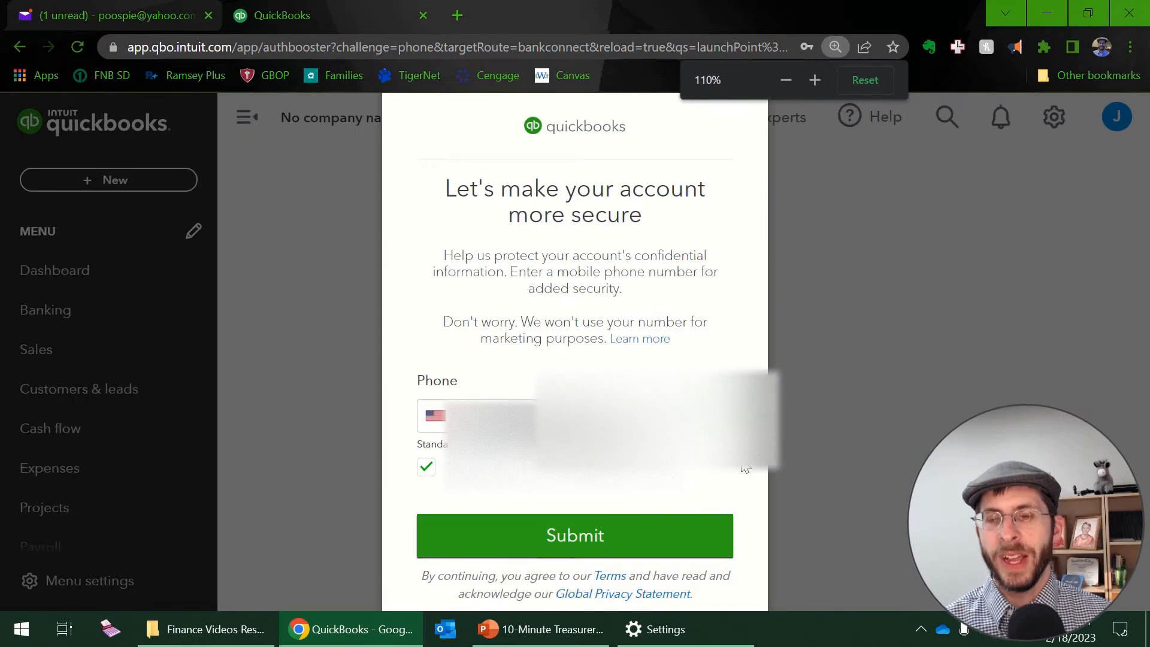
left_click(785, 80)
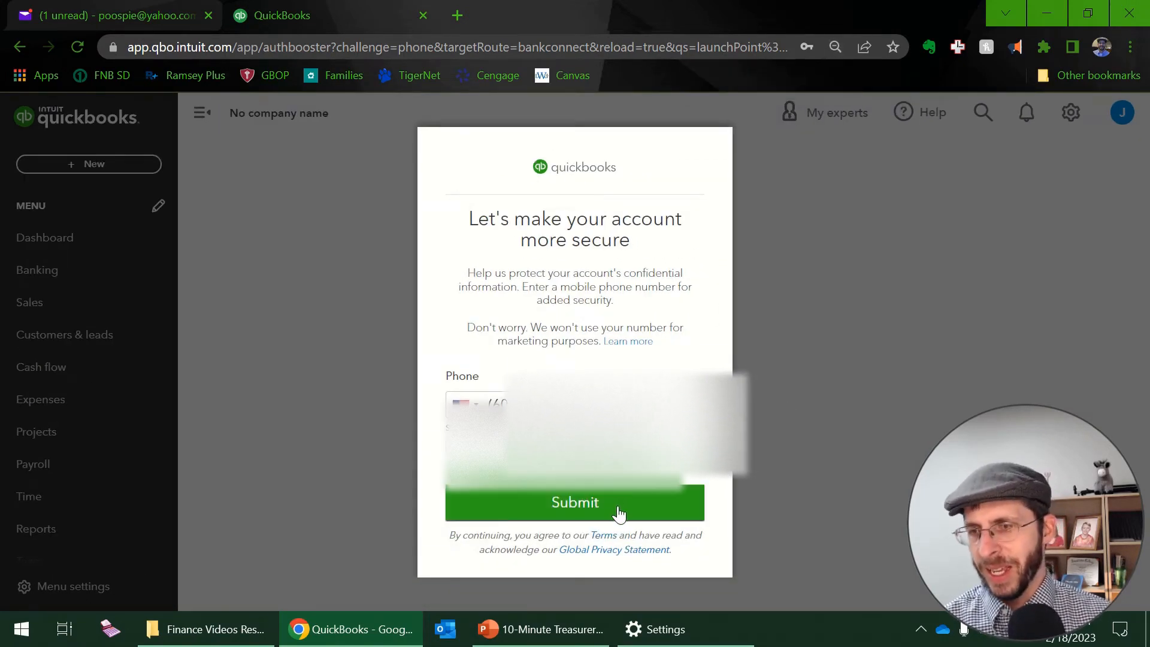
left_click(574, 501)
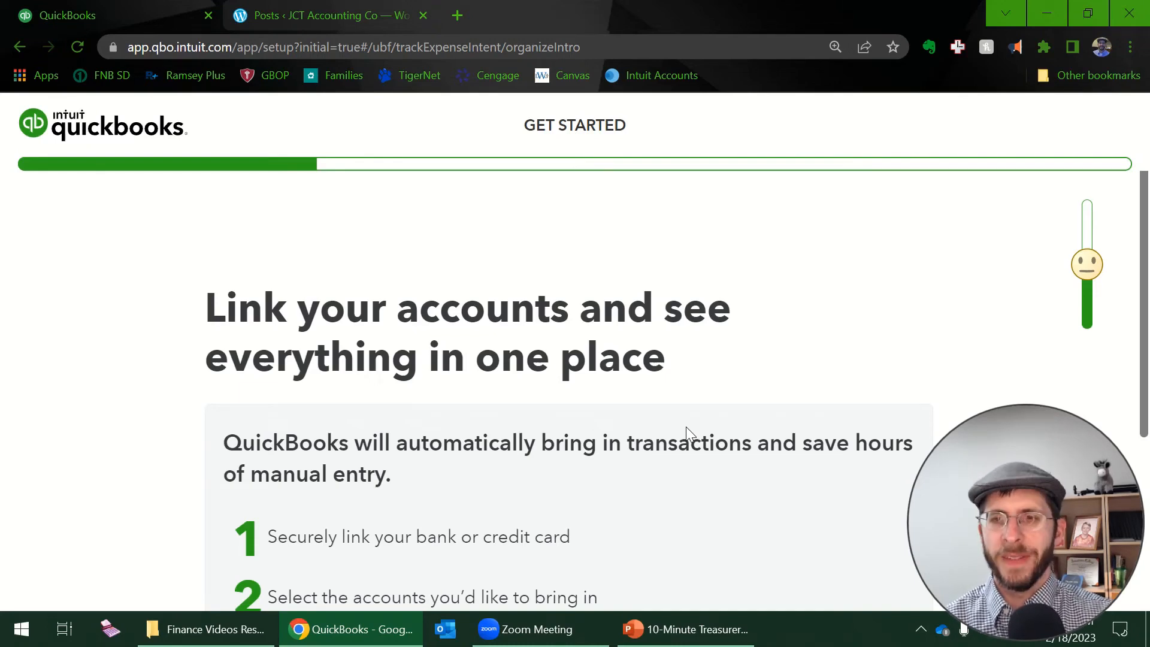
mouse_move(650, 401)
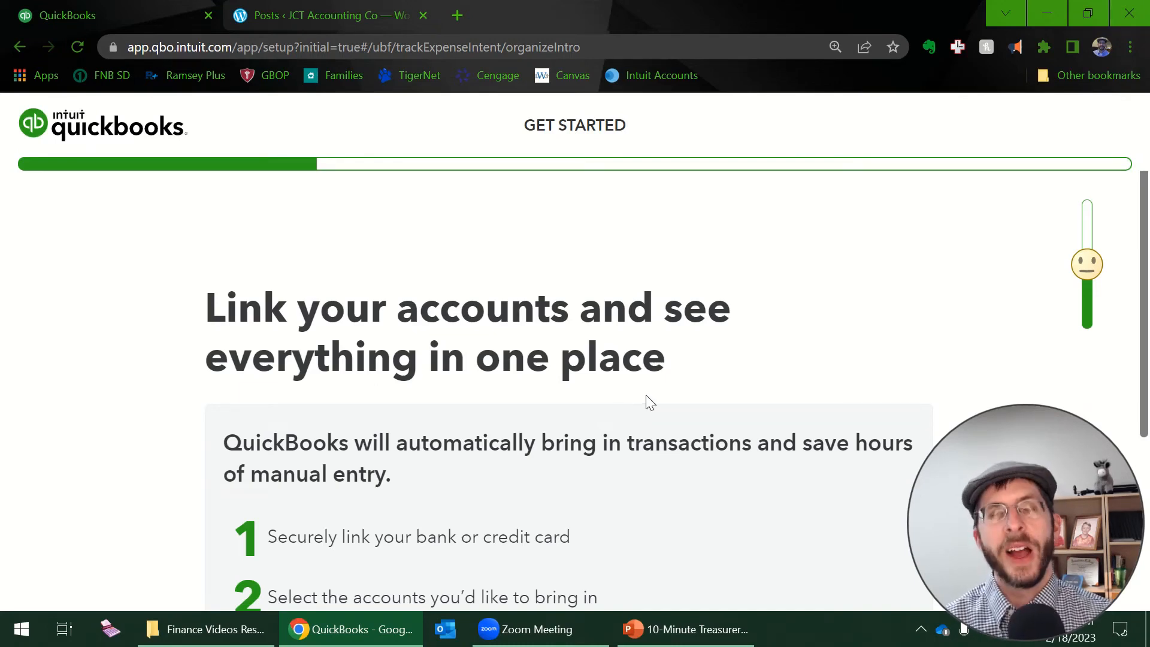
Scroll down the Link your accounts page and start connecting an account
scroll("down", 3)
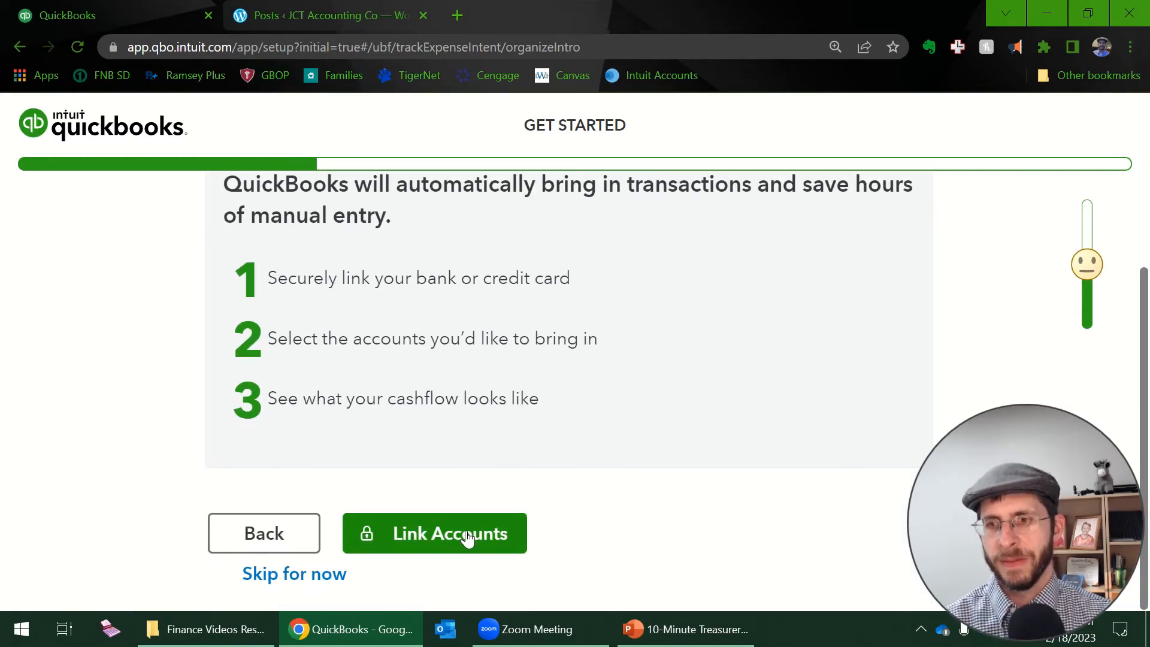
left_click(434, 533)
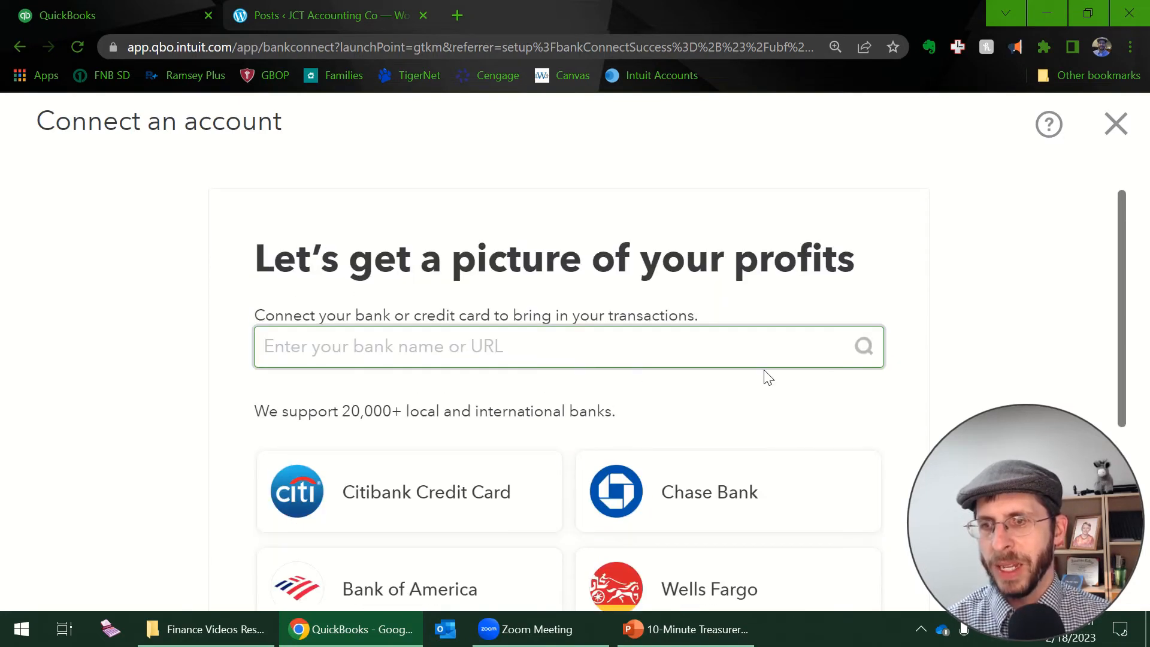
Search 'first nation' and pick First National Bank of Omaha to connect
type("firs")
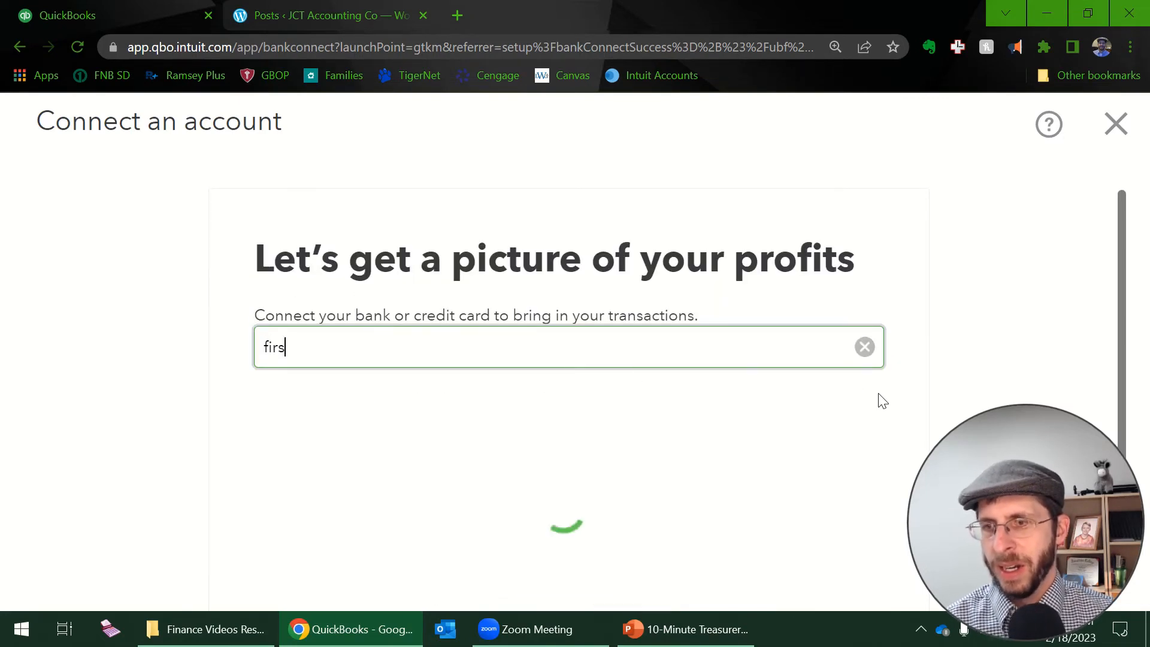
type("t")
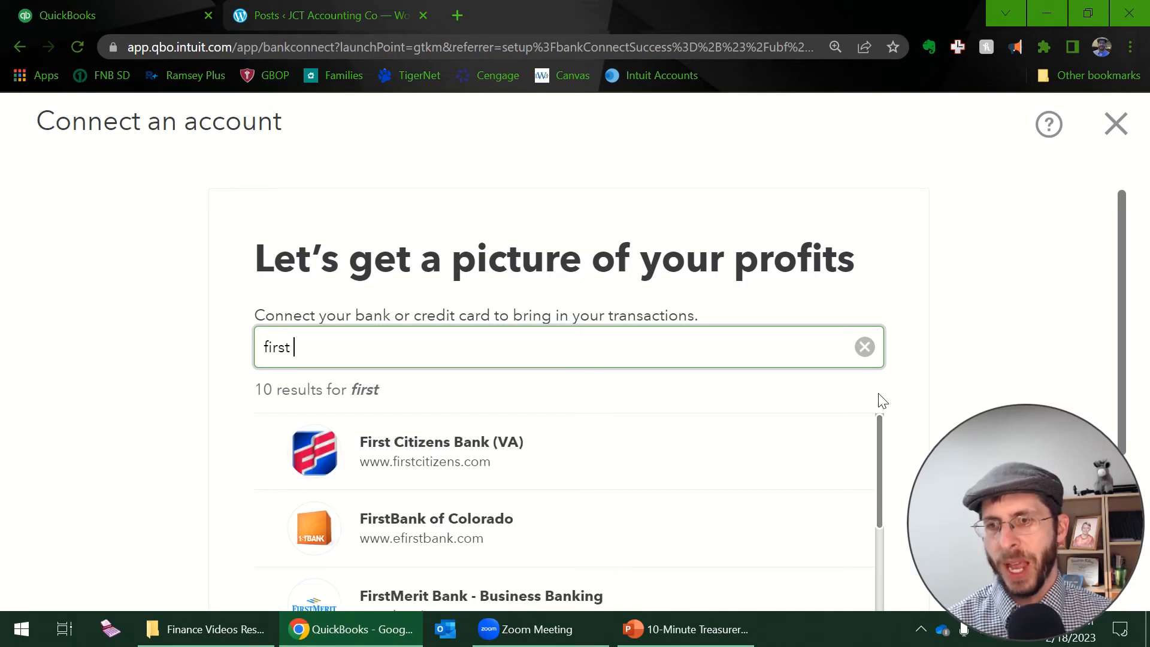
type("nation")
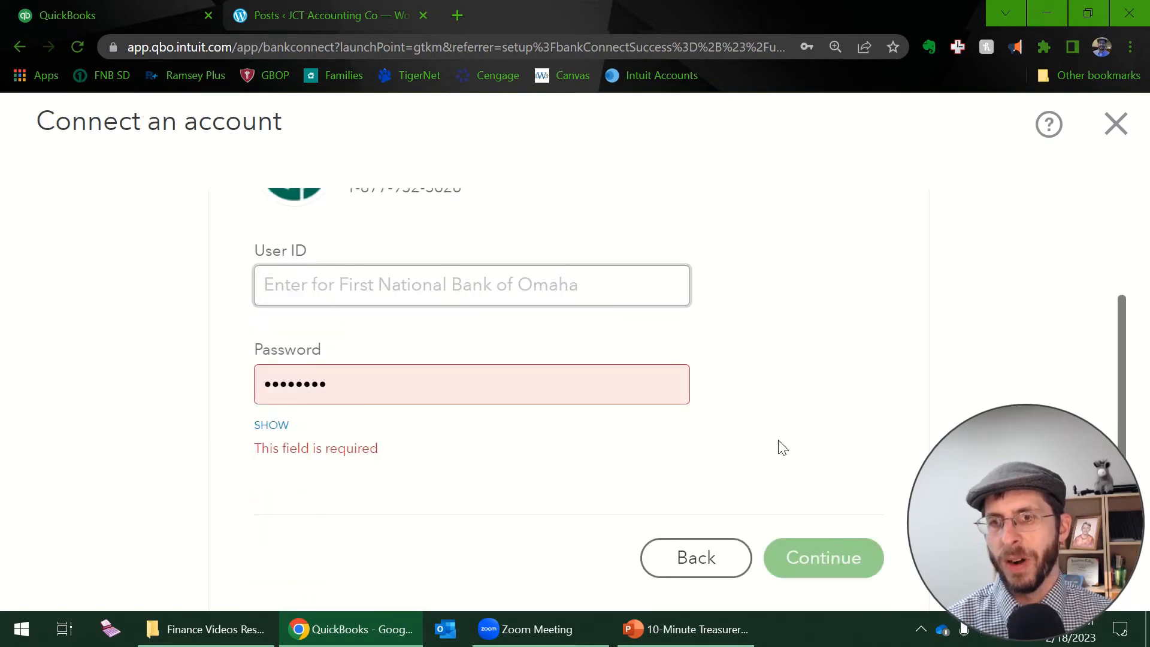
mouse_move(715, 256)
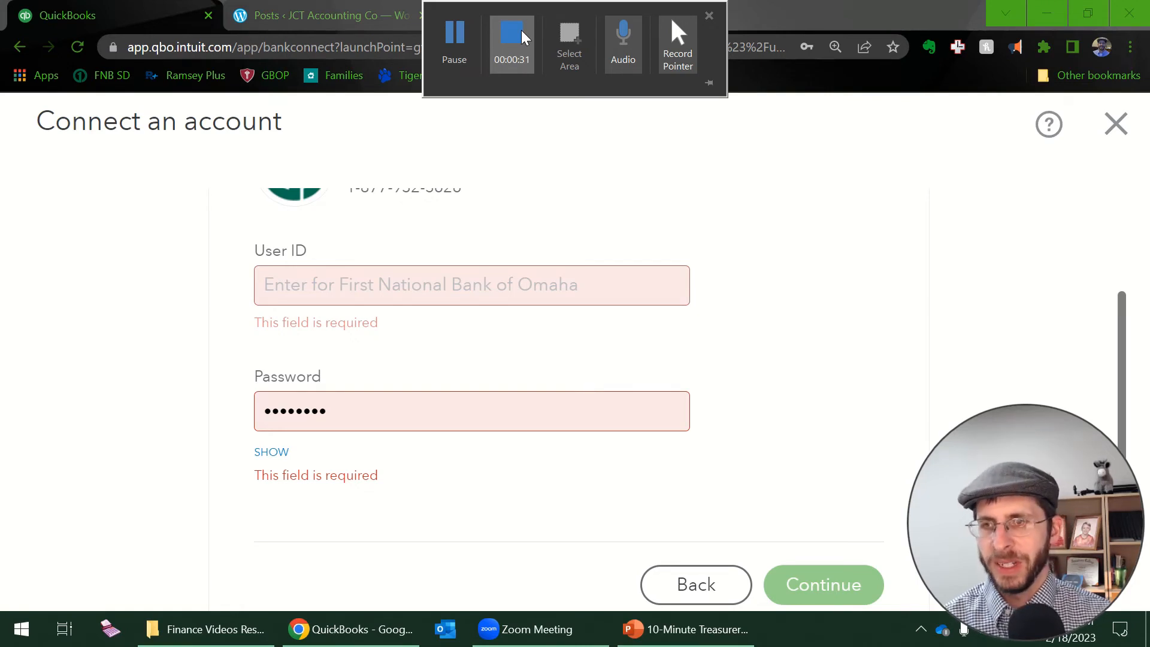
left_click(822, 584)
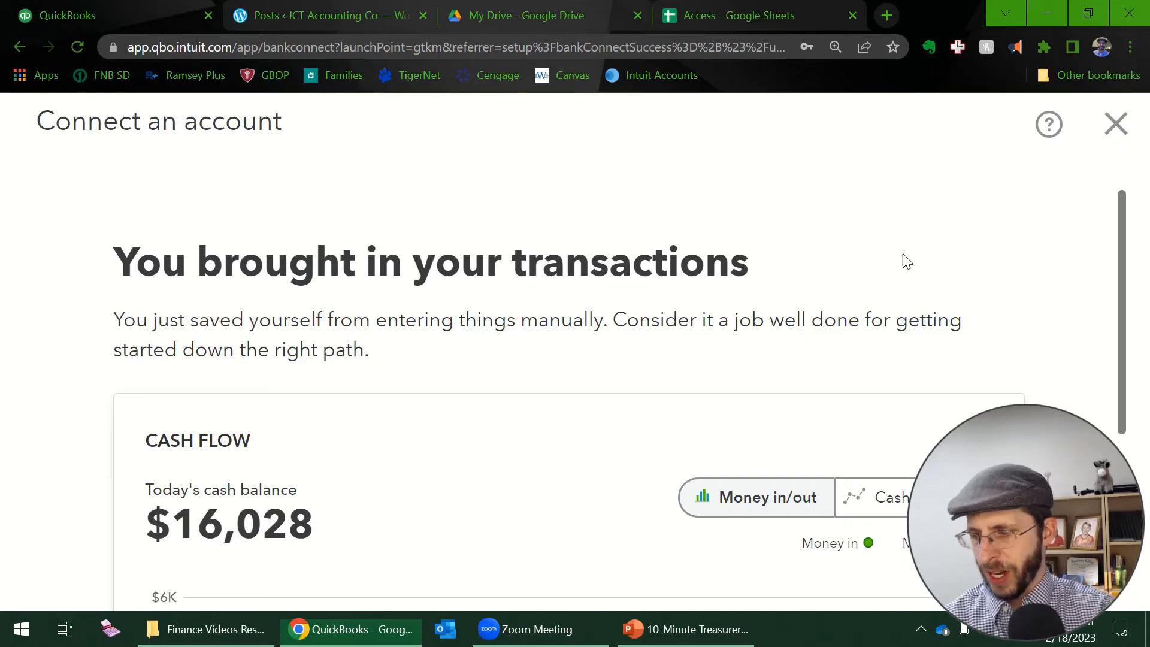
mouse_move(858, 260)
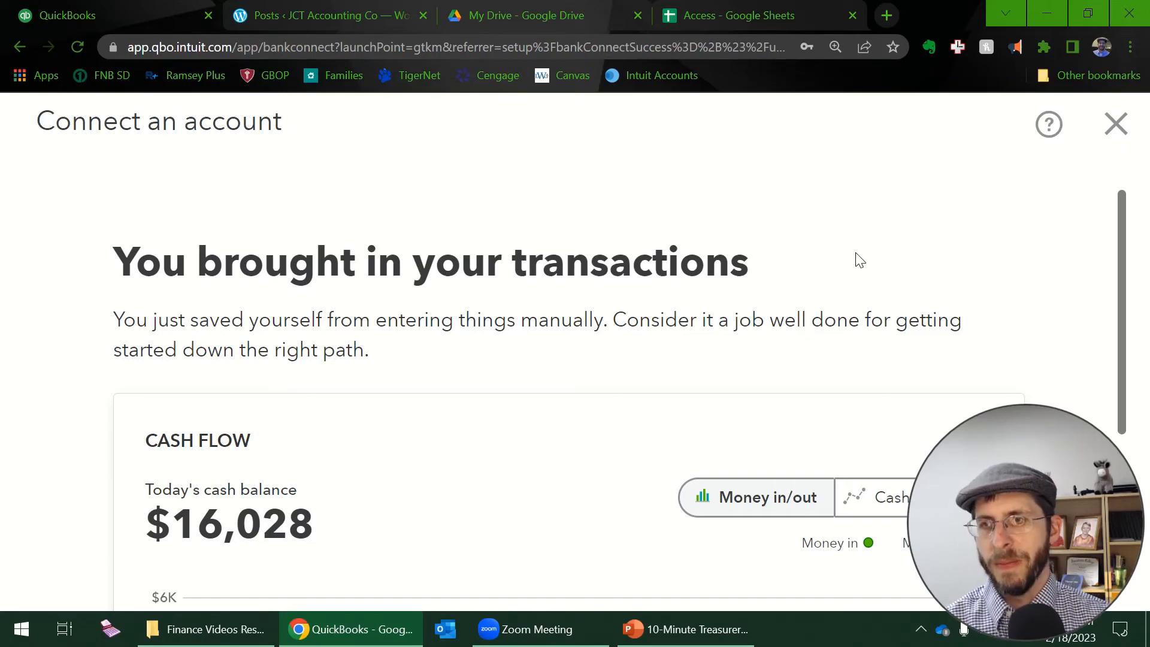
Scroll past the 'You brought in your transactions' cash flow summary and continue
scroll("down", 3)
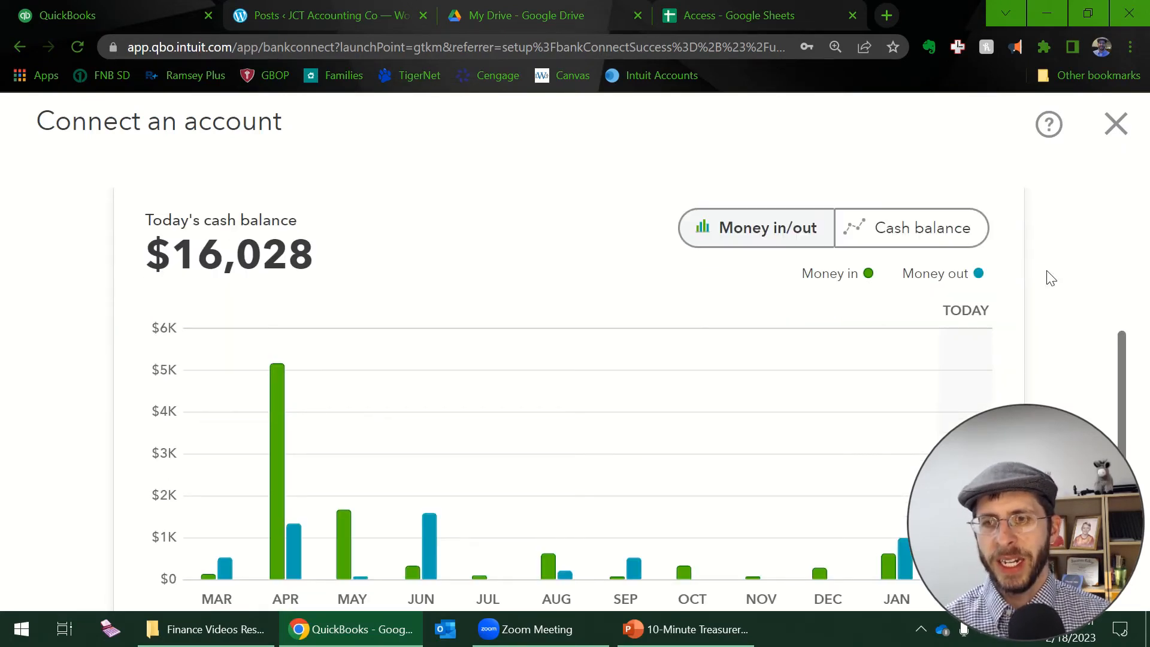
scroll("down", 3)
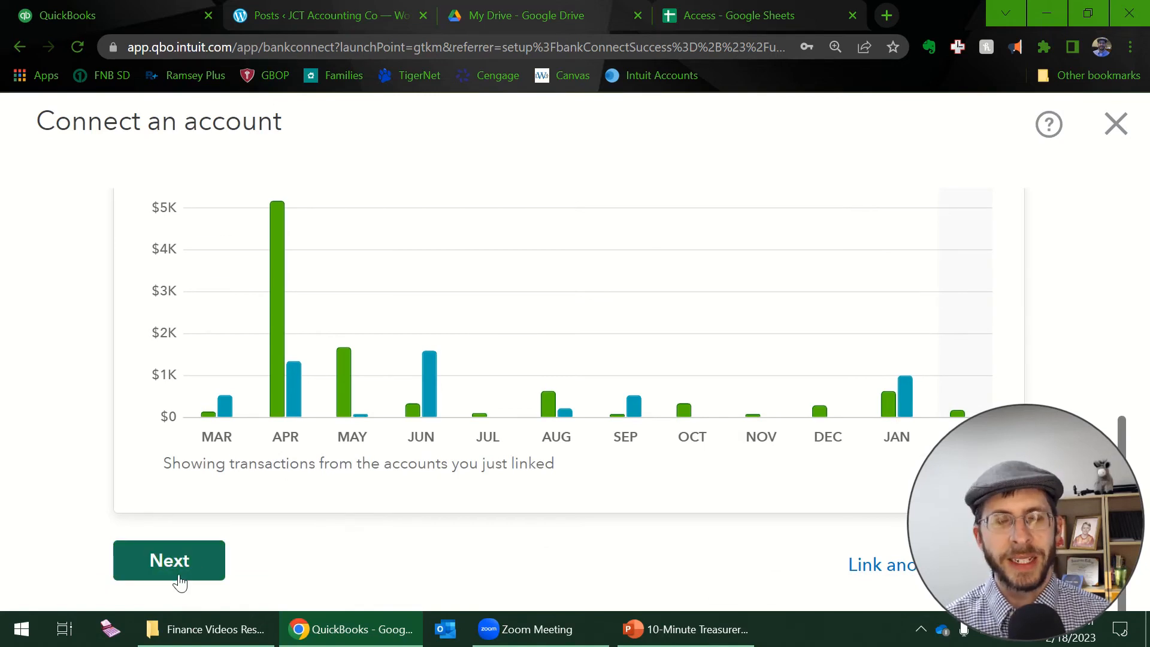
mouse_move(648, 576)
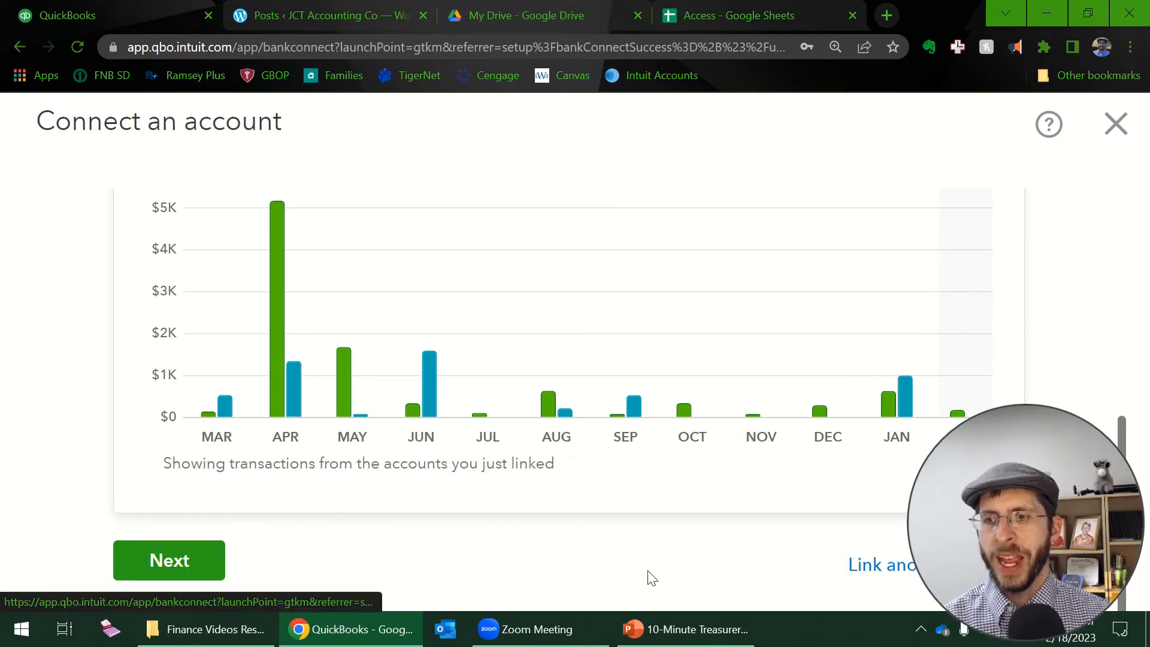
mouse_move(169, 560)
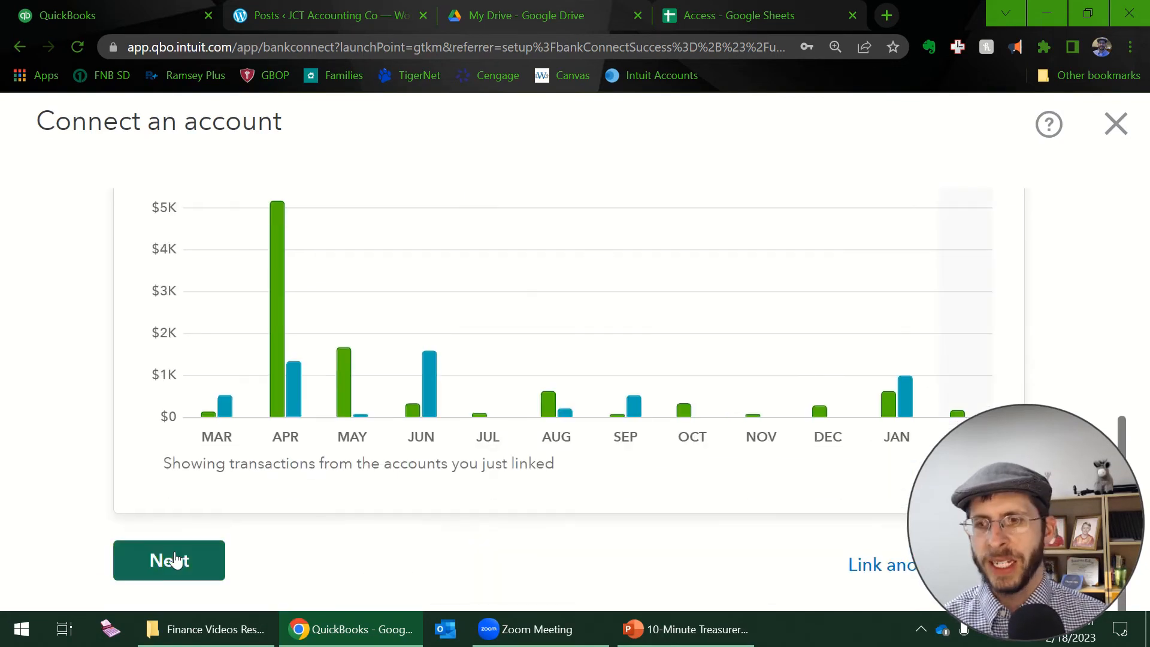
left_click(169, 560)
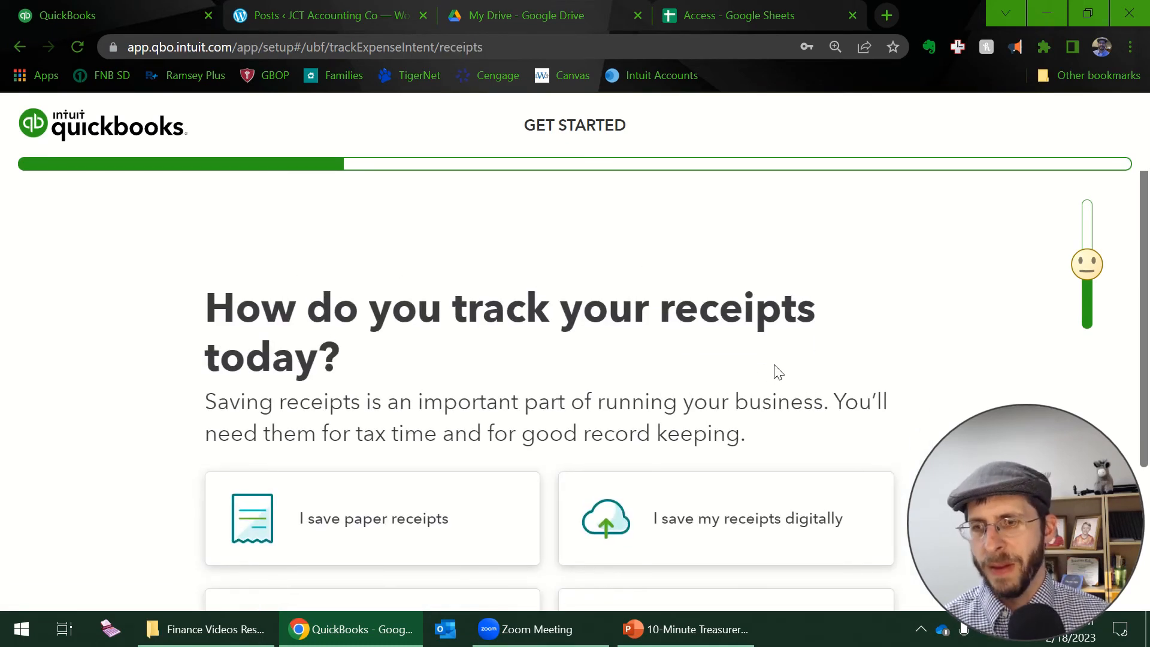
mouse_move(902, 391)
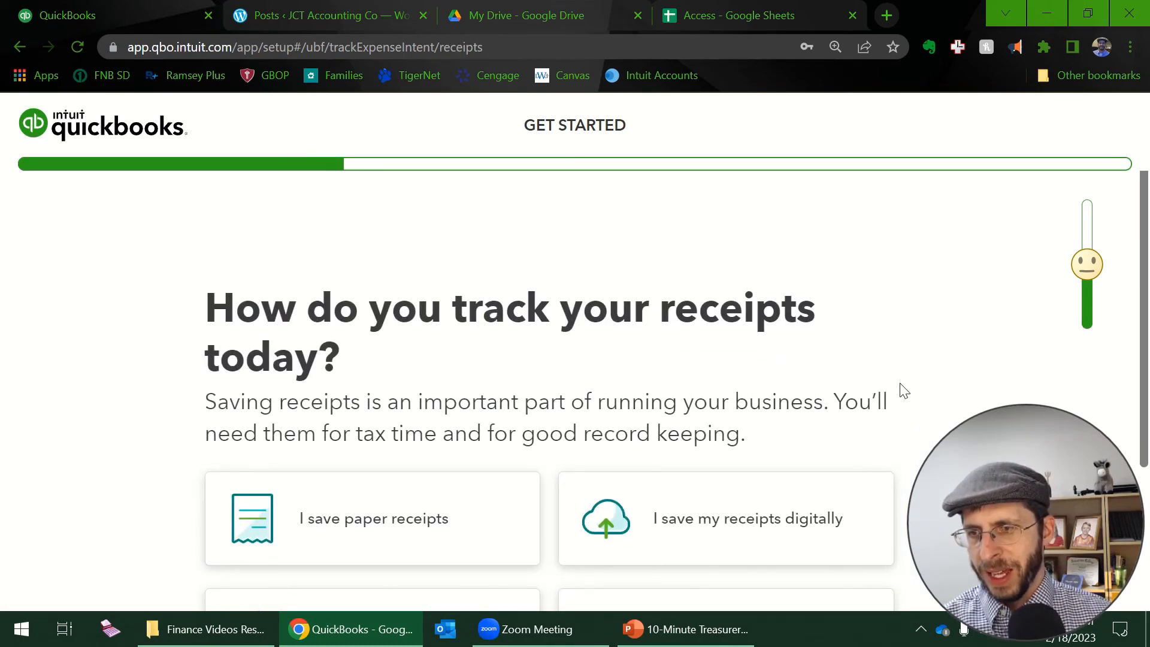
Mark receipts as saved digitally and pass the 'Save receipts faster with the app' page
scroll("down", 3)
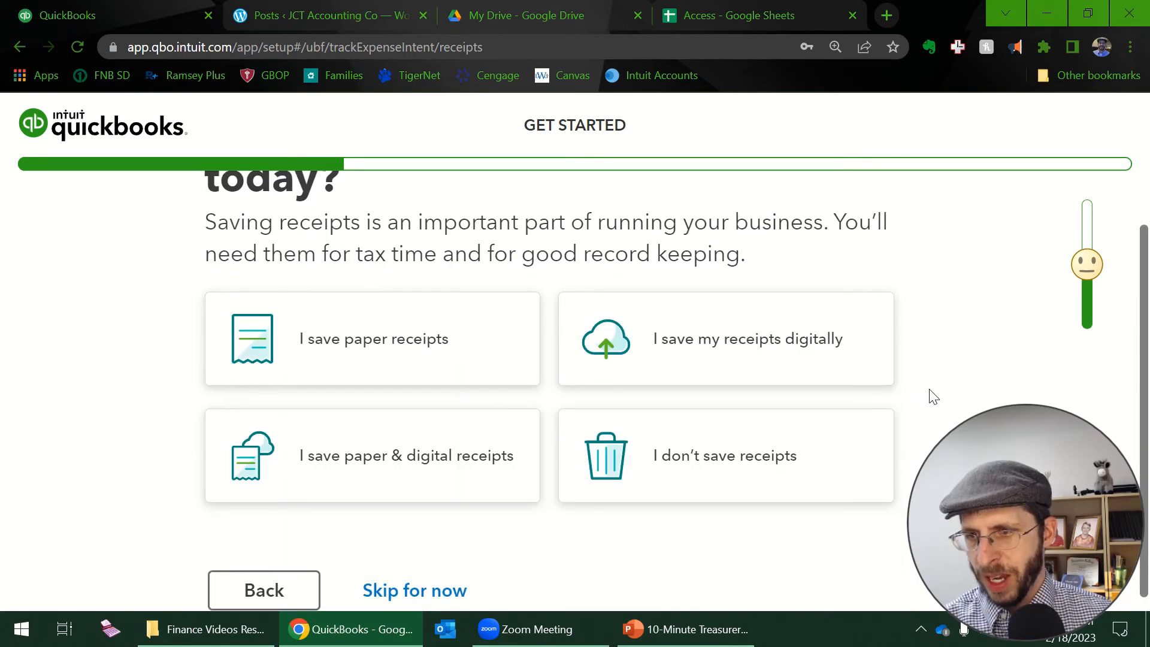
mouse_move(921, 431)
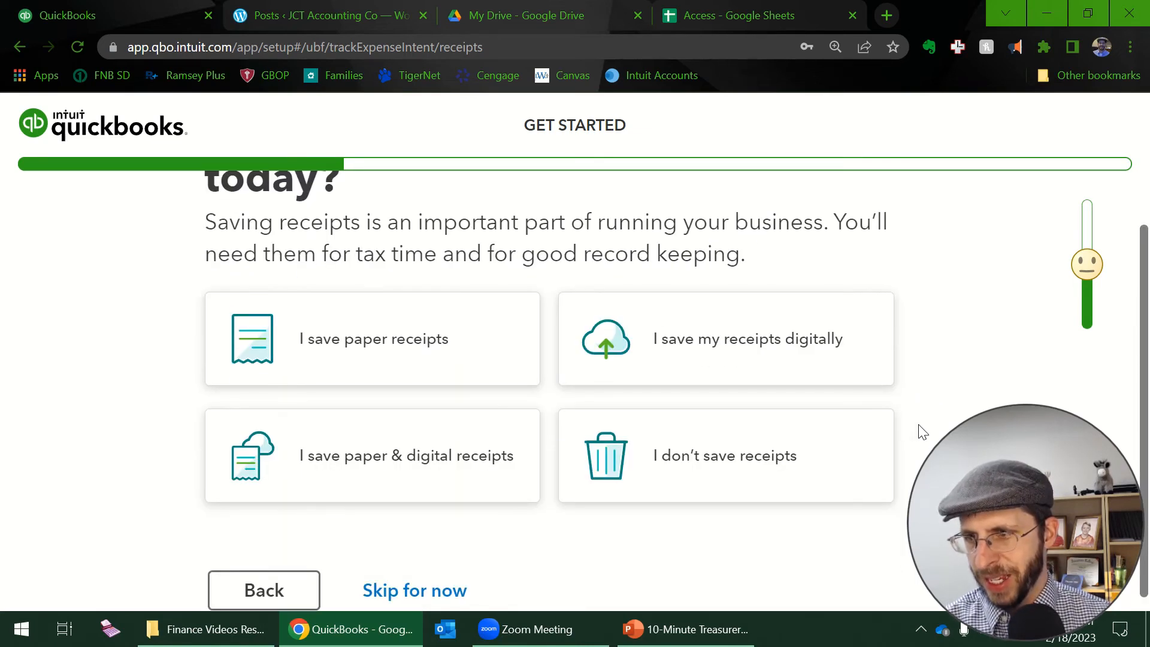
mouse_move(939, 434)
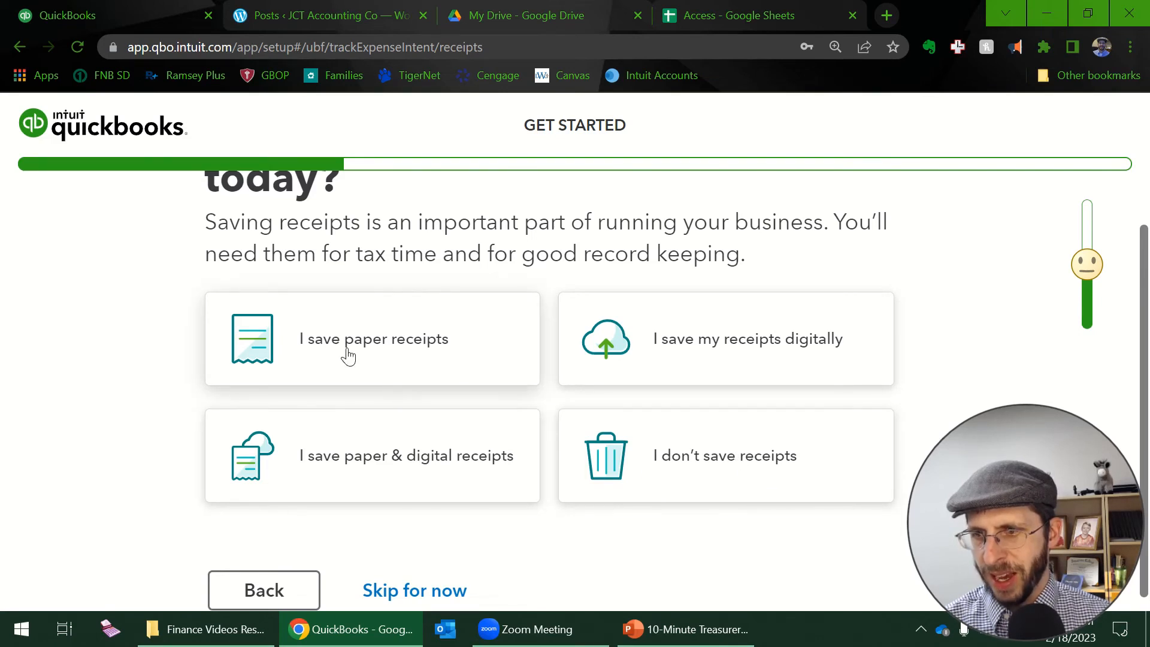
mouse_move(687, 346)
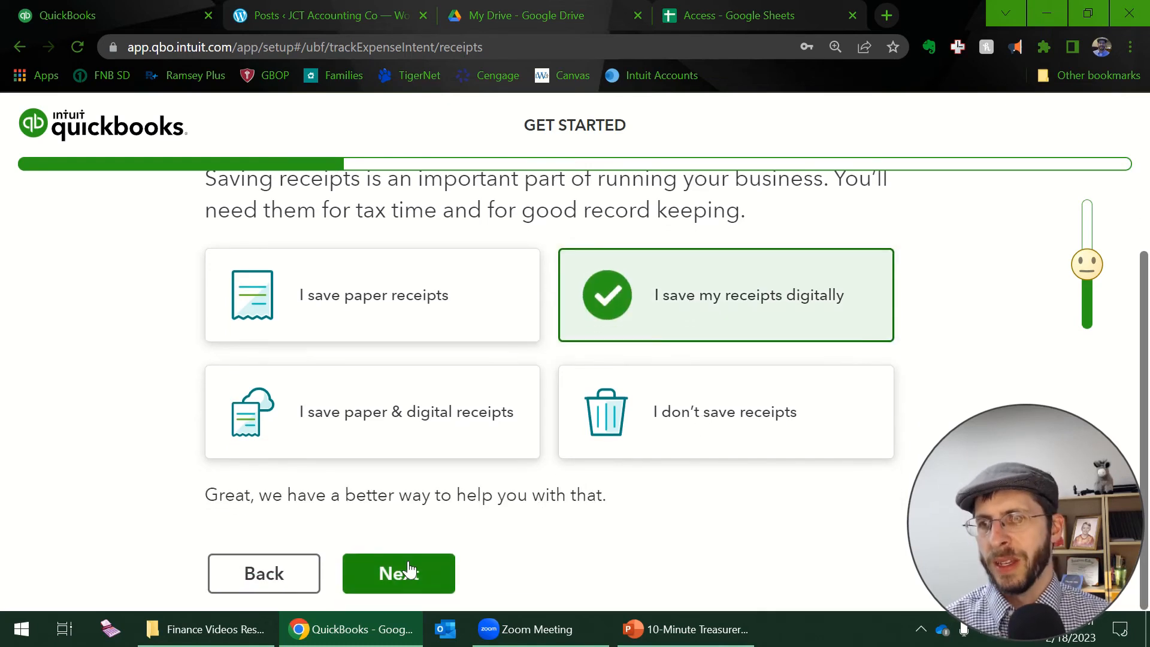
left_click(399, 572)
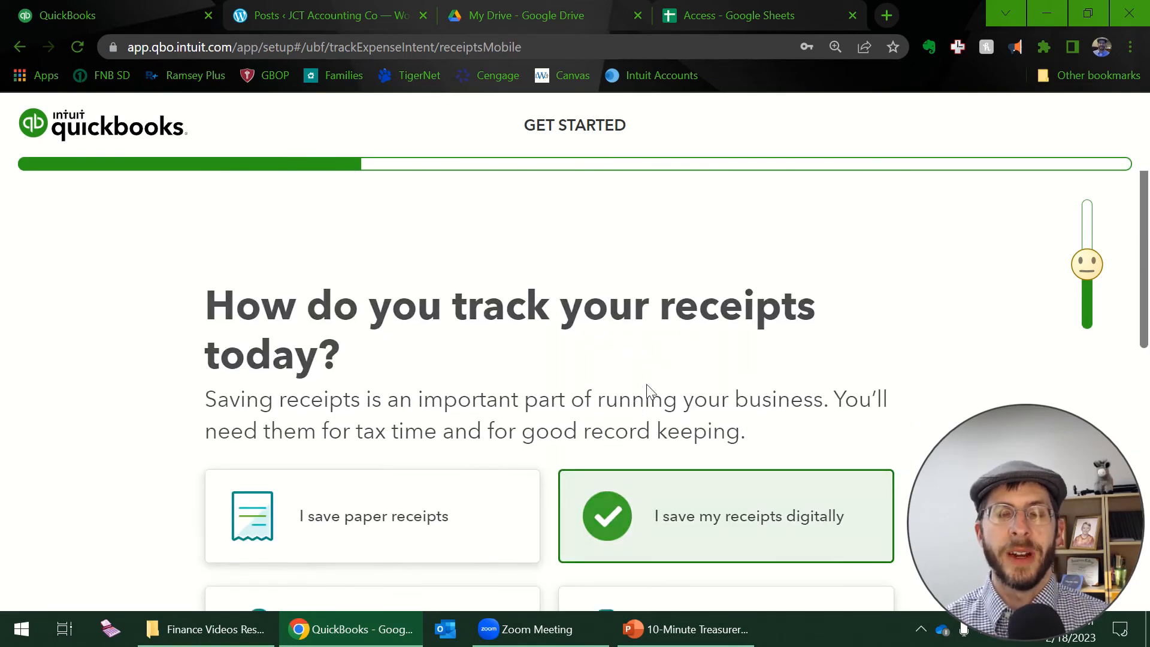
left_click(724, 516)
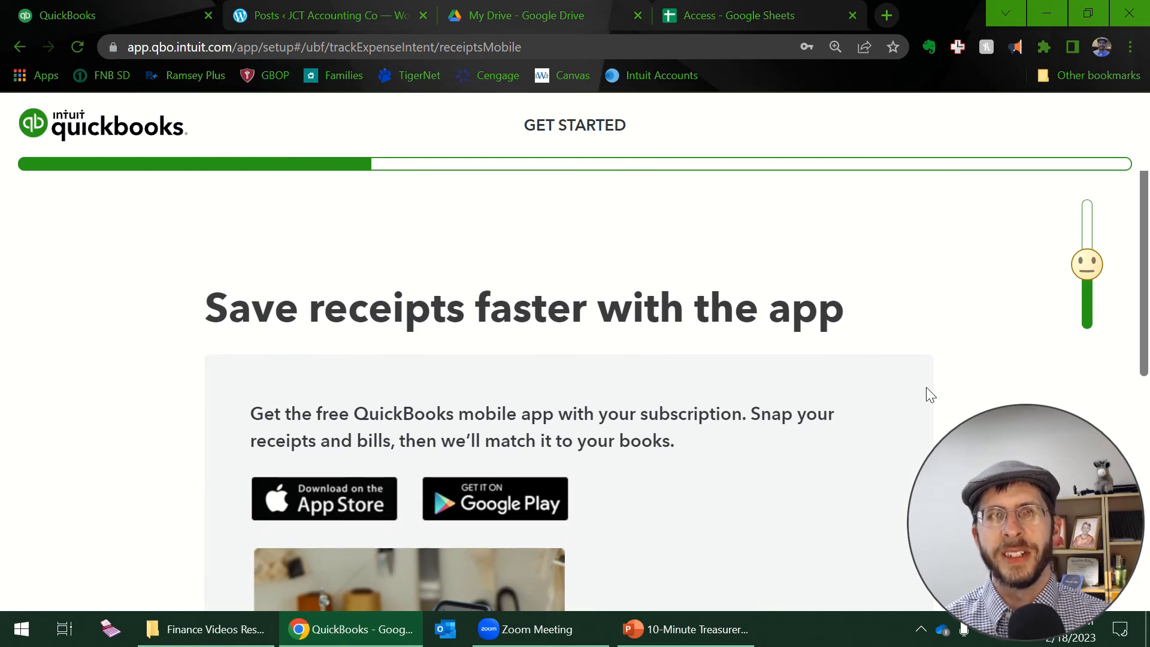
scroll("down", 3)
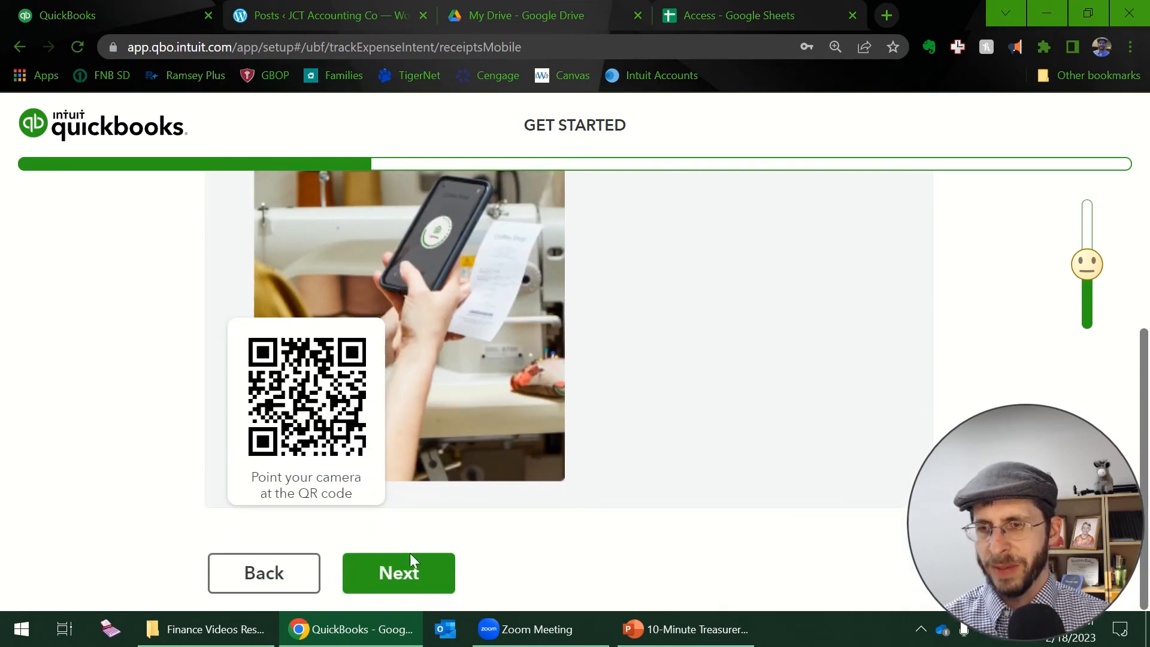
left_click(398, 573)
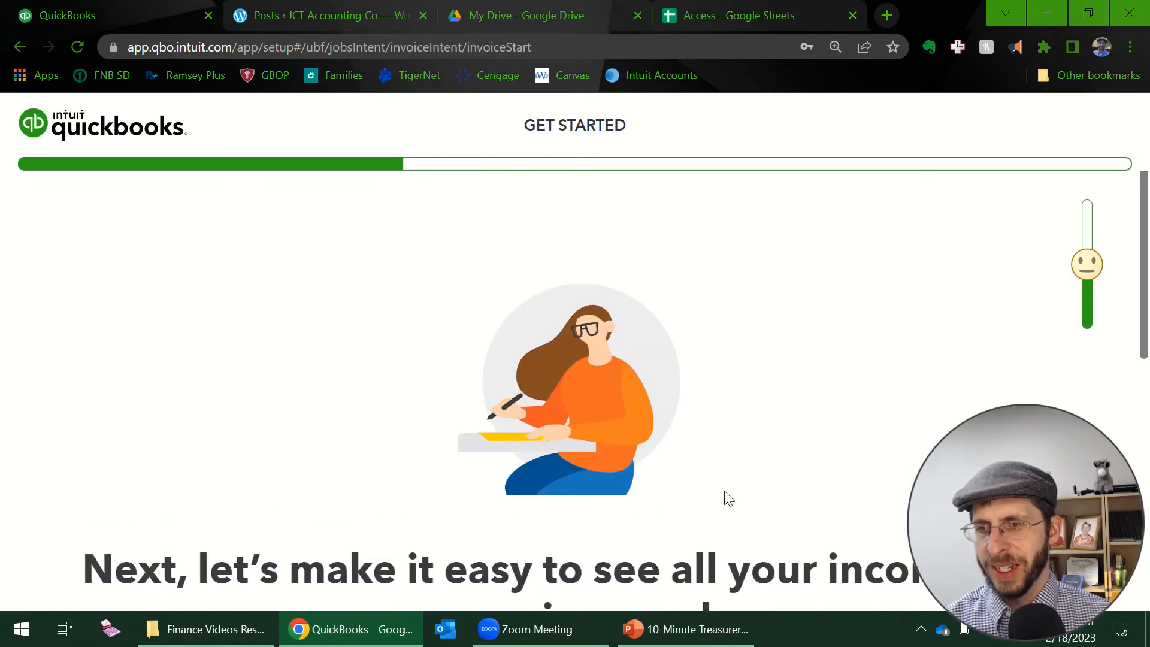
Skip invoice setup for now
scroll("down", 3)
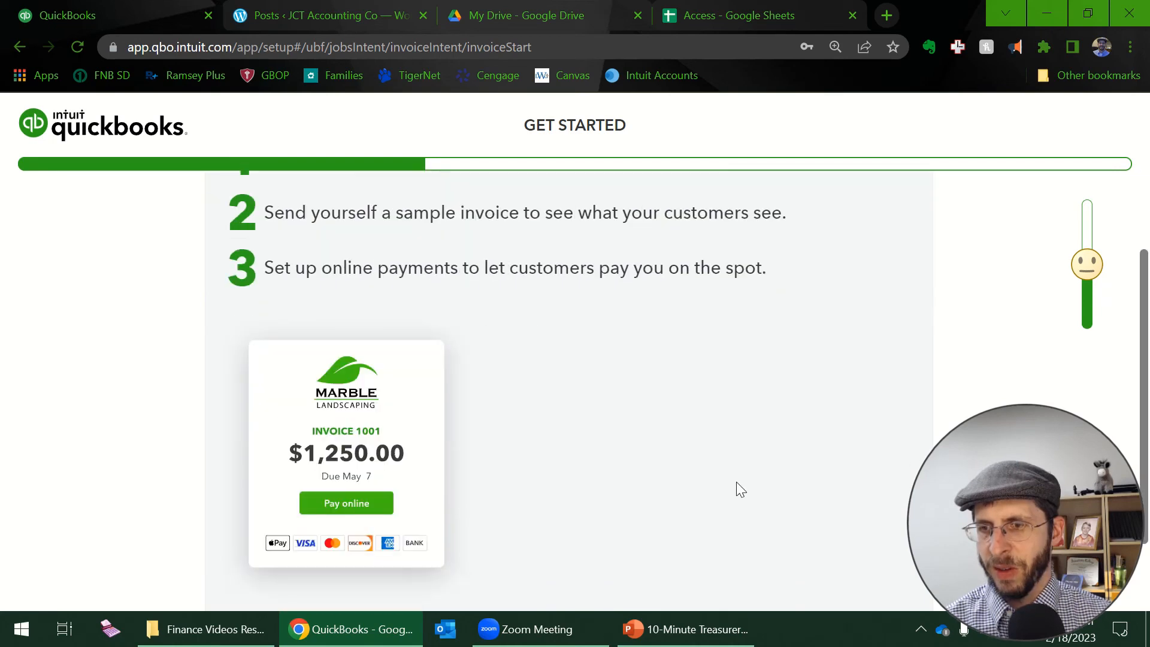
scroll("down", 3)
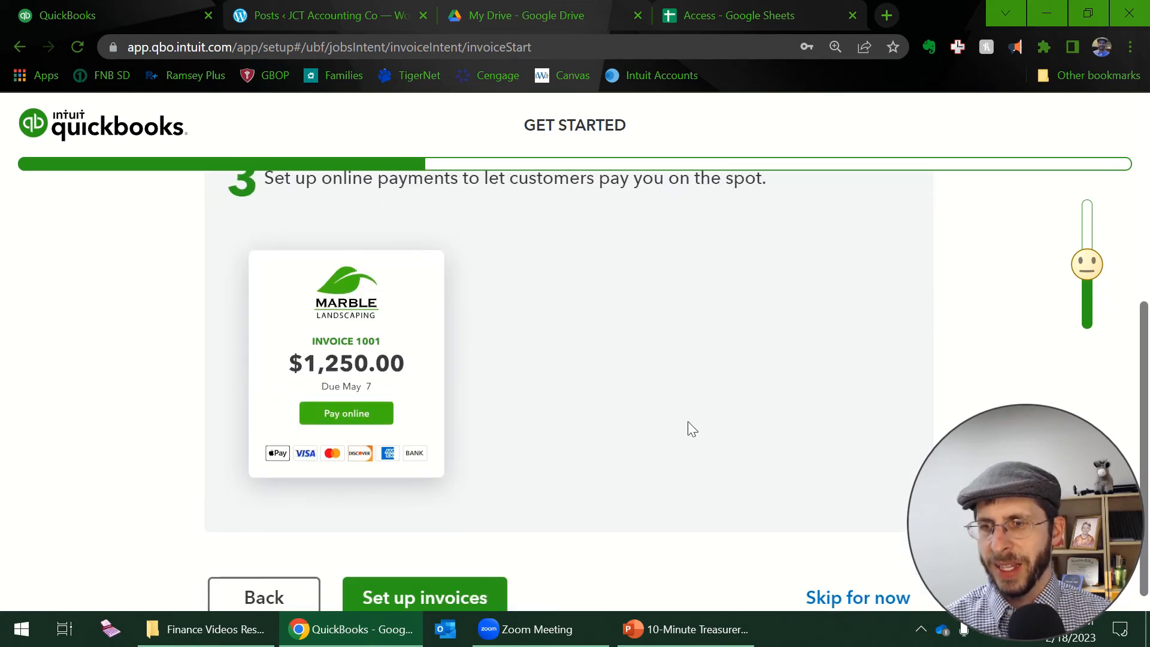
scroll("up", 3)
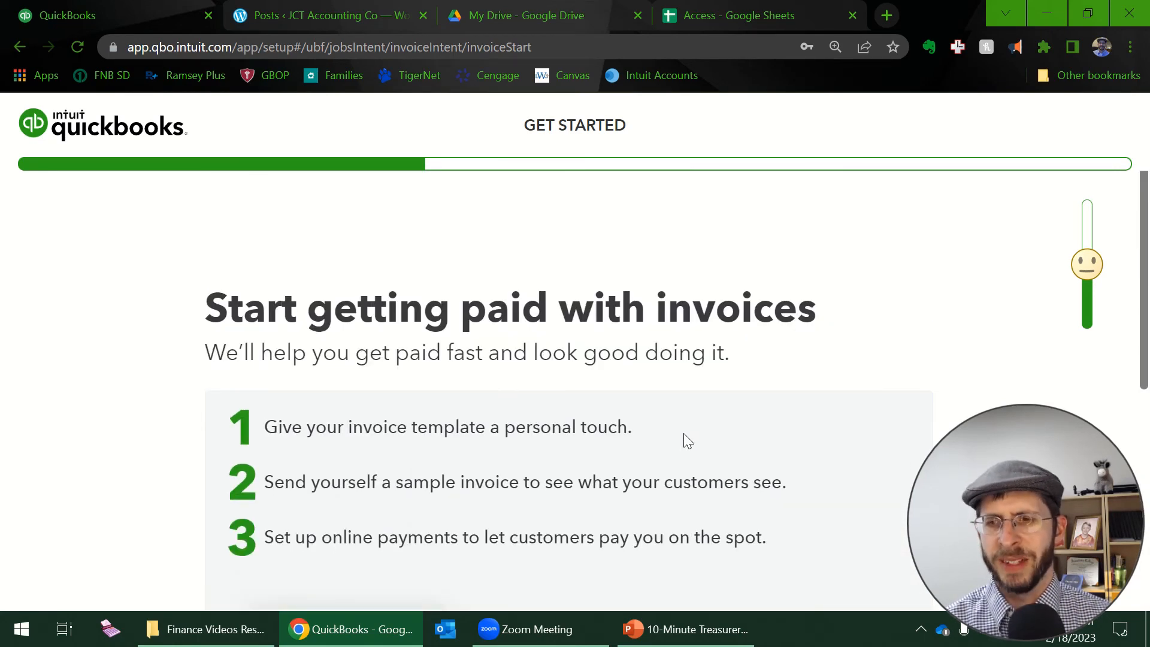
scroll("down", 3)
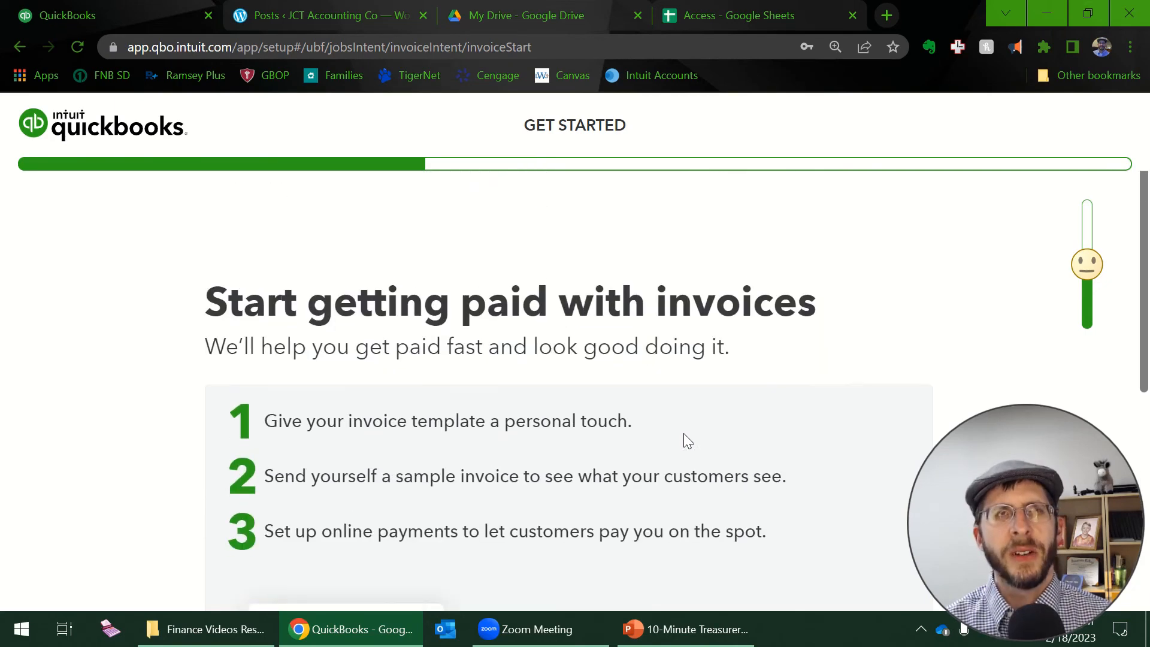
scroll("down", 3)
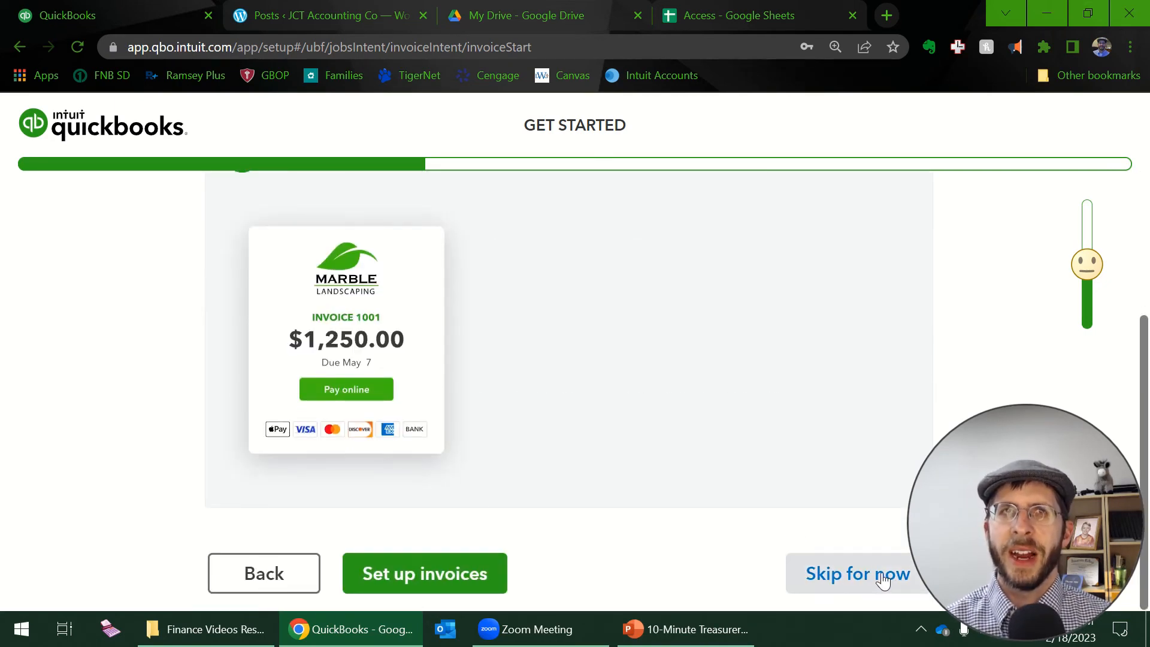
mouse_move(858, 582)
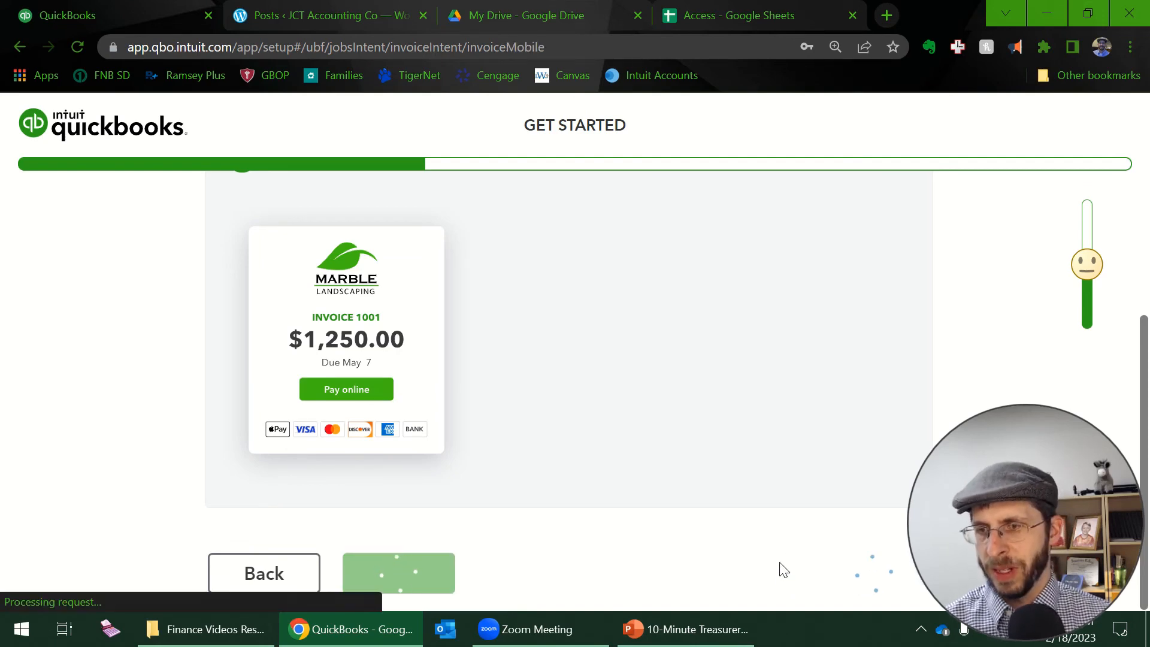
left_click(399, 572)
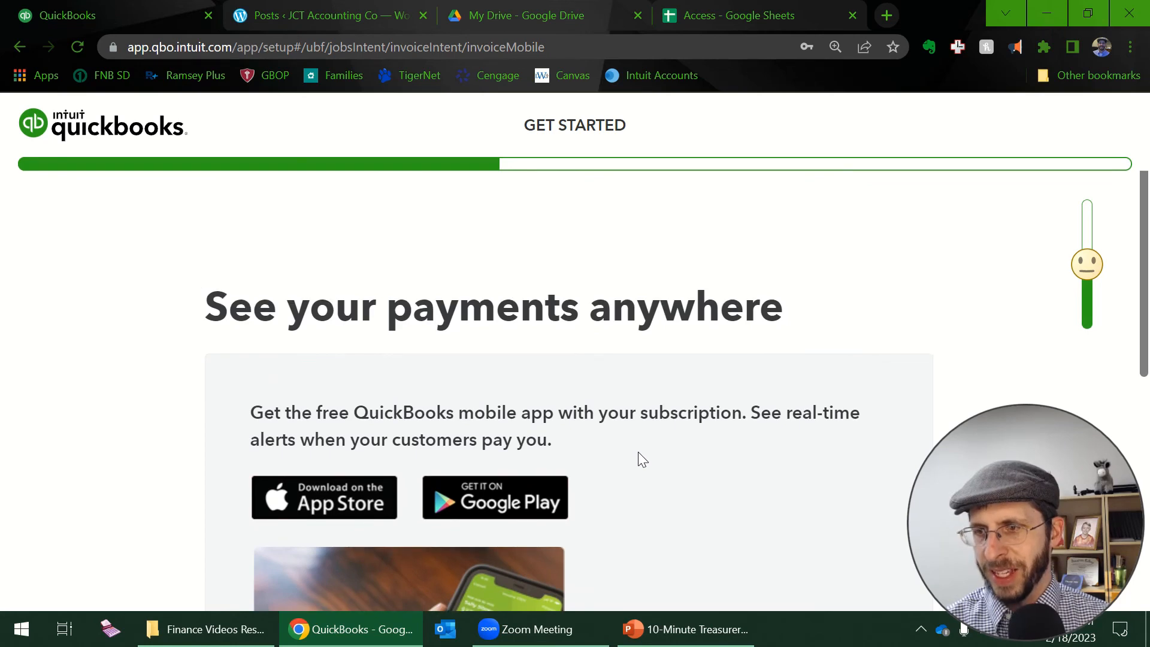
Pass the 'See your payments anywhere' page and launch the company with 'Let's go'
scroll("down", 3)
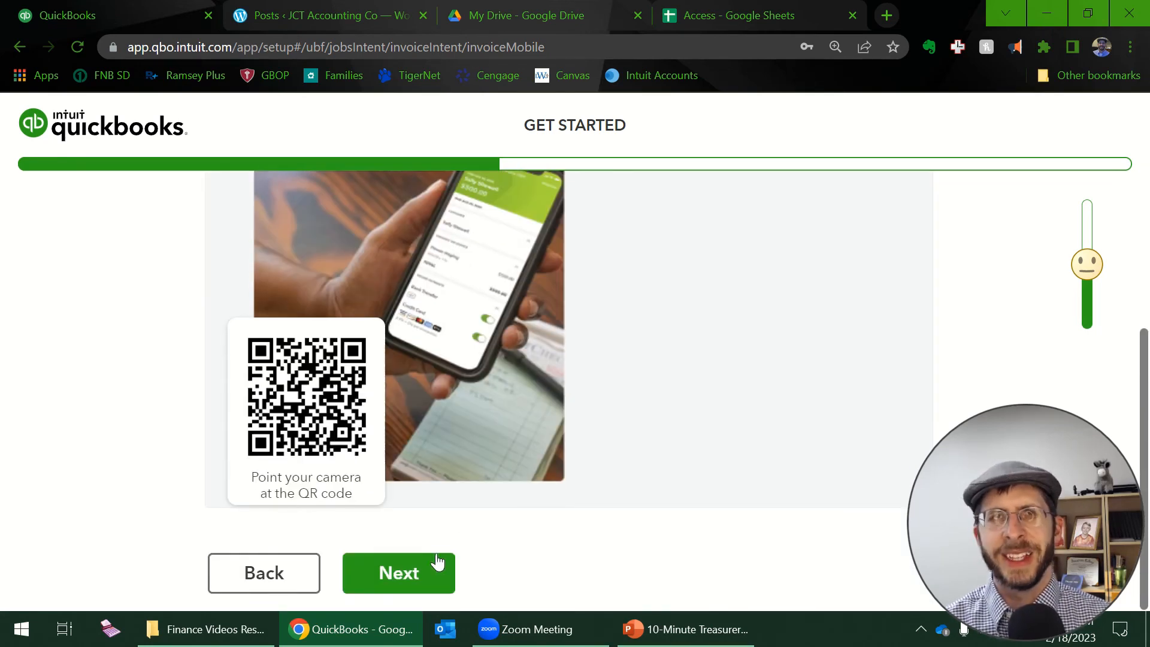
left_click(398, 573)
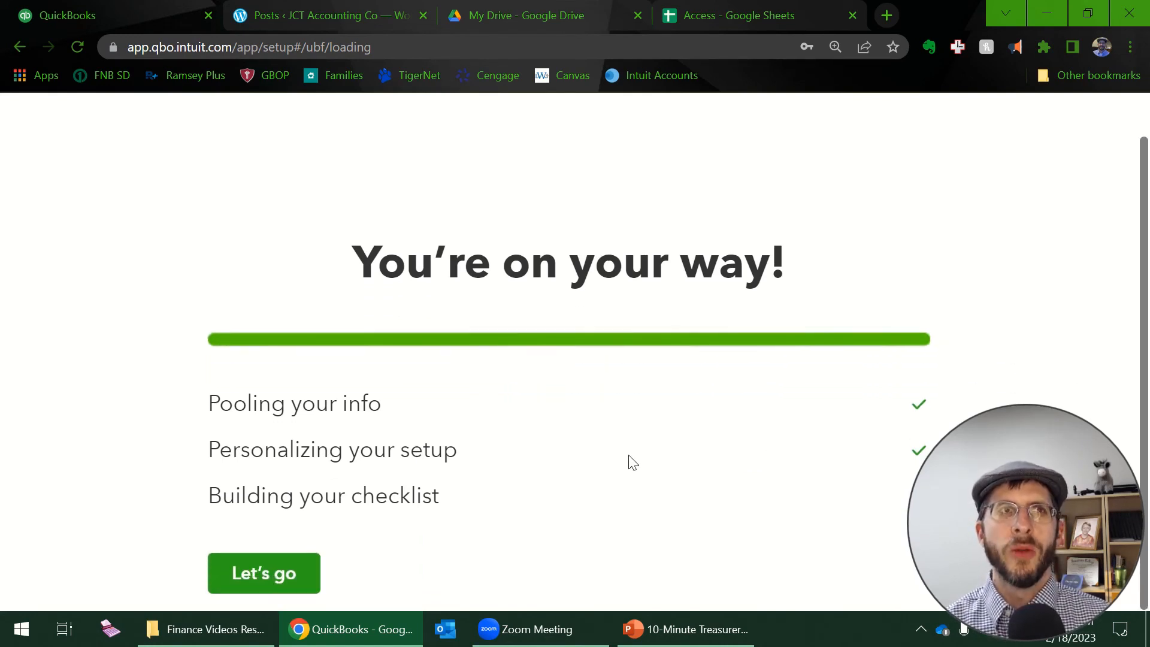
left_click(264, 573)
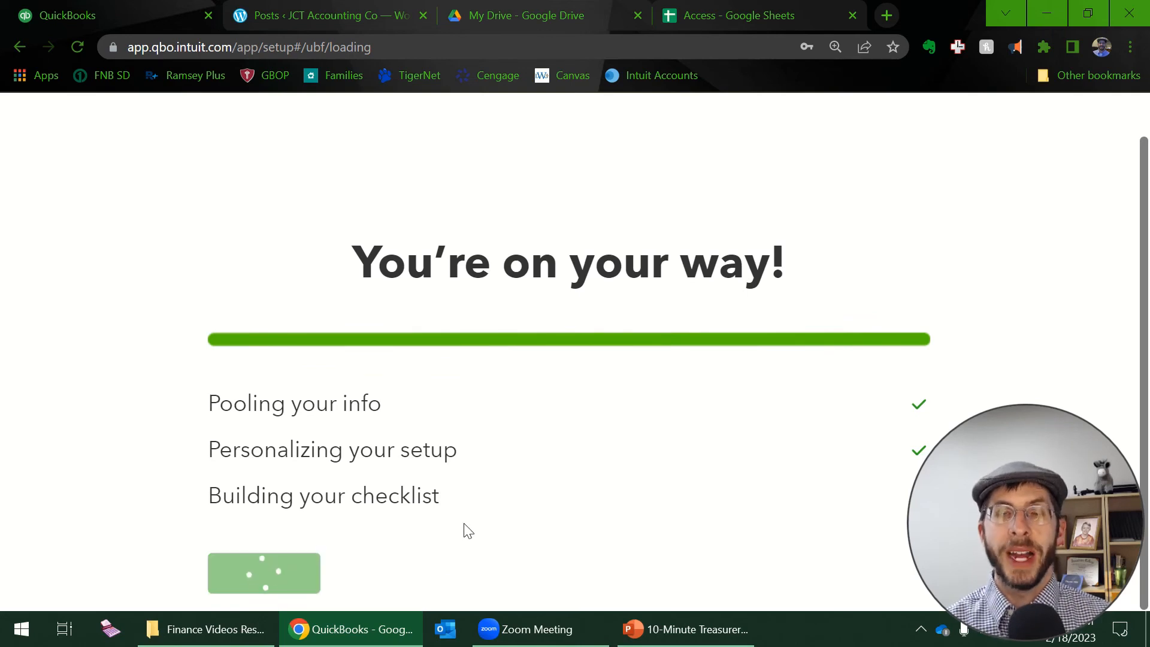